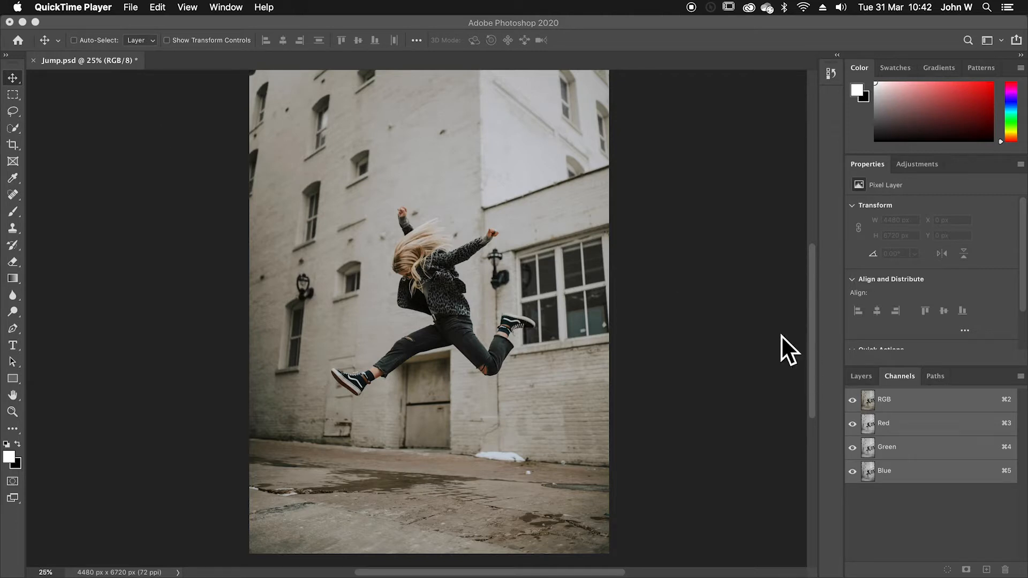
mouse_move(196, 209)
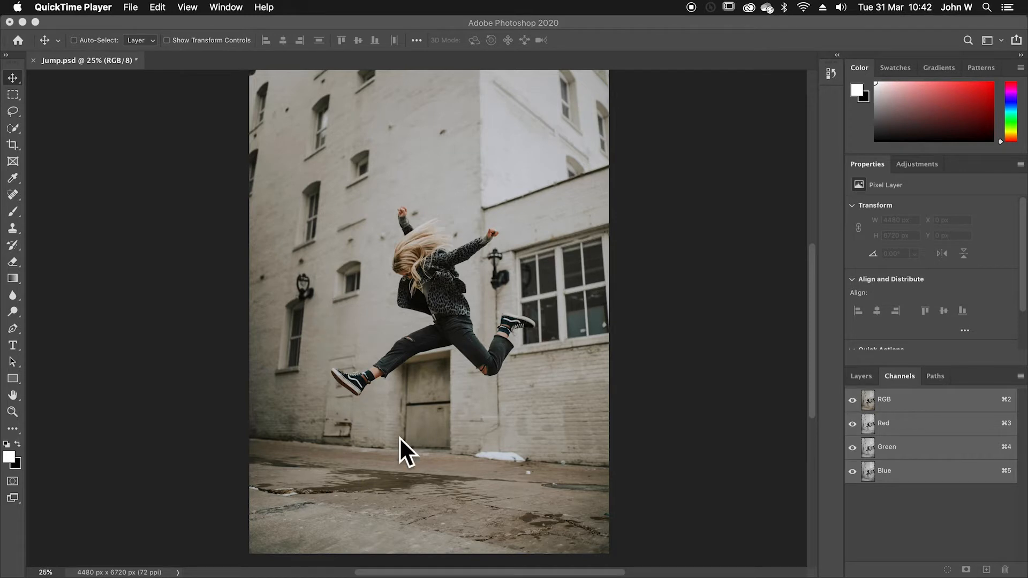
mouse_move(105, 141)
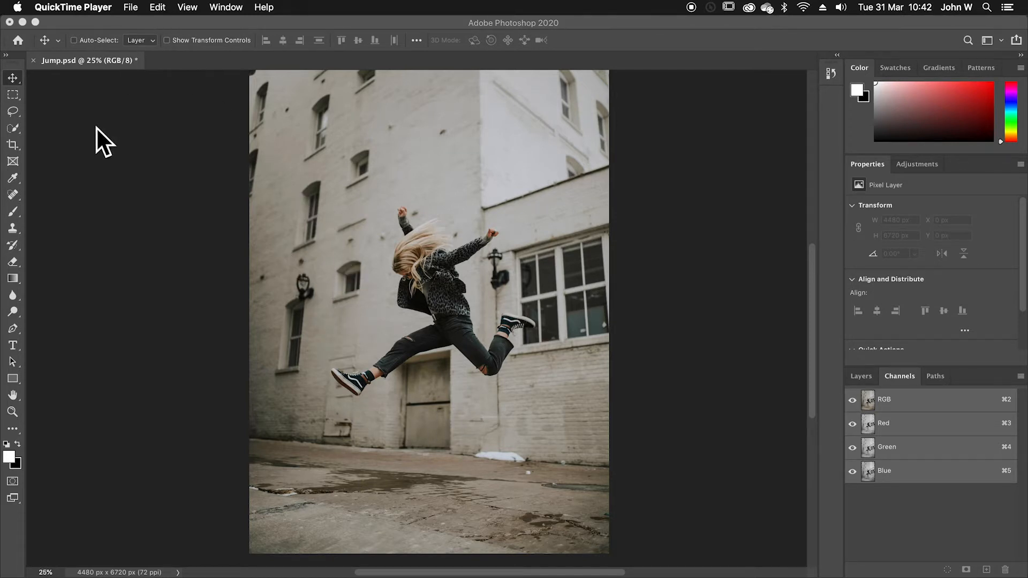
mouse_move(132, 186)
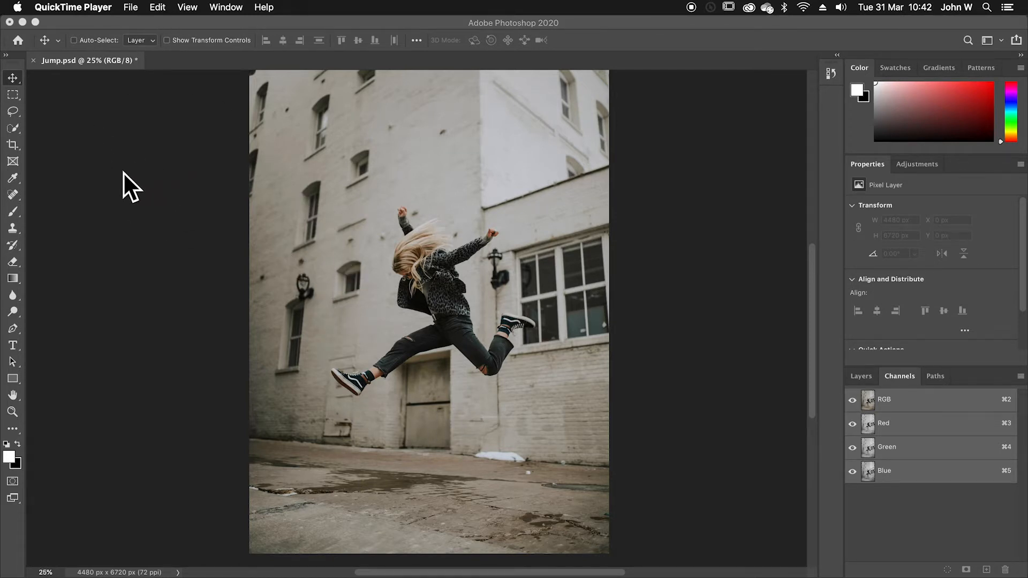
mouse_move(43, 183)
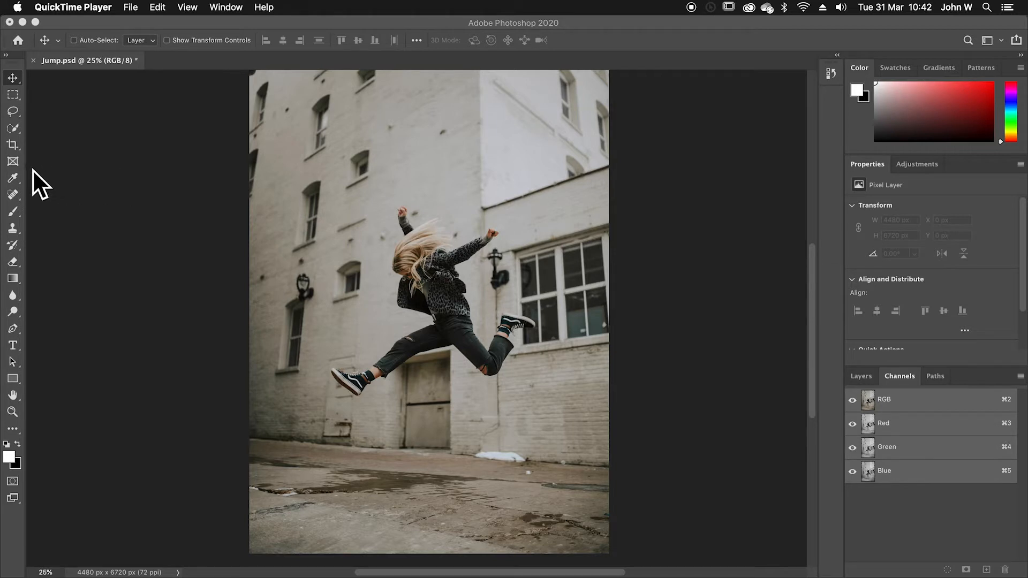
mouse_move(33, 173)
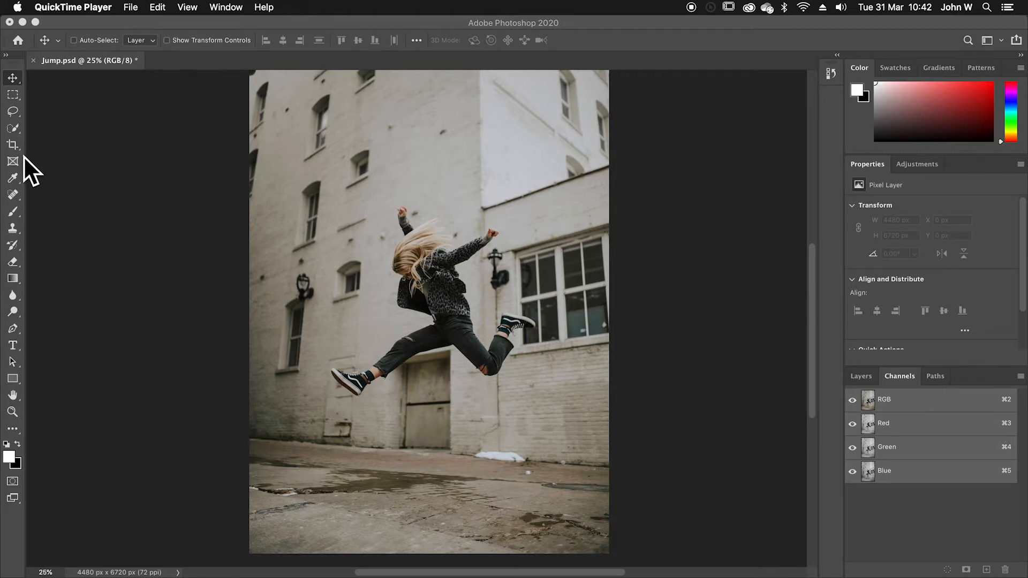
Set the Crop tool to a 1:1 square ratio over the jumping woman
click(12, 145)
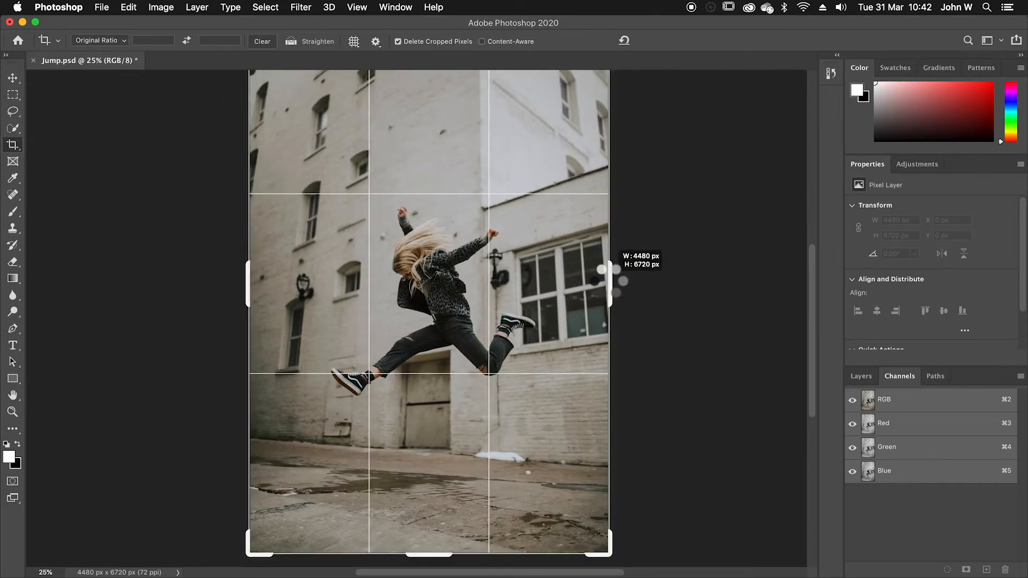
click(98, 40)
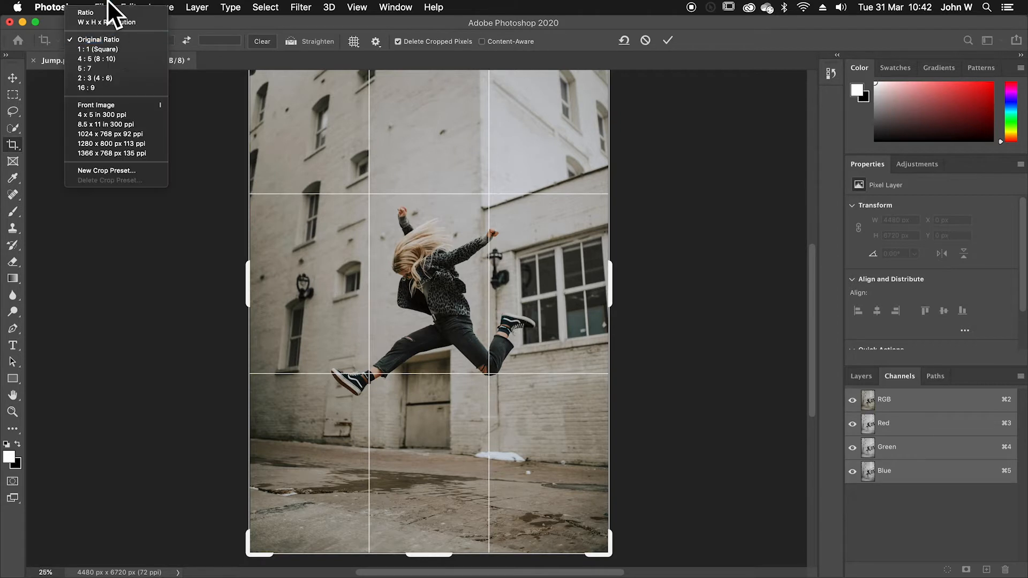
mouse_move(85, 88)
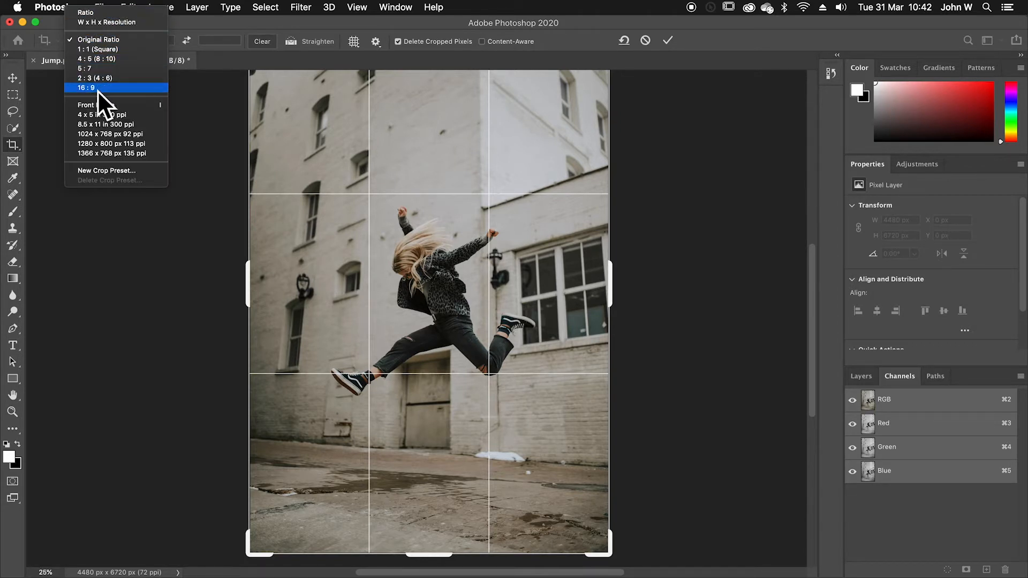
mouse_move(105, 52)
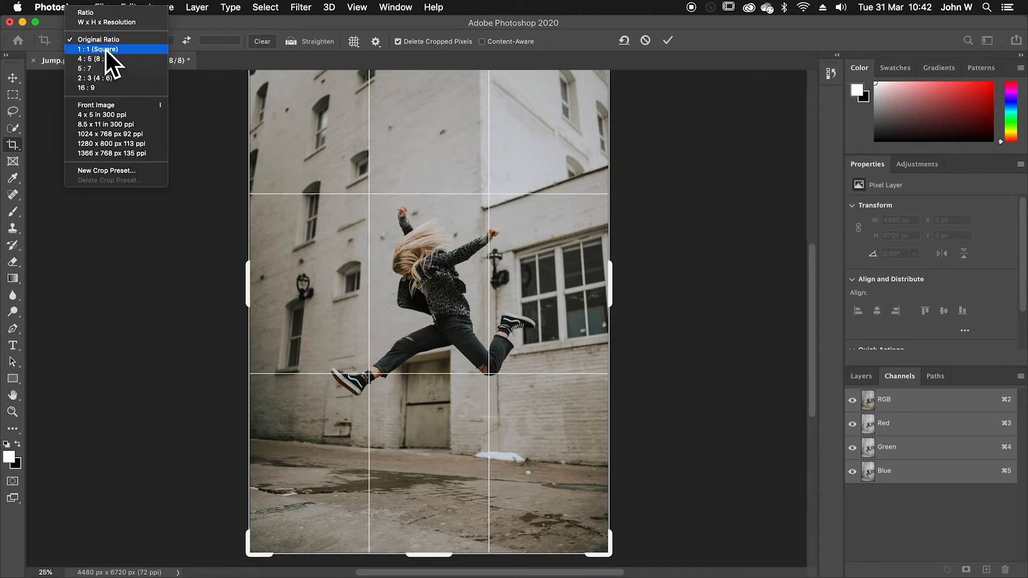
click(97, 50)
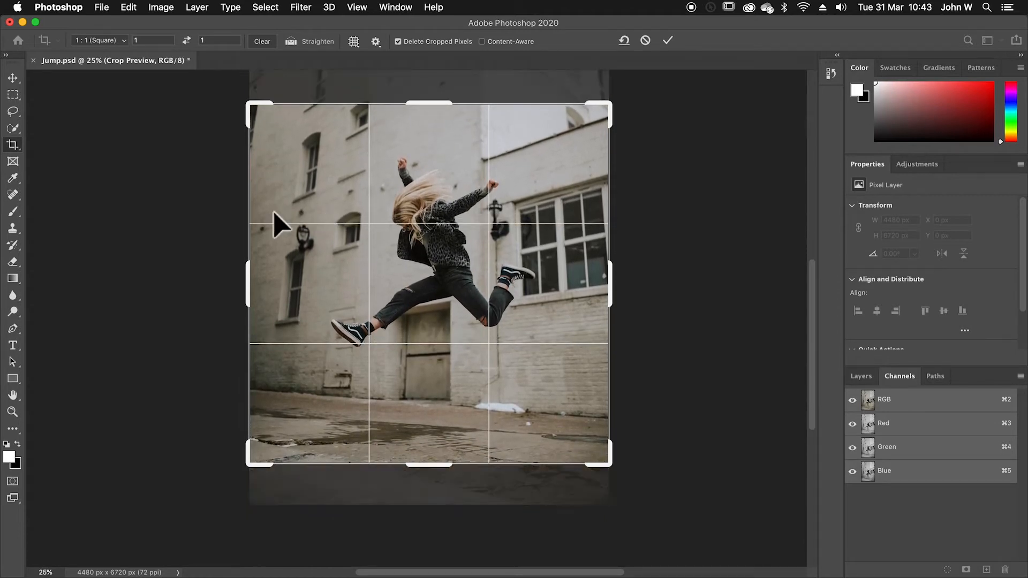
mouse_move(541, 385)
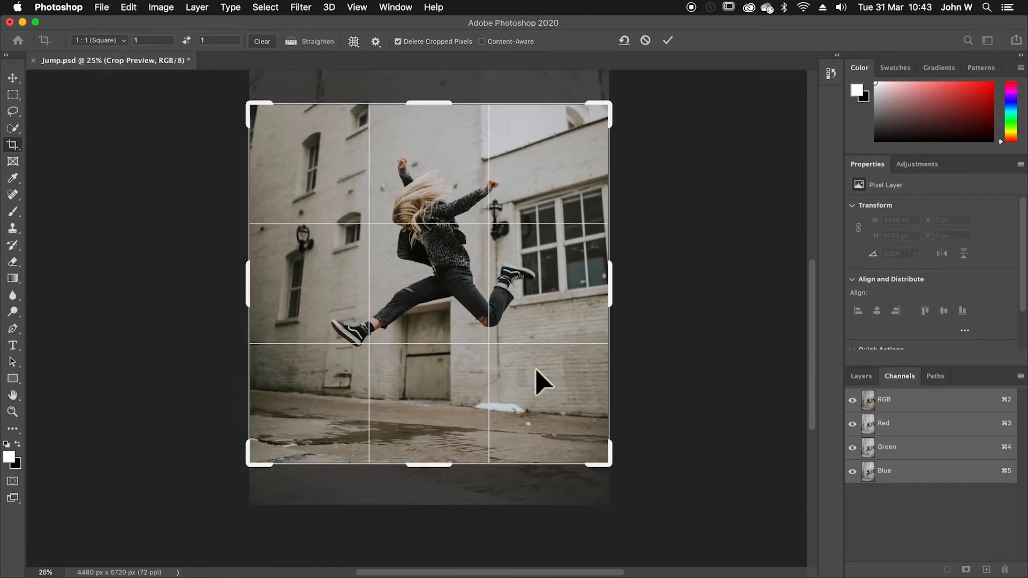
mouse_move(459, 383)
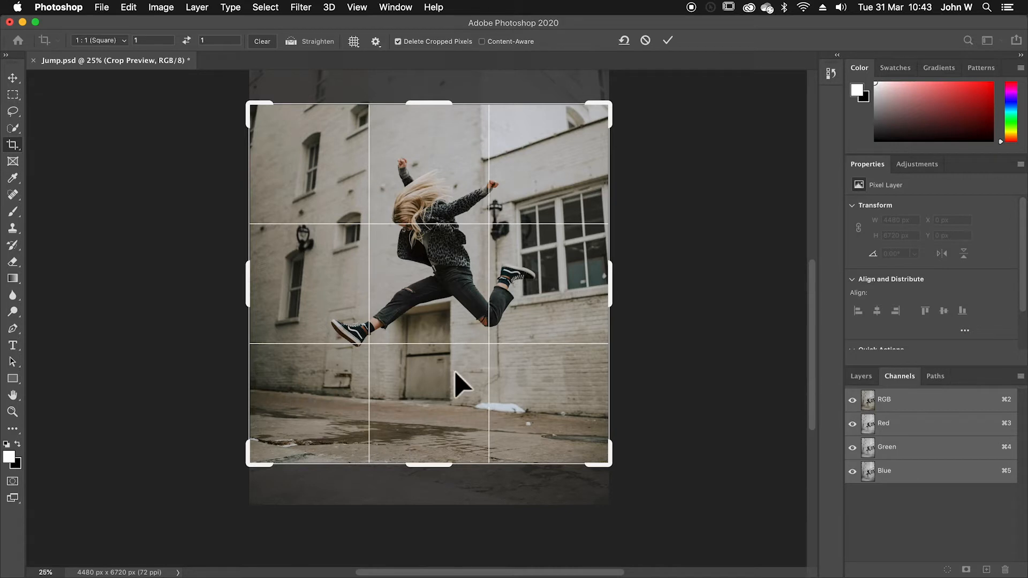
mouse_move(671, 49)
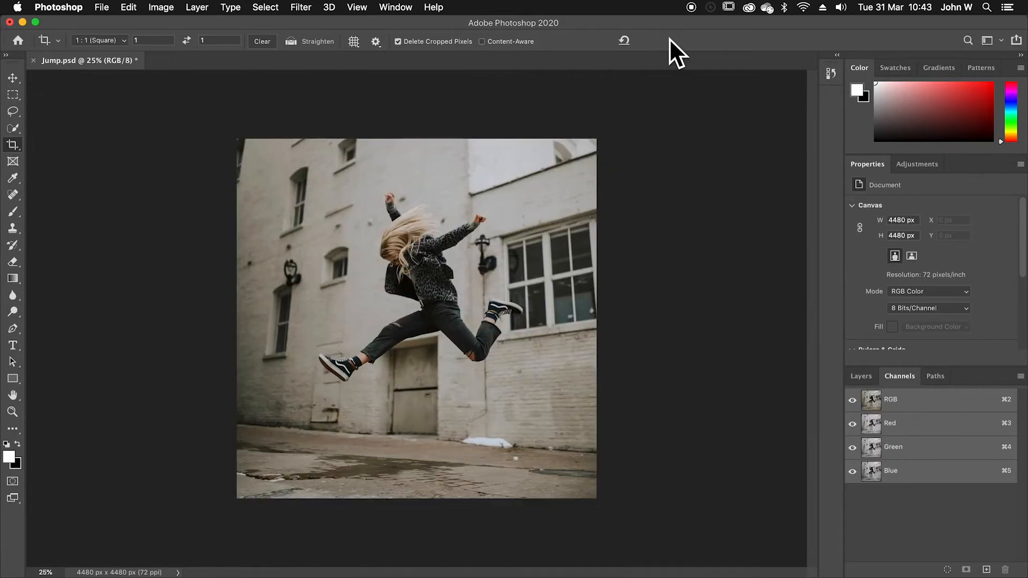
Show the Layers panel and paint a Quick Selection over the woman's body
click(859, 376)
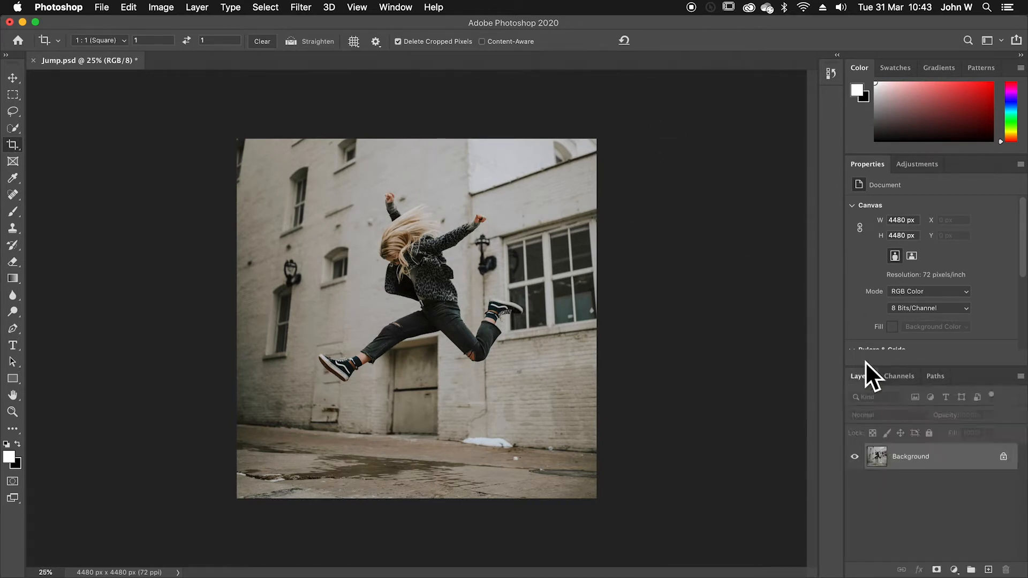
mouse_move(420, 334)
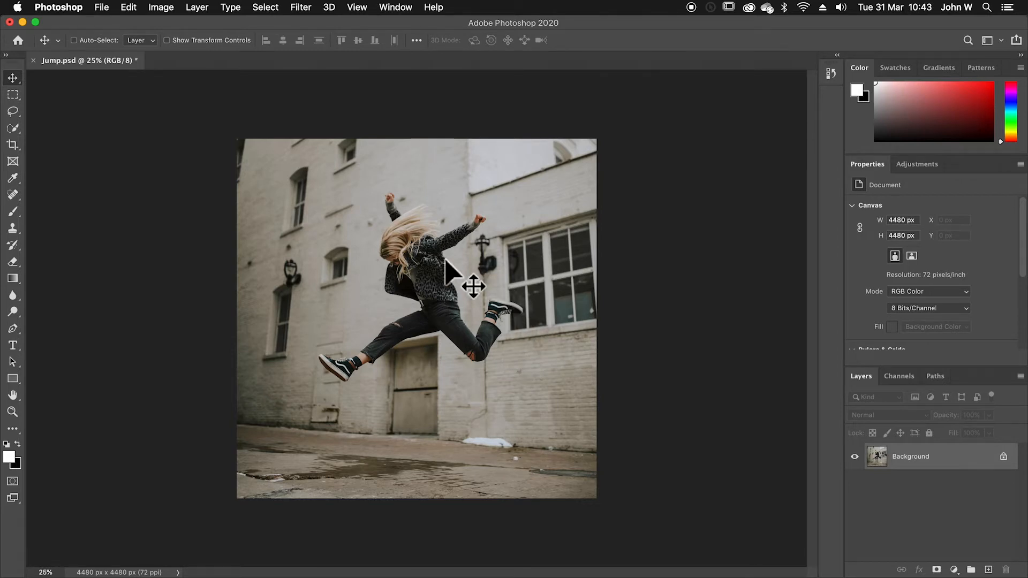
mouse_move(274, 210)
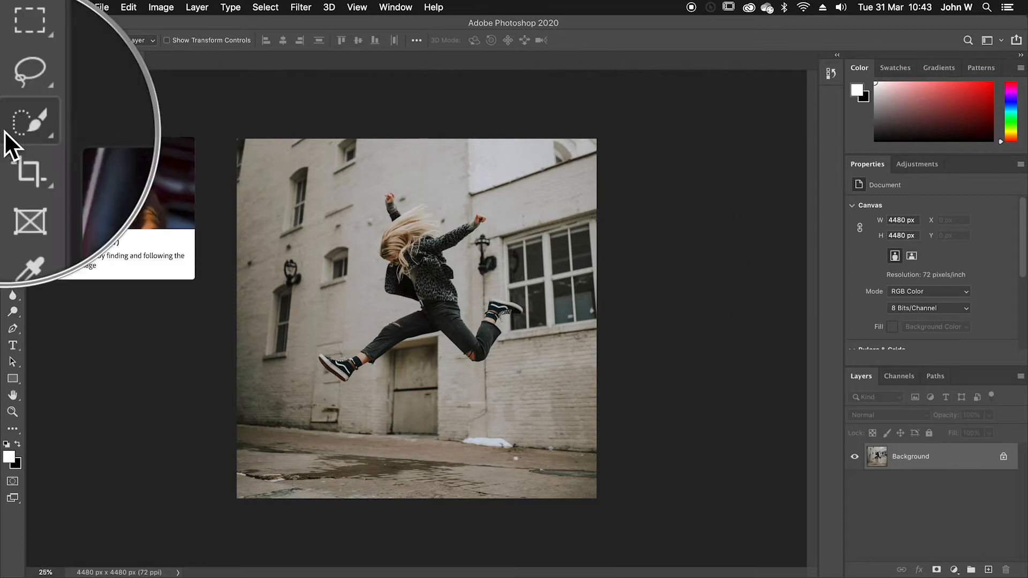
click(12, 128)
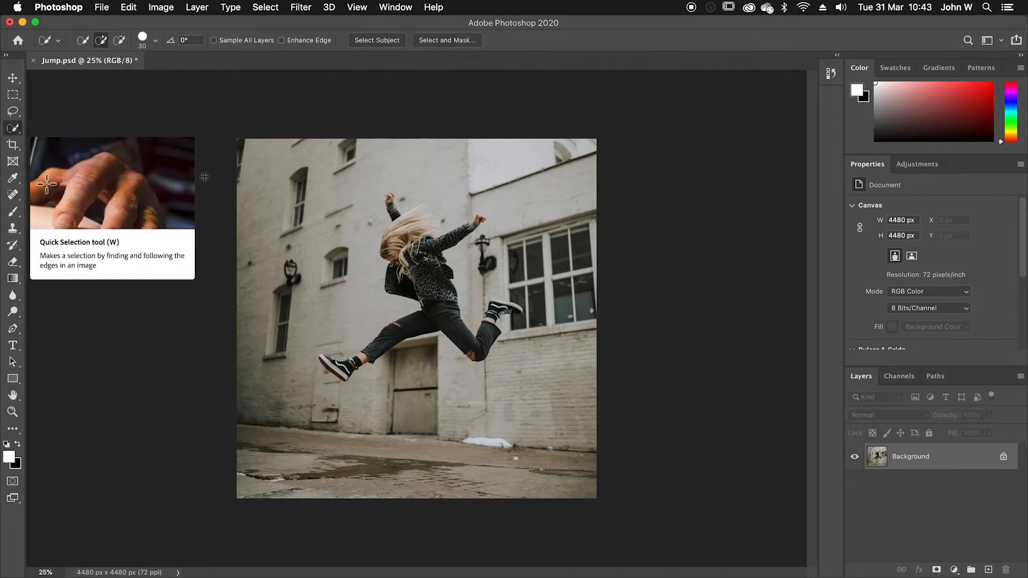
mouse_move(425, 266)
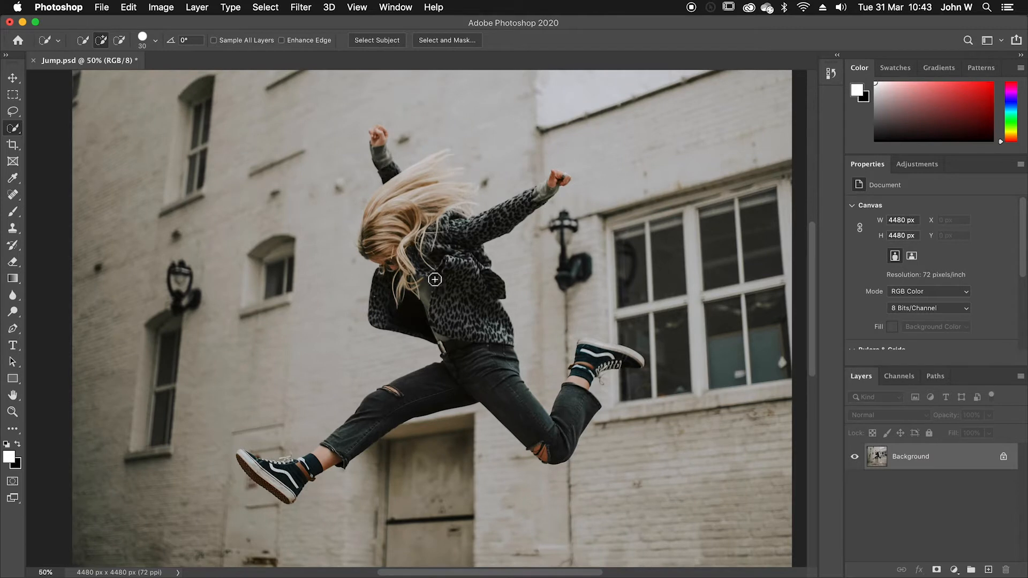
mouse_move(409, 226)
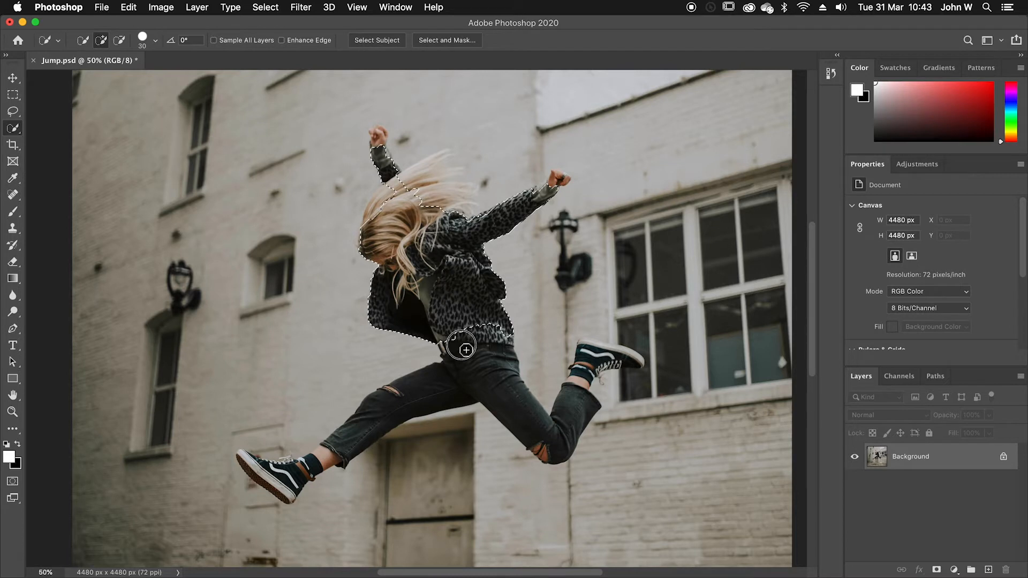
click(327, 462)
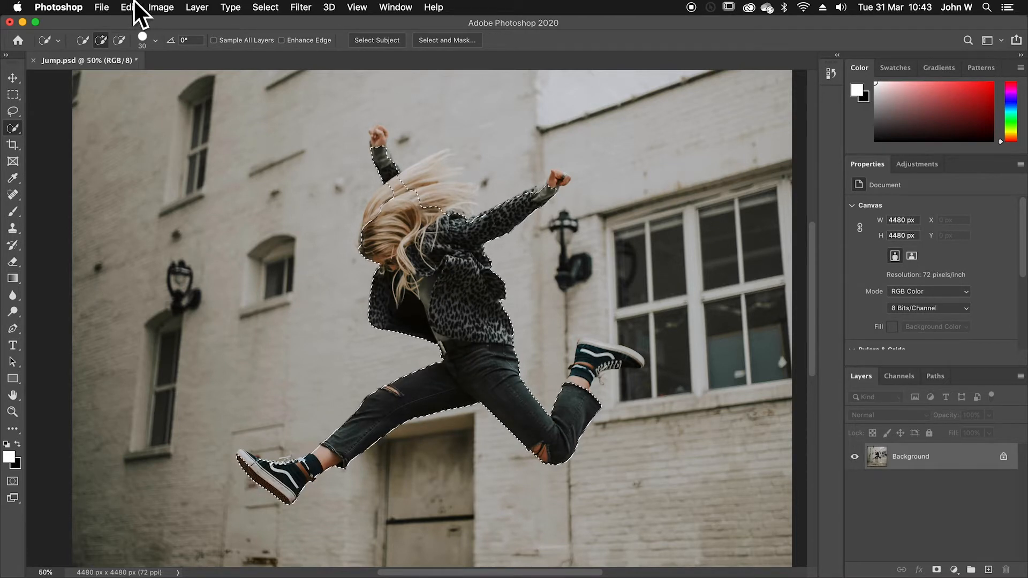
Shrink the Quick Selection brush to add the raised right shoe
click(156, 40)
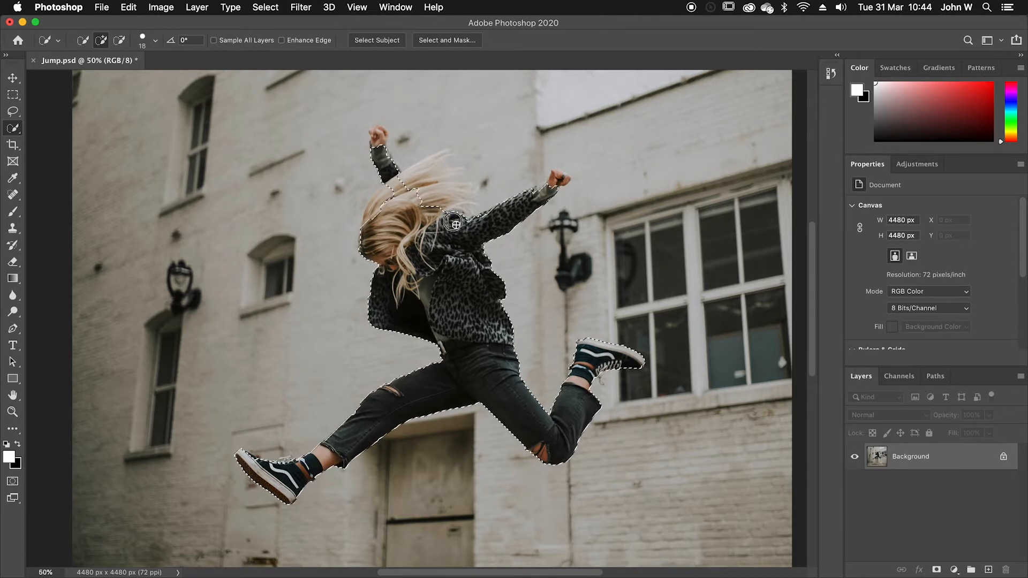
mouse_move(502, 214)
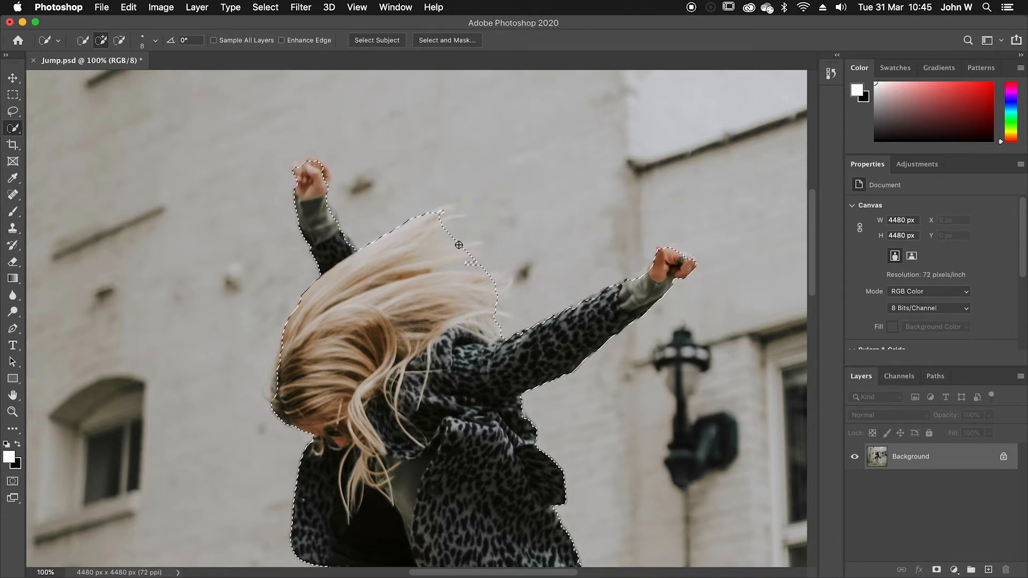
mouse_move(462, 274)
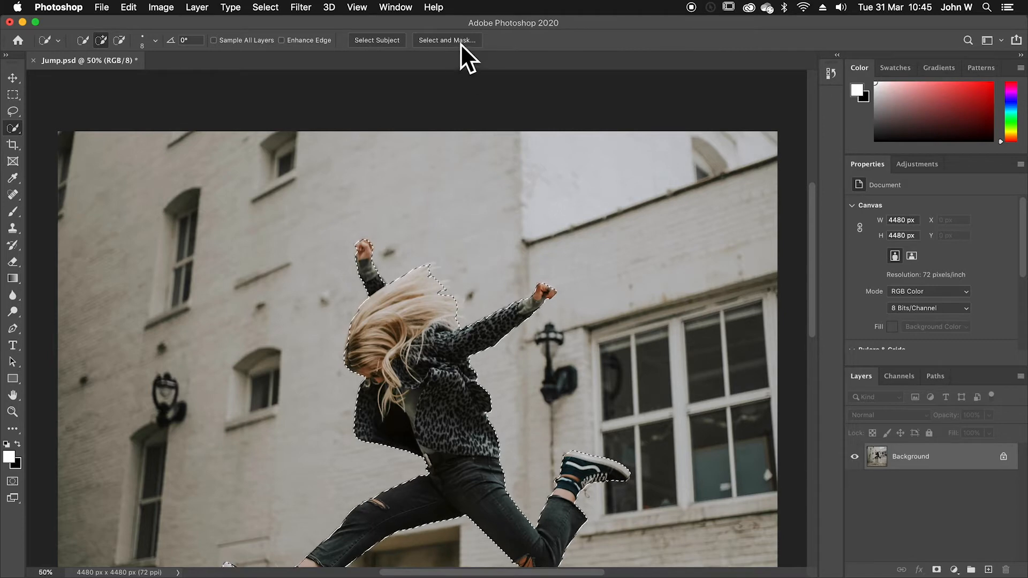
mouse_move(446, 41)
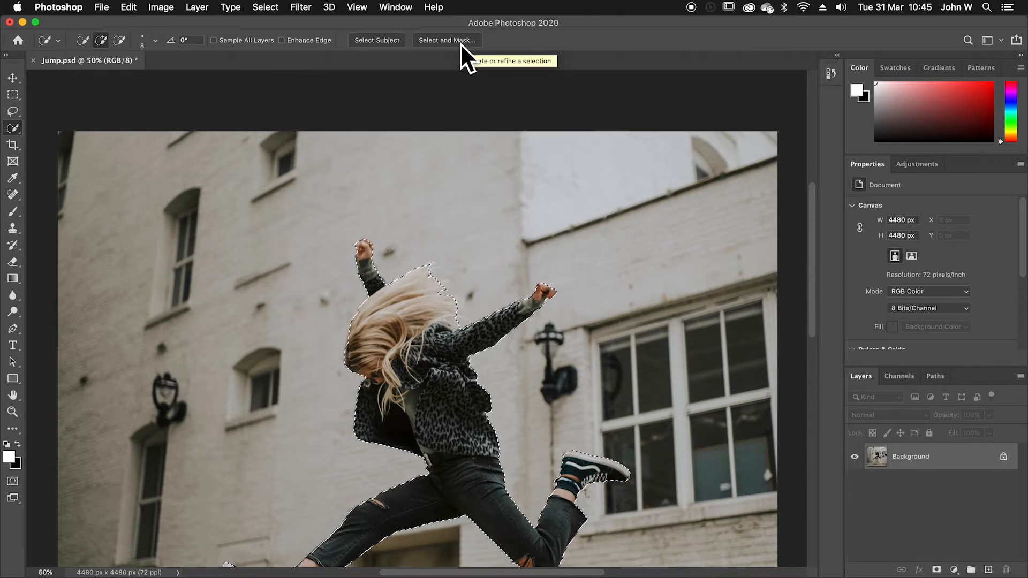
Enter Select and Mask and preview the selection in Overlay view mode
click(446, 40)
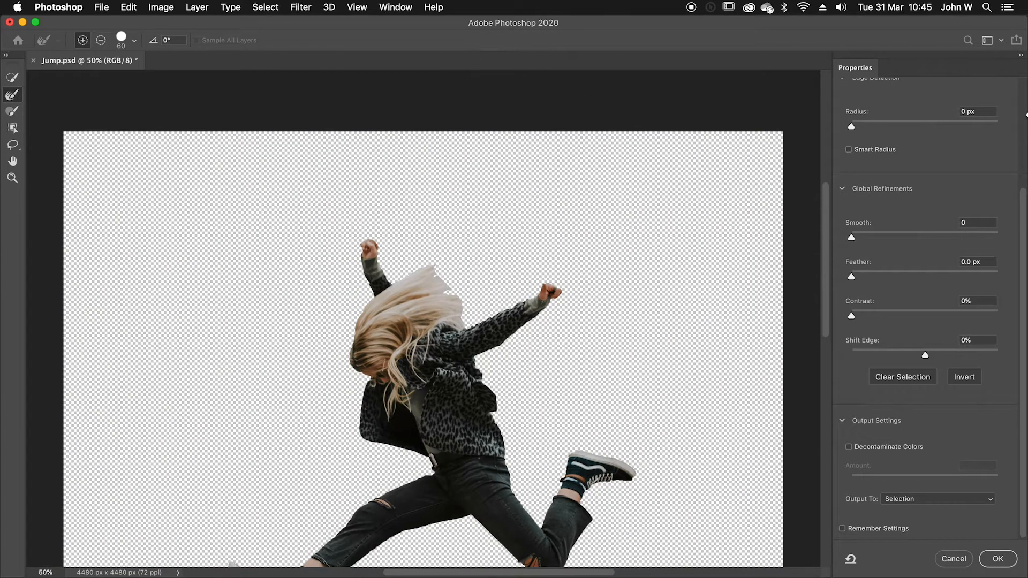
scroll(up, 3)
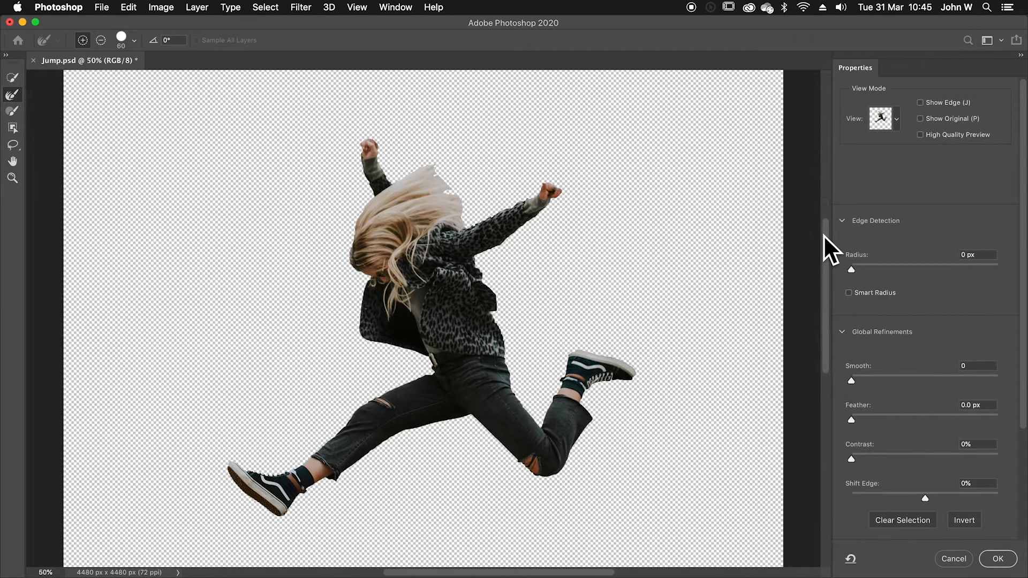
click(882, 118)
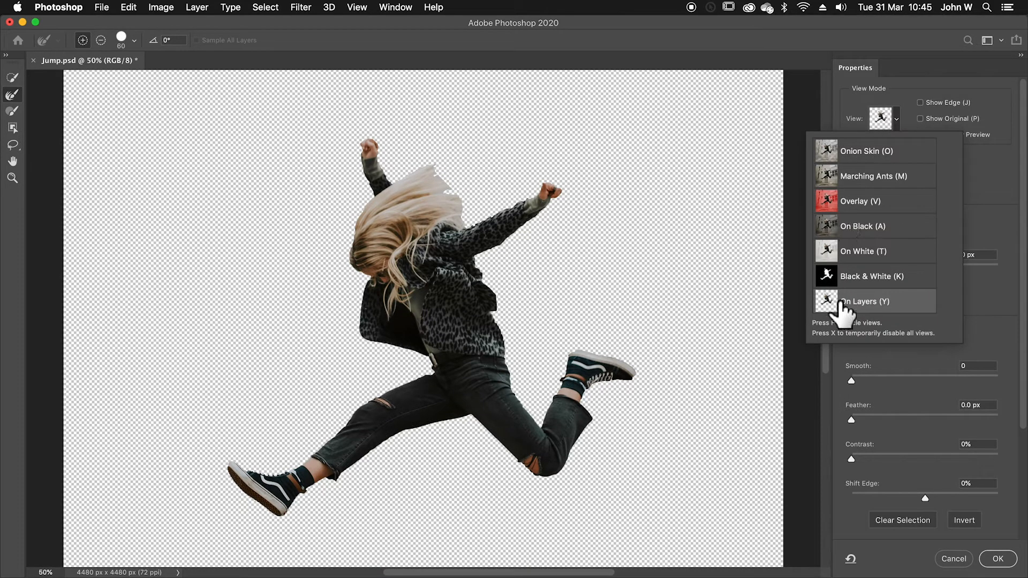
click(872, 276)
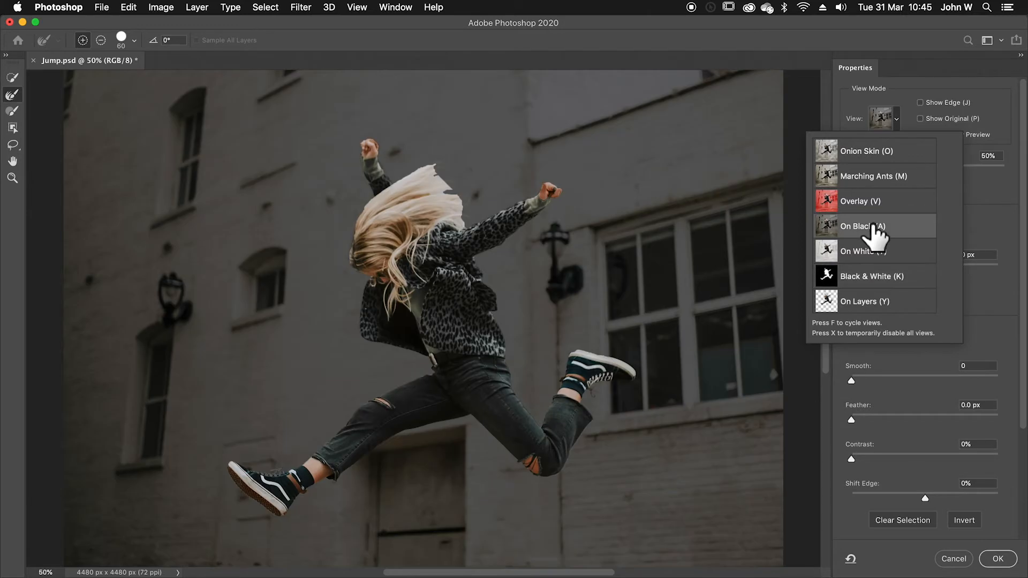
click(861, 201)
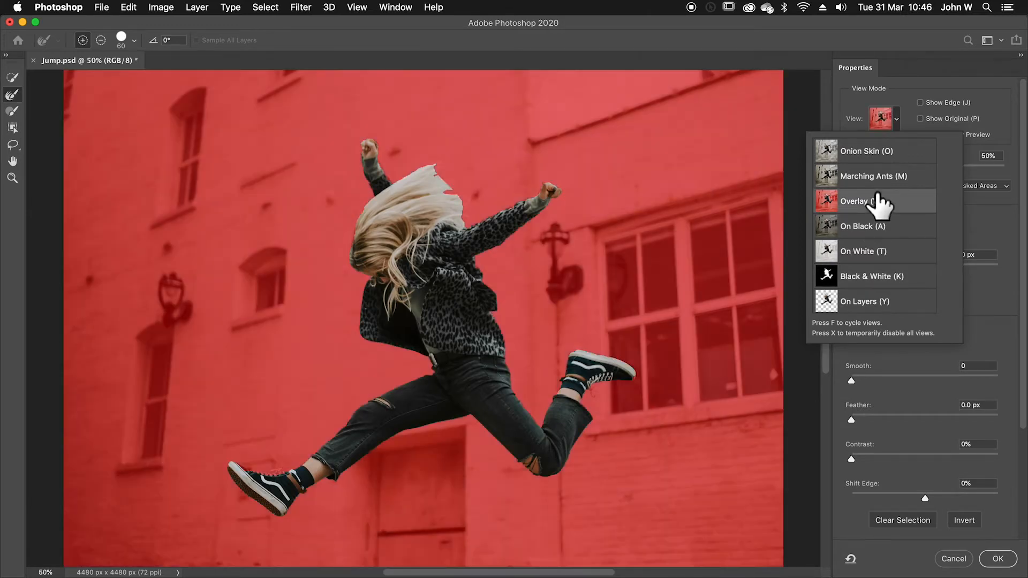
mouse_move(852, 203)
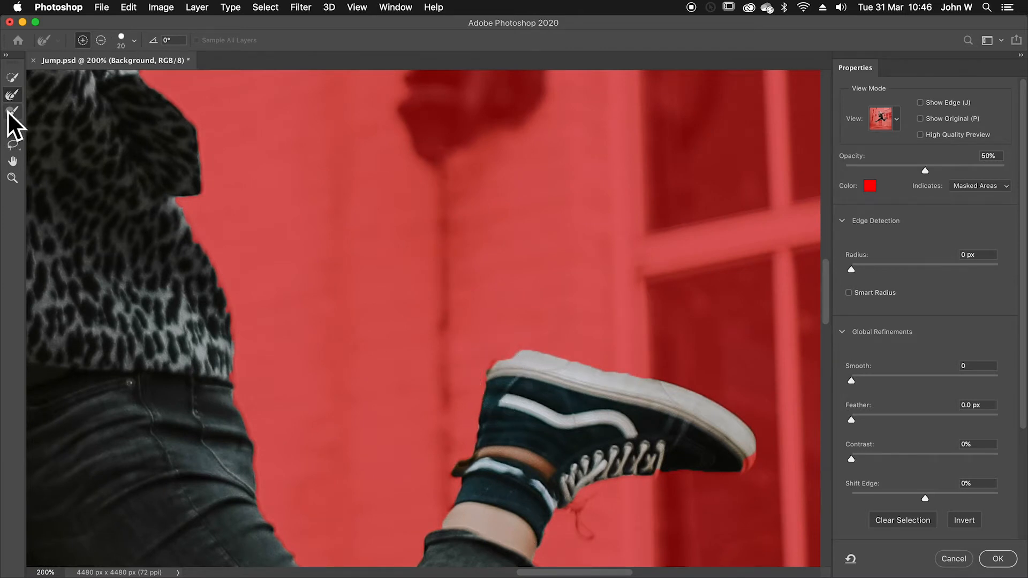
Pick a 10-pixel Quick Selection brush for the shoe and hair edges
click(12, 111)
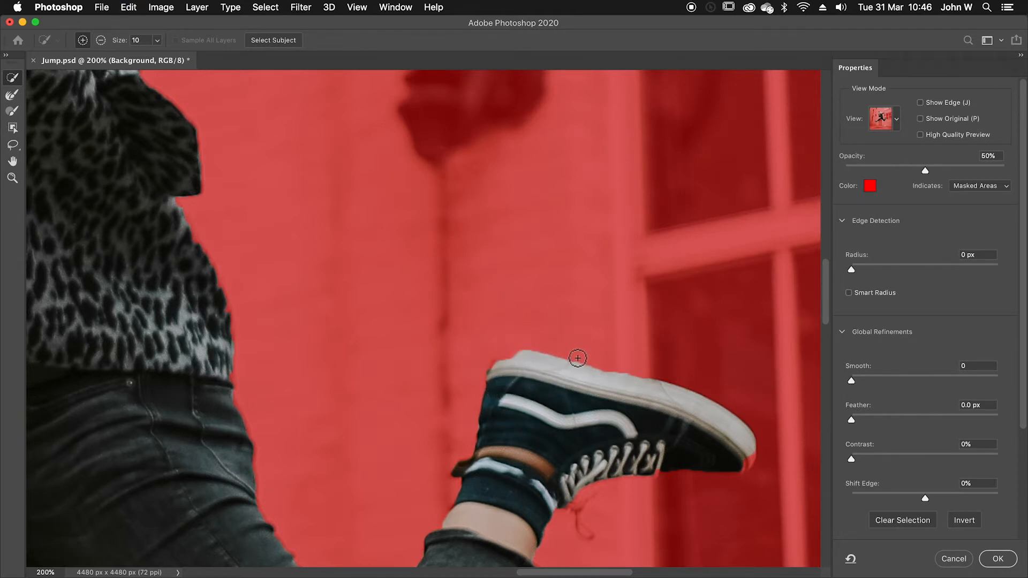
mouse_move(513, 380)
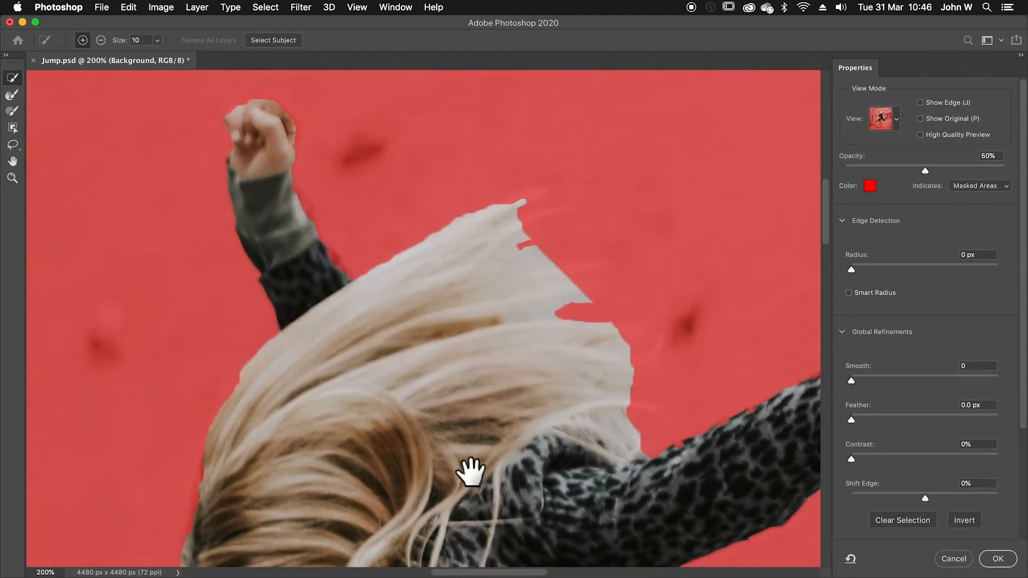
mouse_move(346, 270)
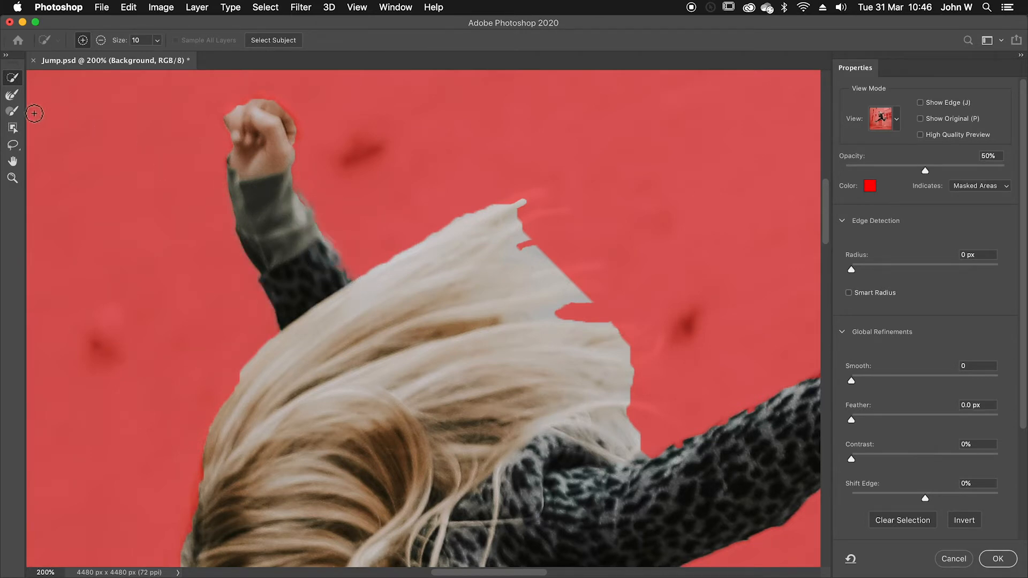
mouse_move(12, 96)
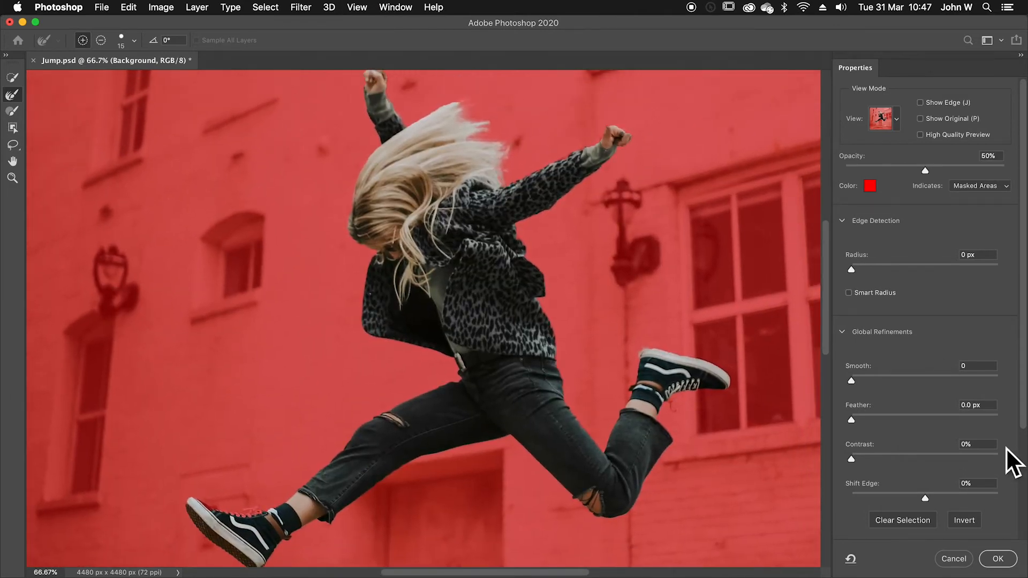
Output to New Layer with Layer Mask and re-show the Background layer
scroll(down, 3)
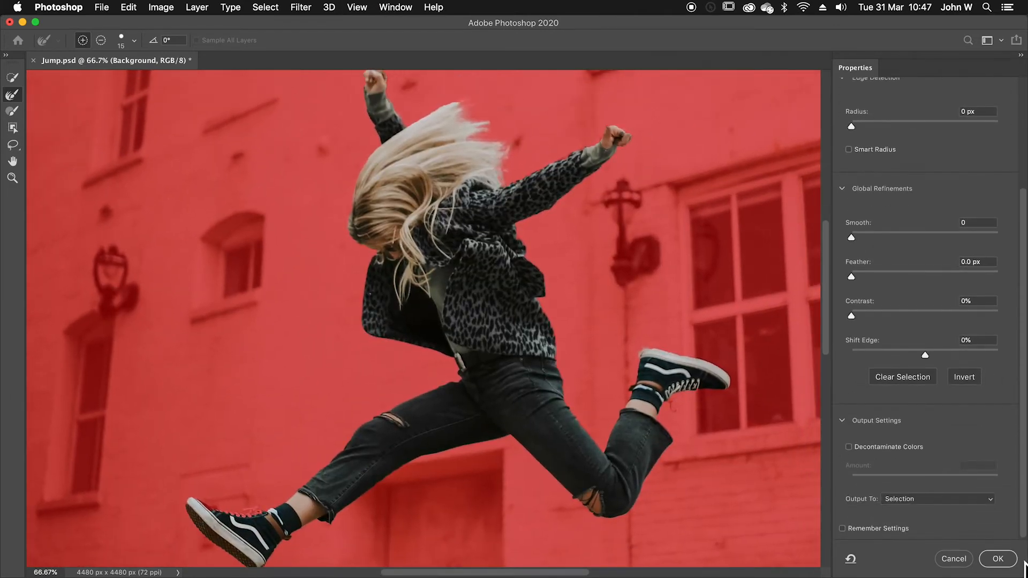
mouse_move(888, 520)
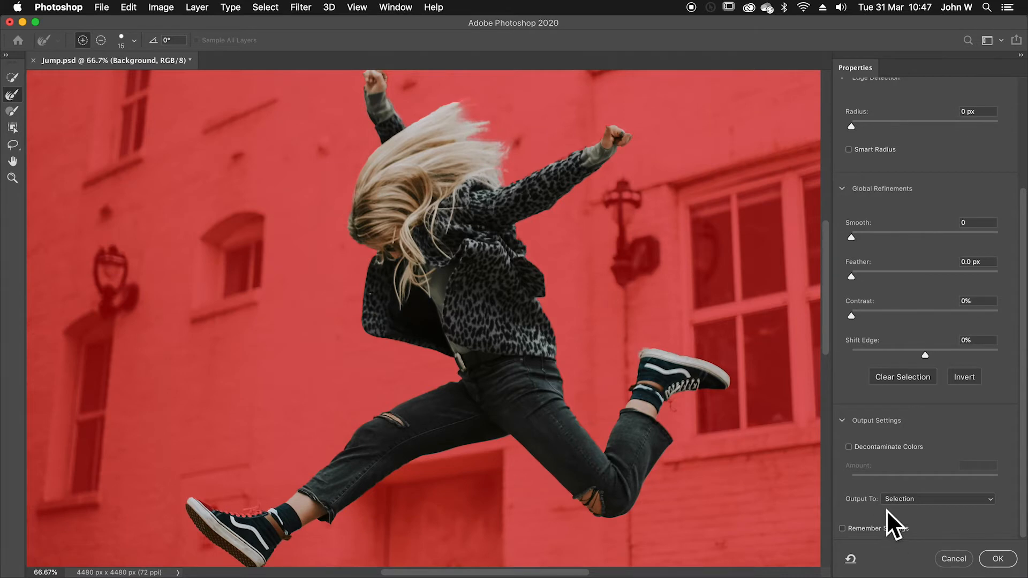
click(936, 499)
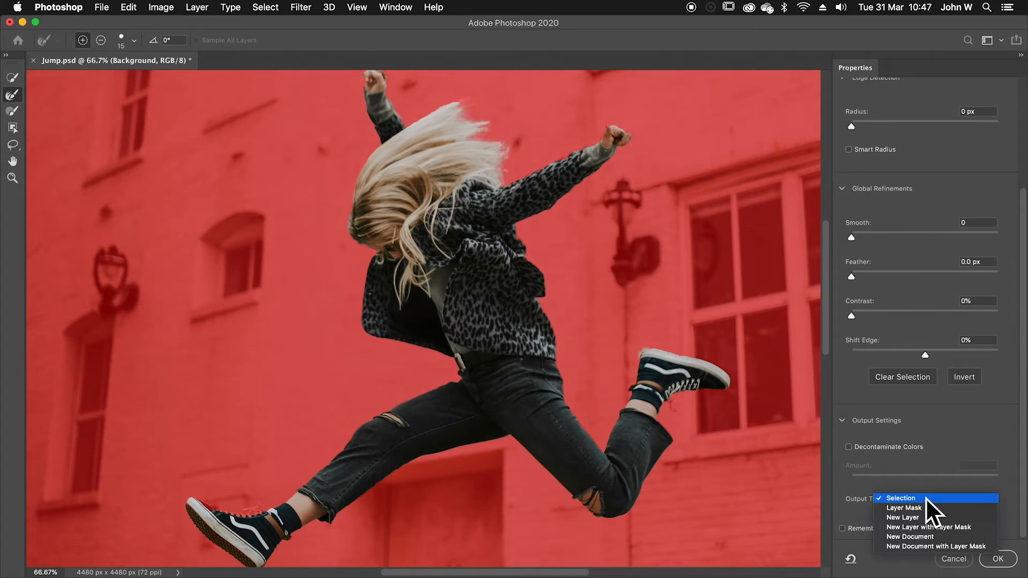
mouse_move(905, 517)
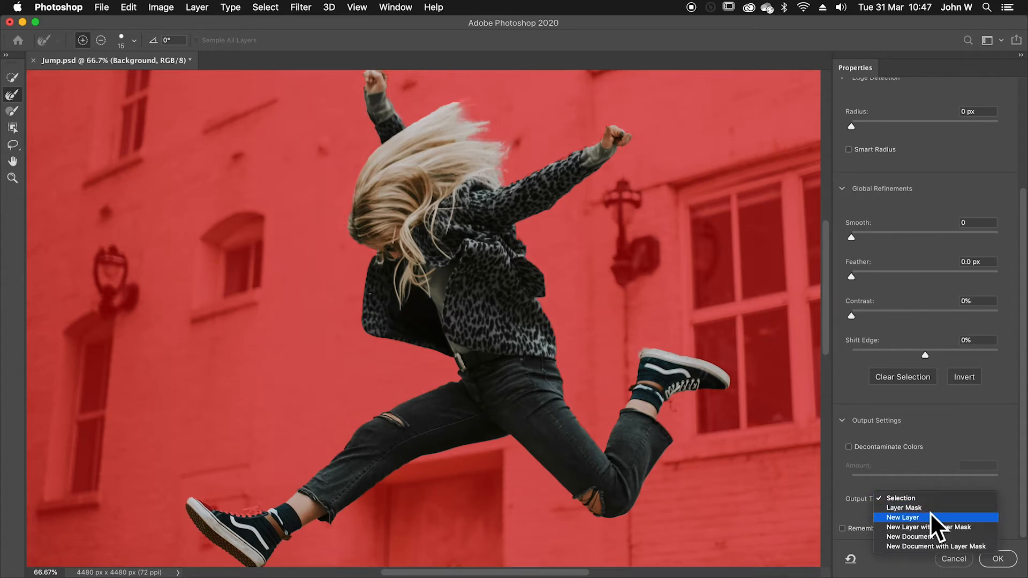
mouse_move(930, 526)
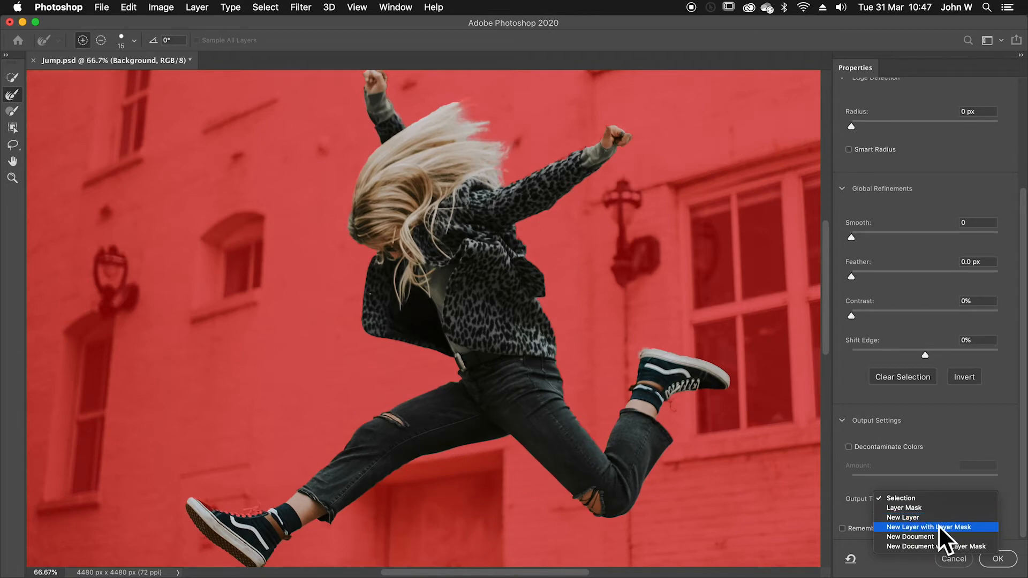
mouse_move(951, 537)
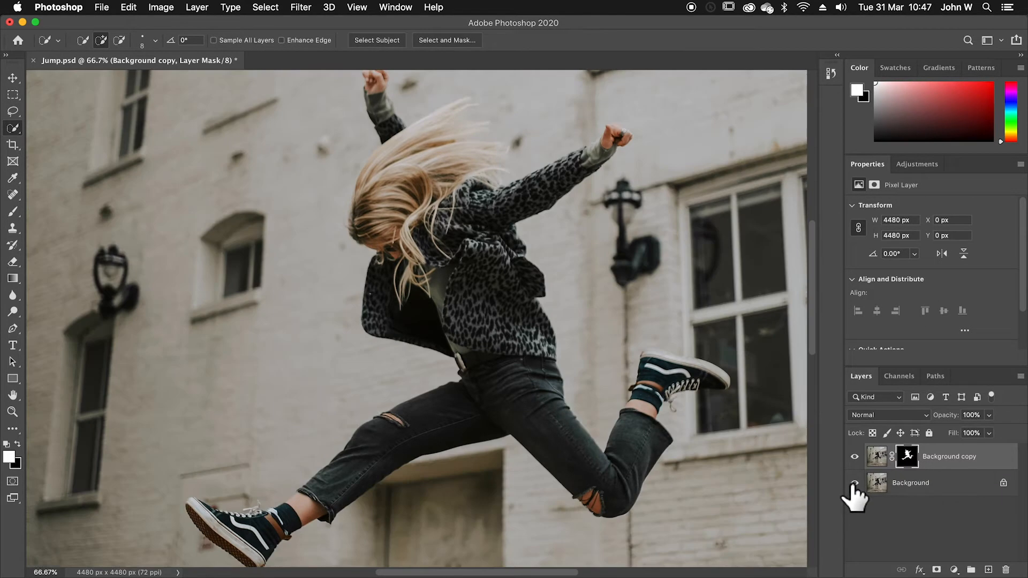
click(854, 482)
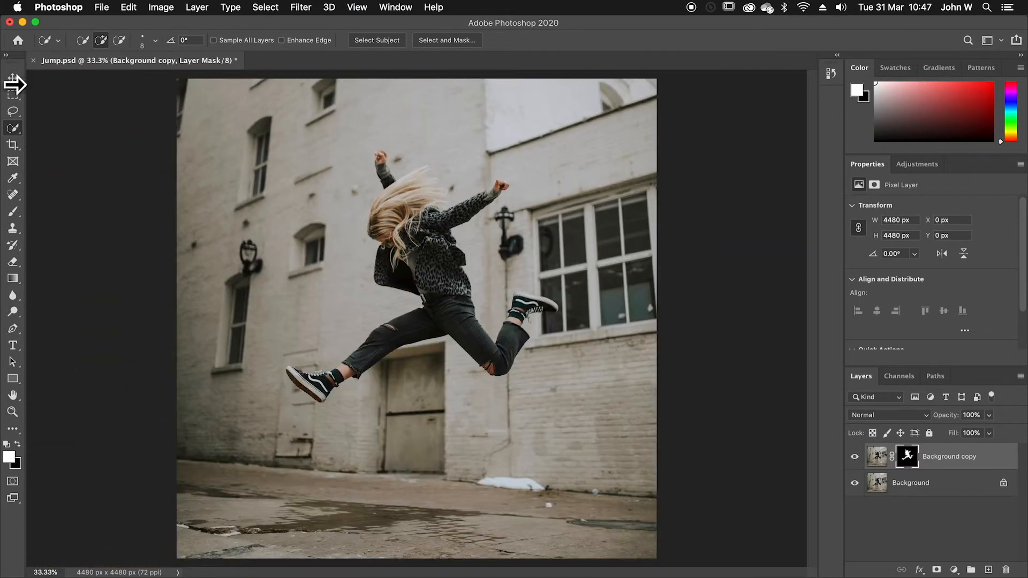
mouse_move(26, 315)
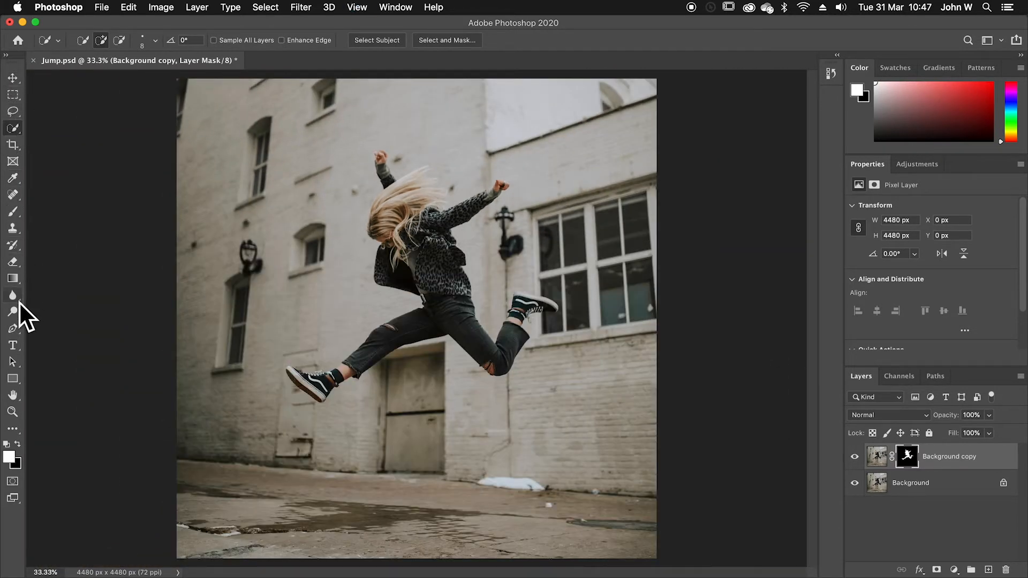
Type 'JUMP THE HUMP' on three lines in yellow Amboy and commit it
click(12, 345)
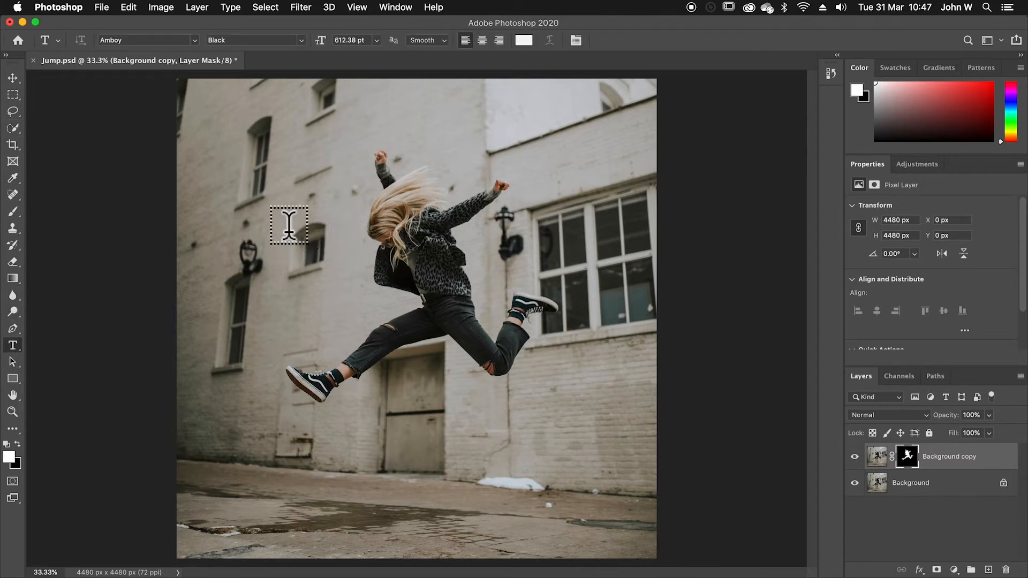
text(LOREM IPSUM)
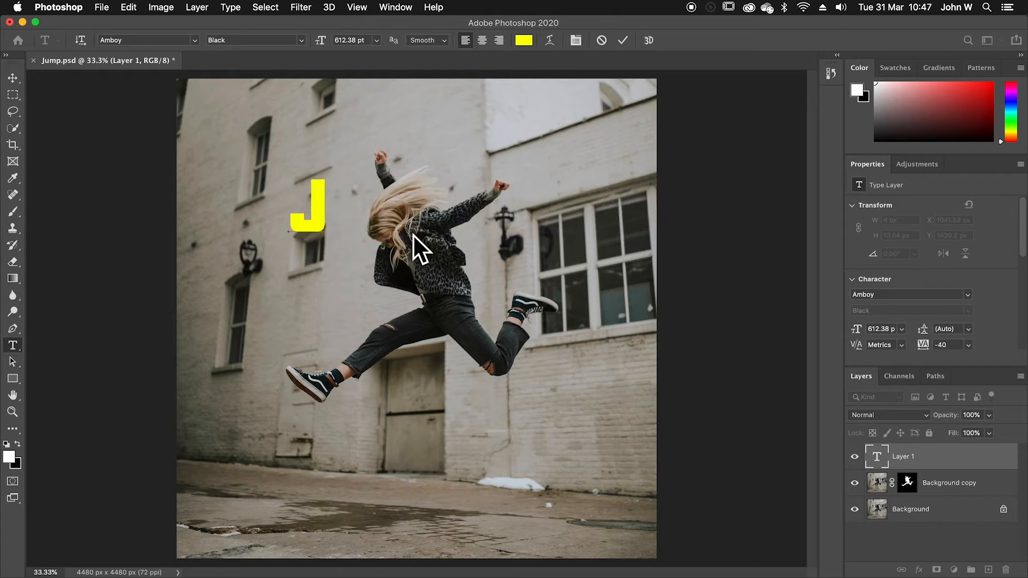
text(UMP)
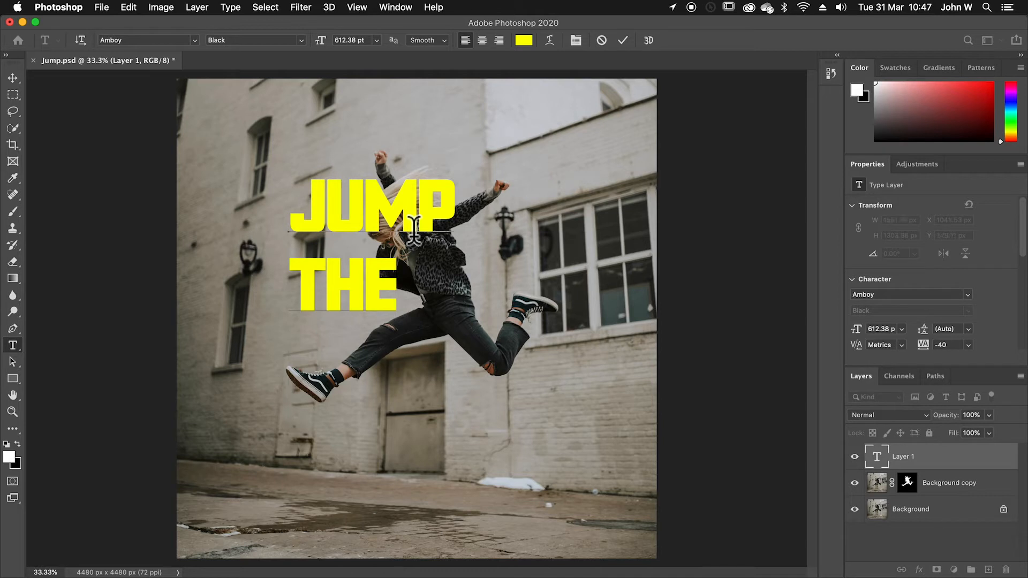
text(HUMP)
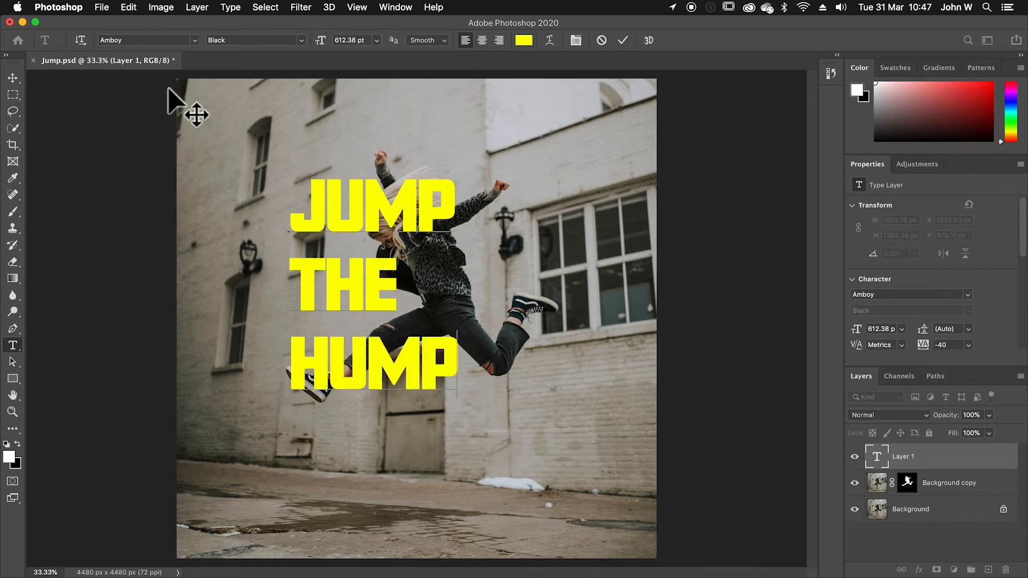
click(12, 79)
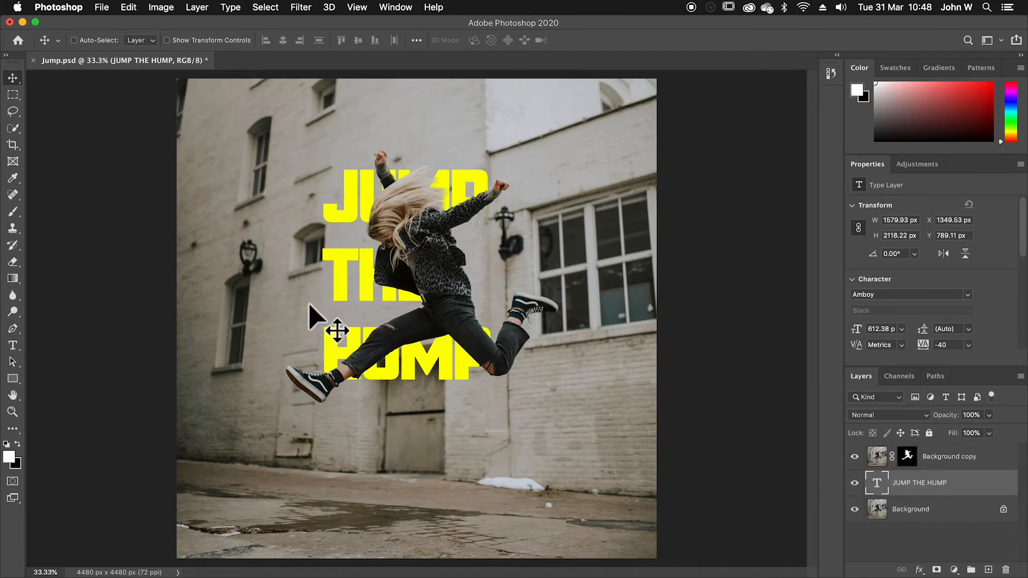
mouse_move(488, 219)
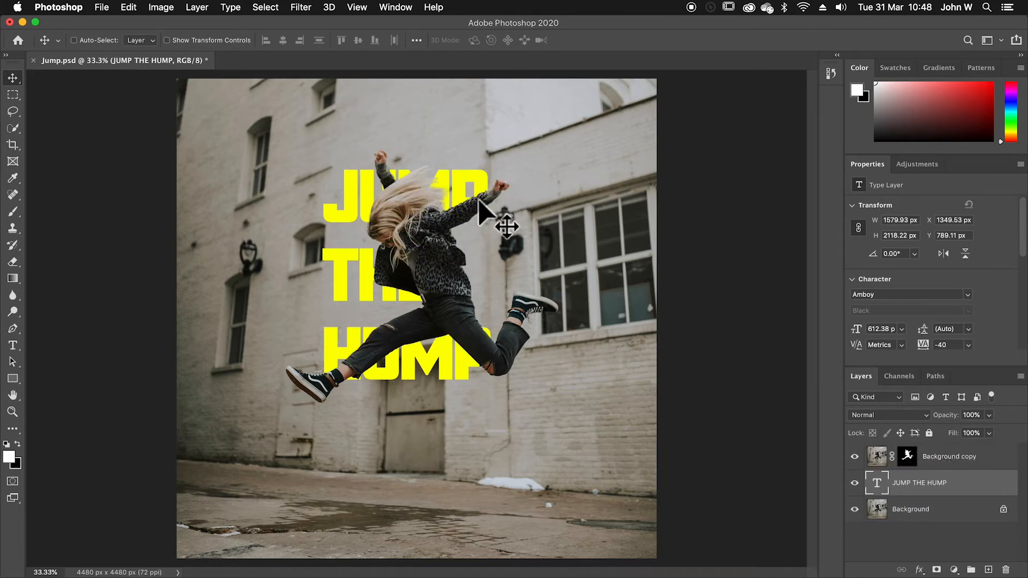
mouse_move(386, 240)
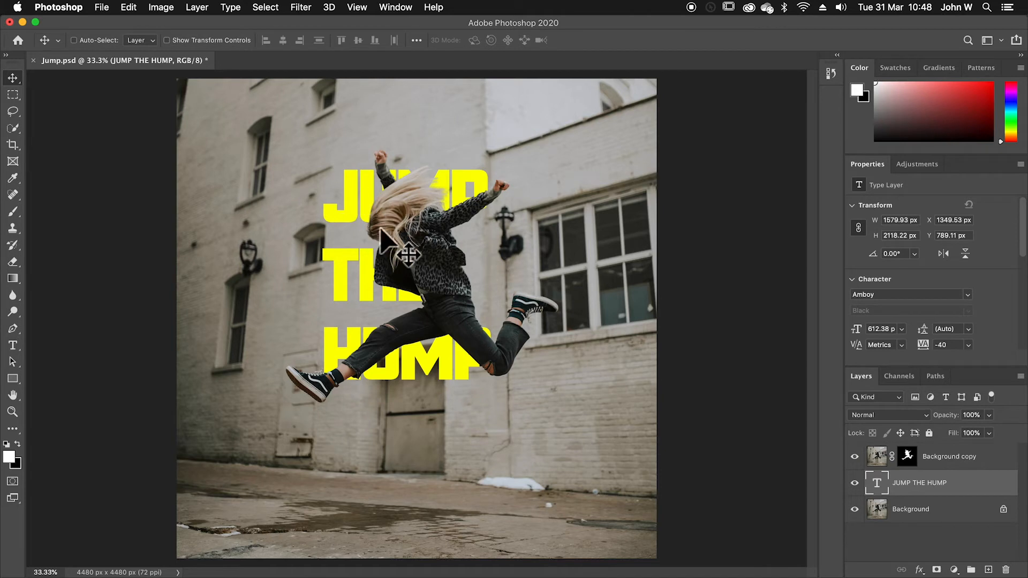
mouse_move(400, 233)
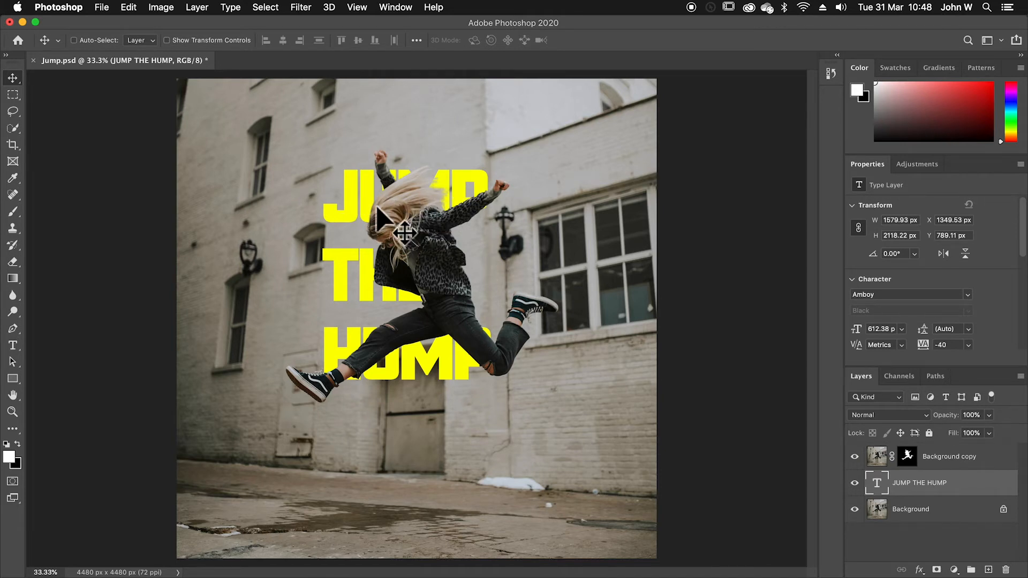
mouse_move(377, 236)
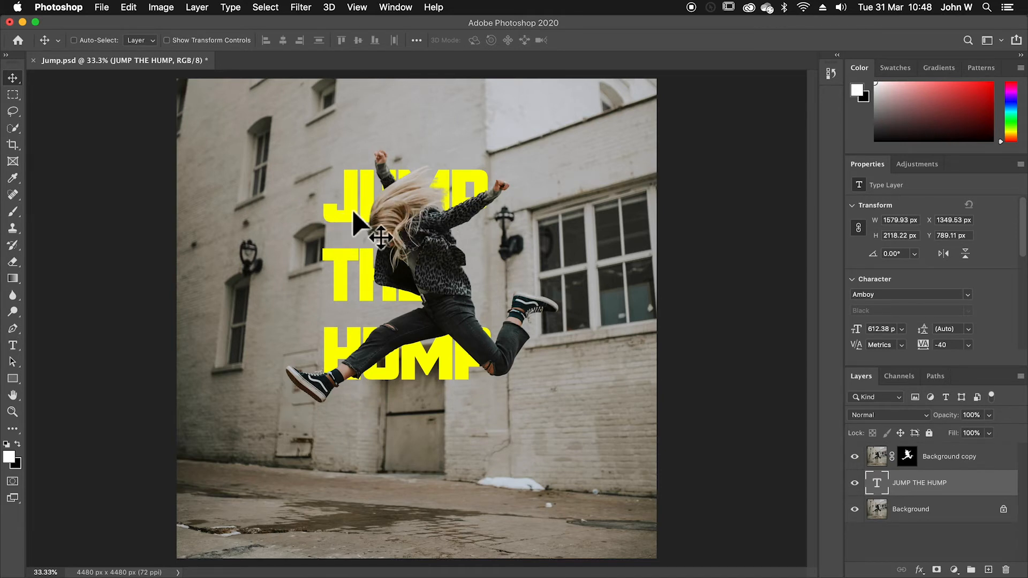
mouse_move(172, 17)
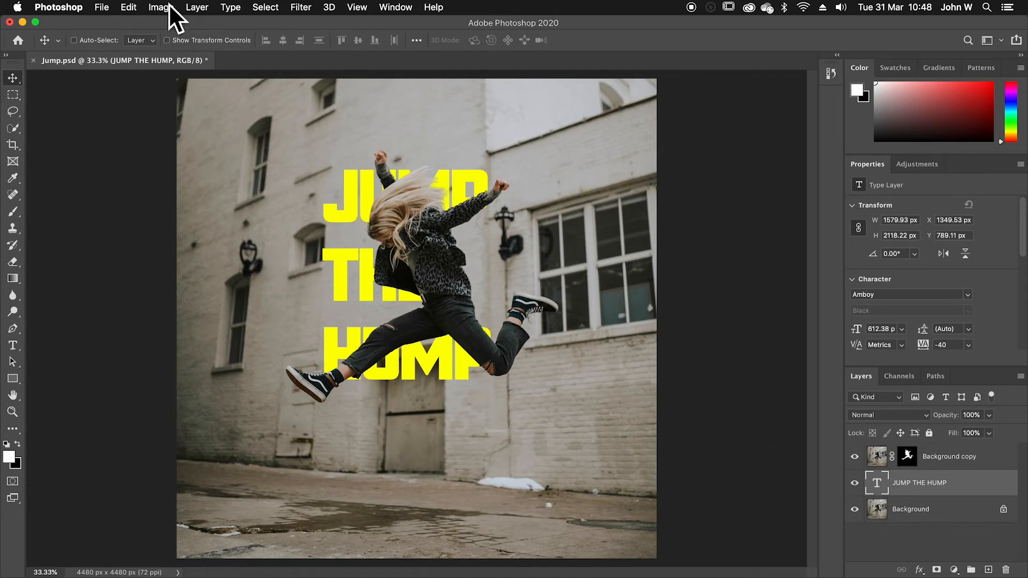
Start Free Transform from the Edit menu on the JUMP THE HUMP text
click(128, 7)
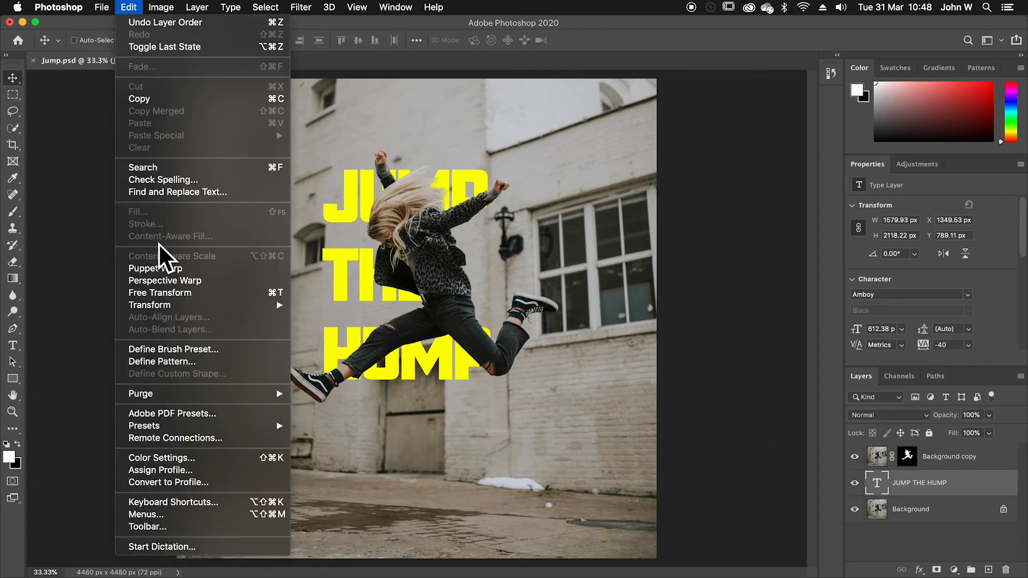
click(159, 292)
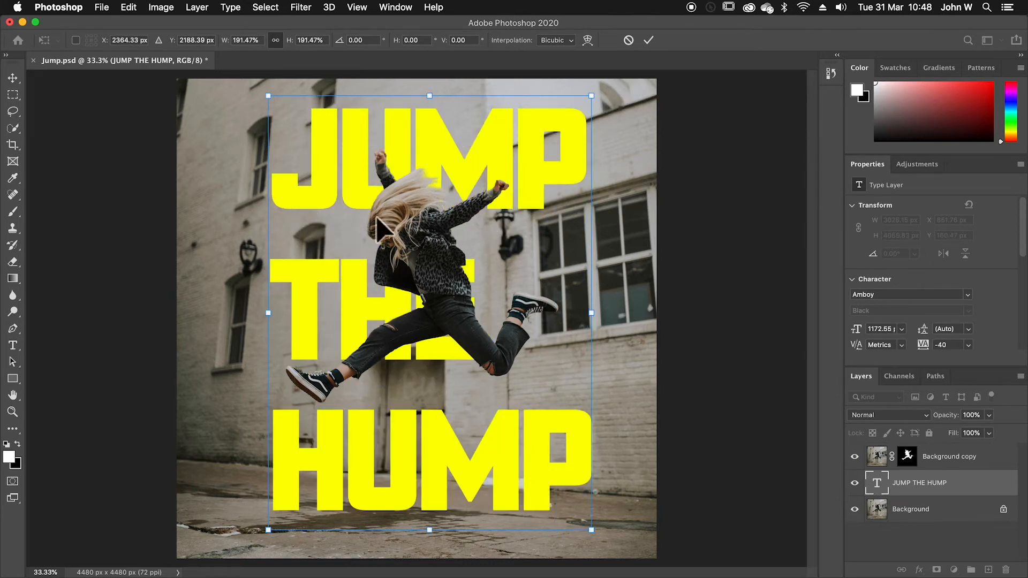
mouse_move(583, 472)
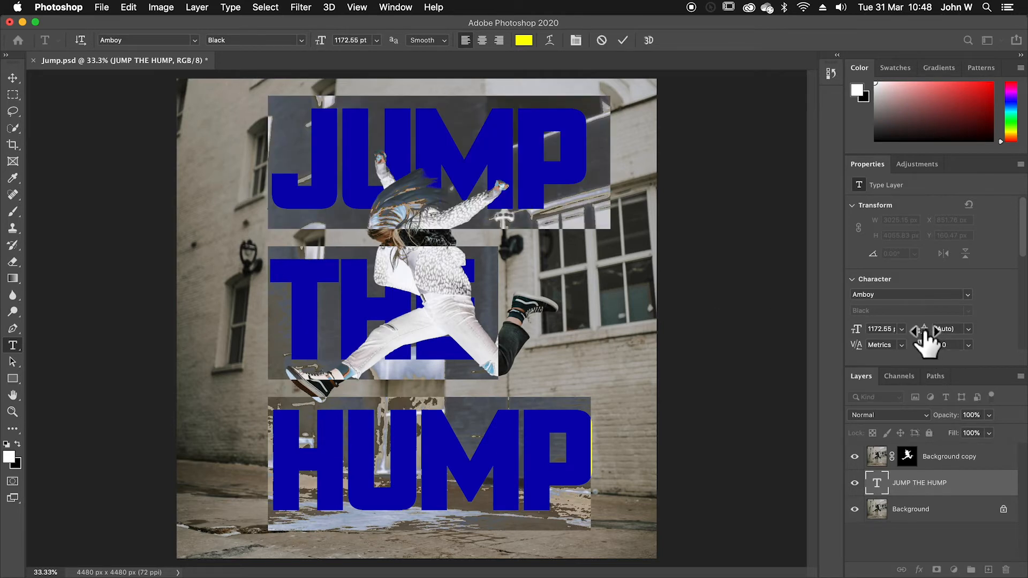
mouse_move(925, 331)
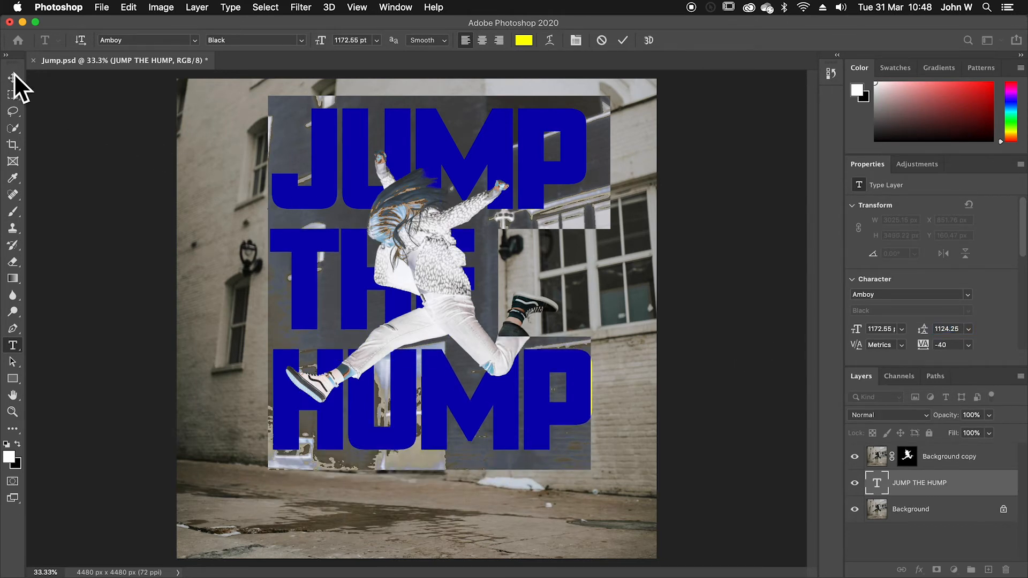
mouse_move(518, 163)
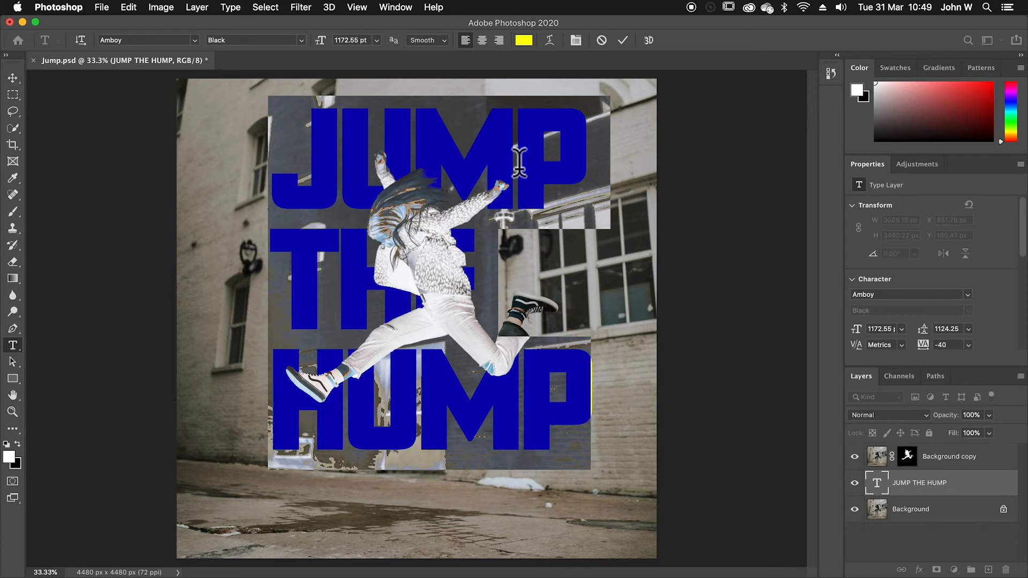
mouse_move(514, 341)
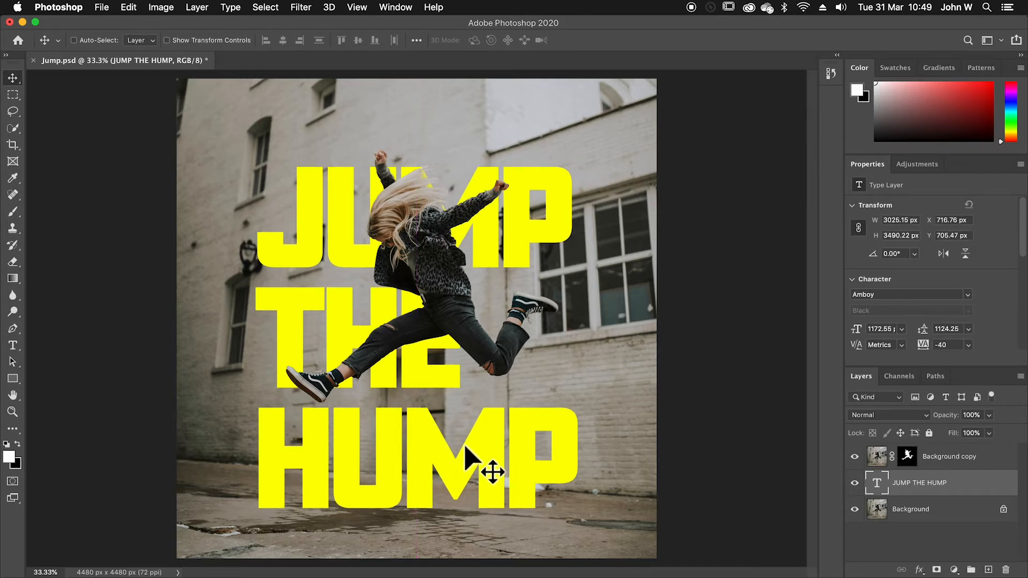
mouse_move(125, 216)
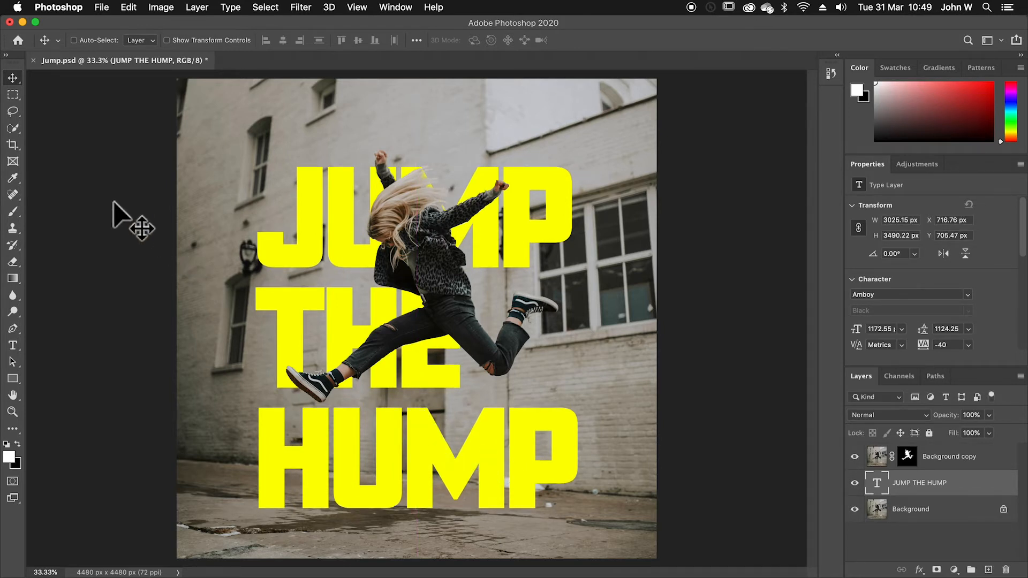
mouse_move(12, 346)
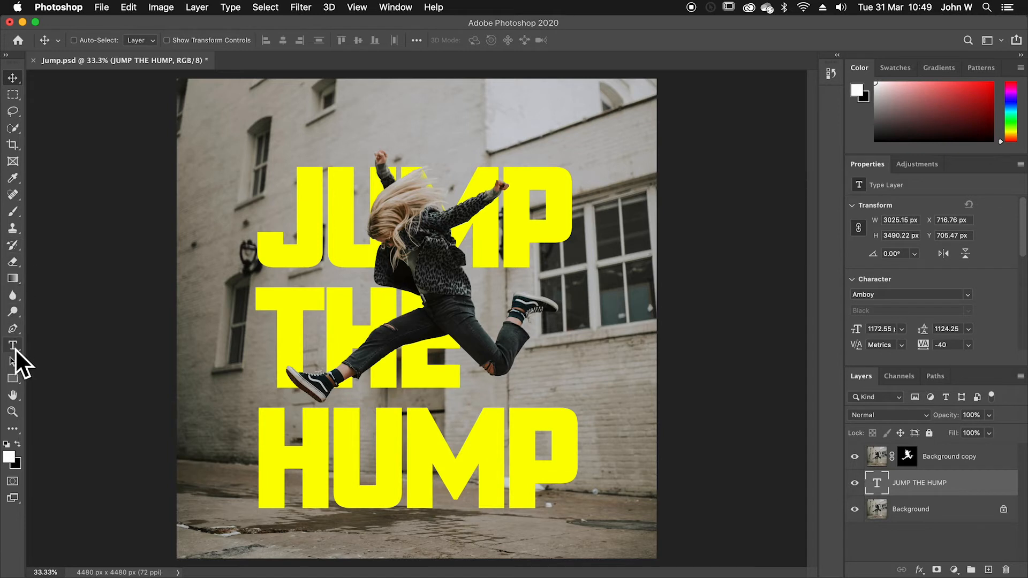
Delete the stray qrwetwrey text layer and confirm with Yes
click(13, 346)
text(qrwetwrey)
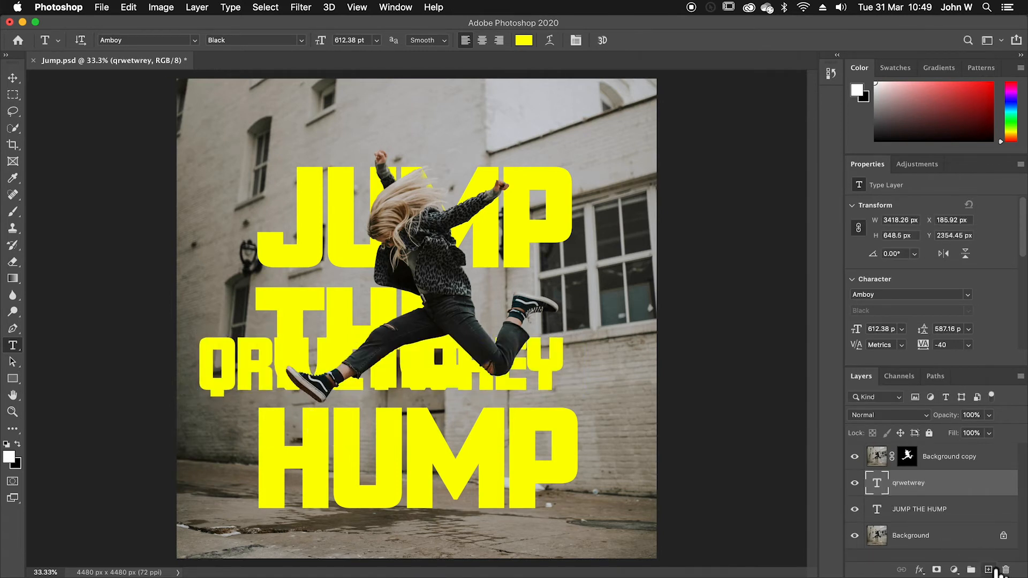
click(1007, 569)
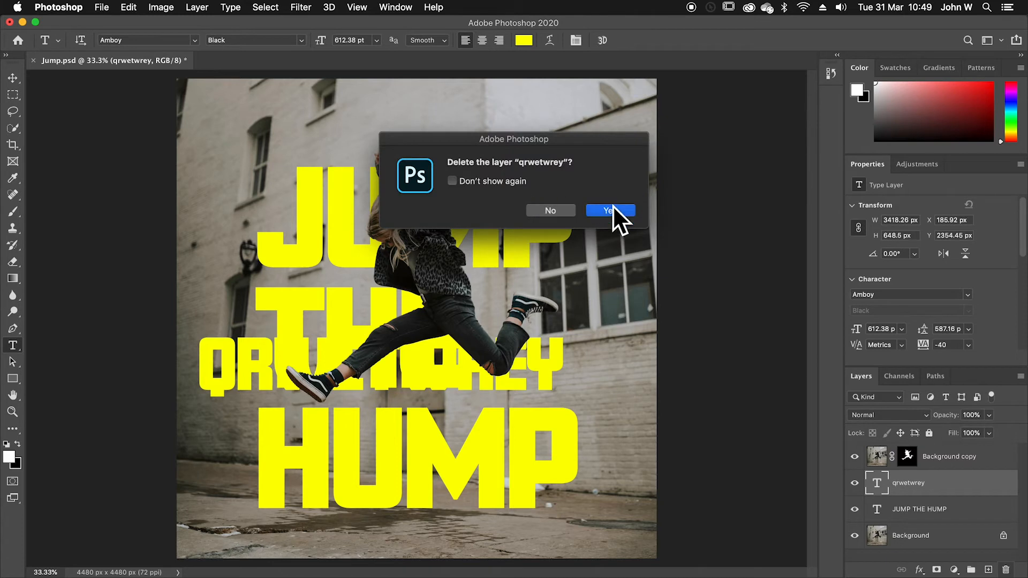
click(608, 211)
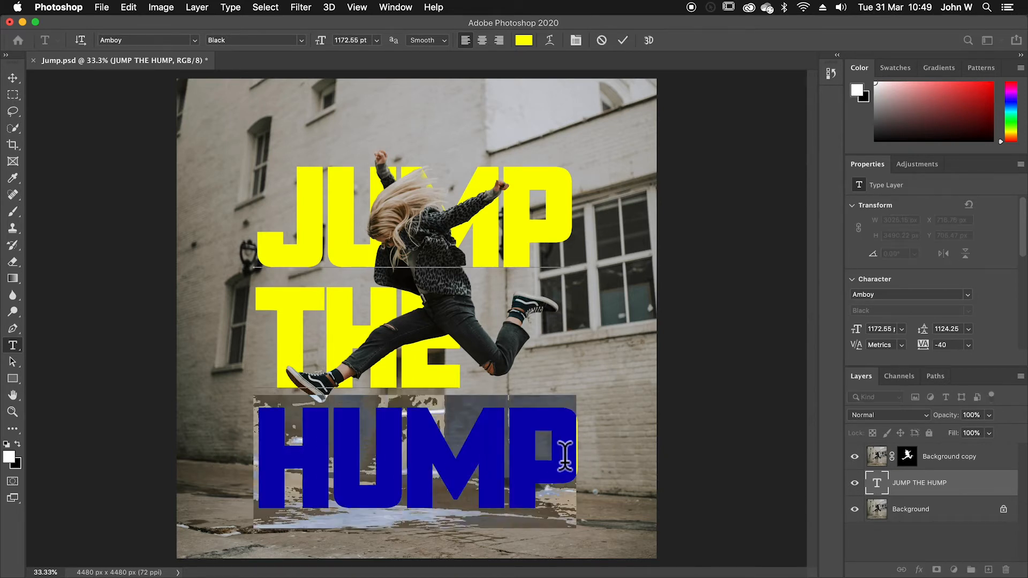
Set the HUMP line's text colour to a web-safe bright cyan
click(524, 40)
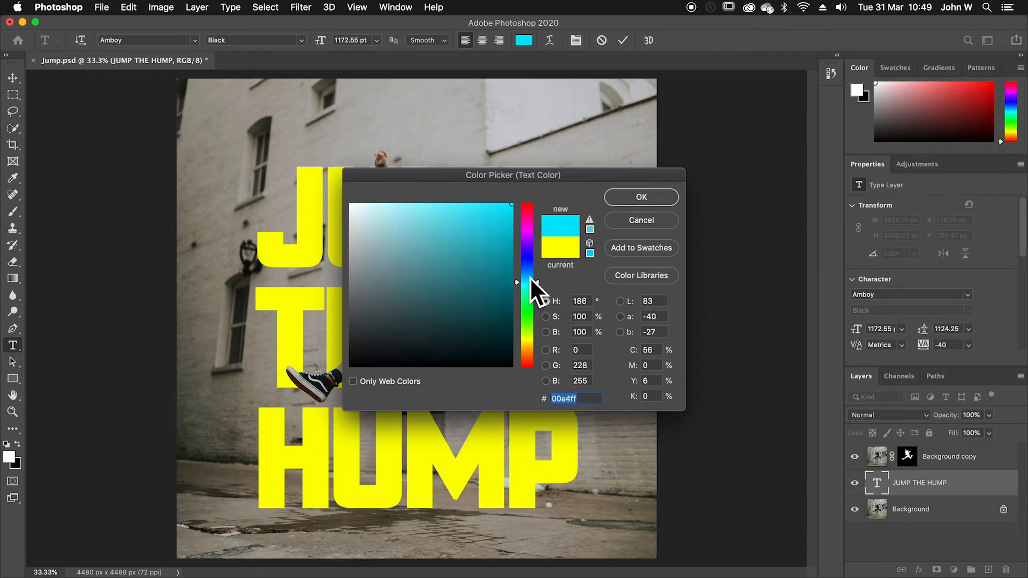
click(514, 231)
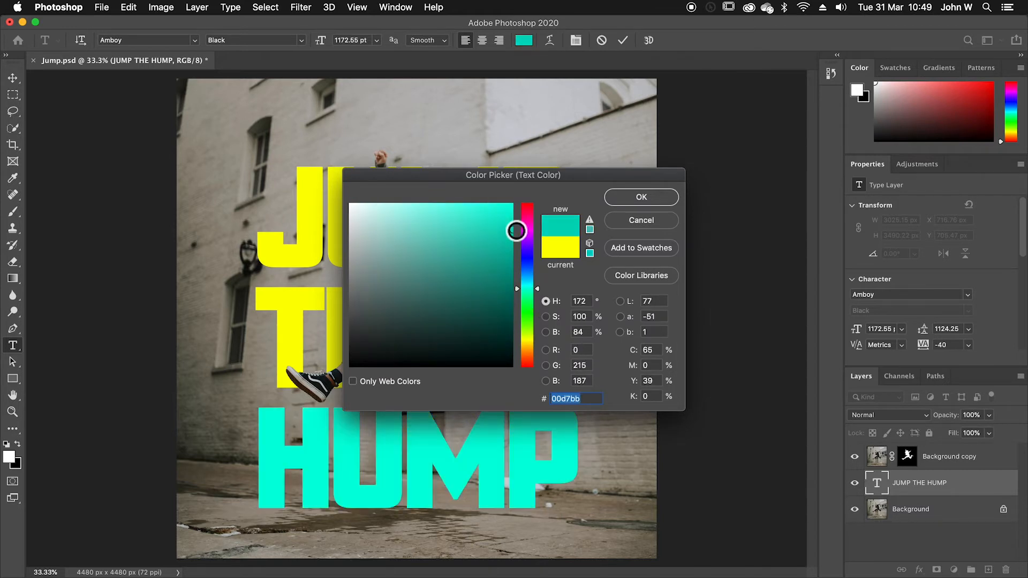
click(511, 229)
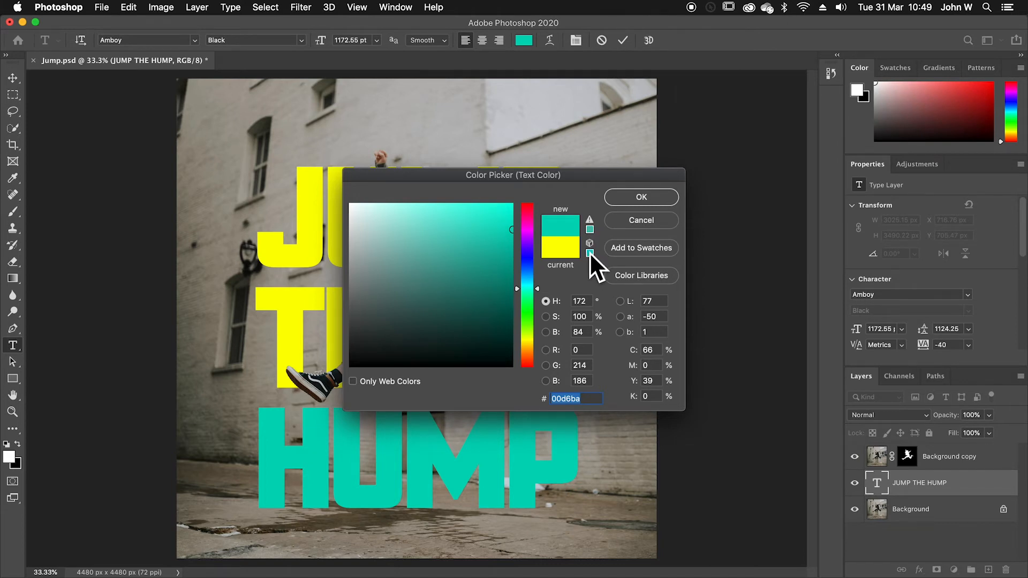
mouse_move(589, 253)
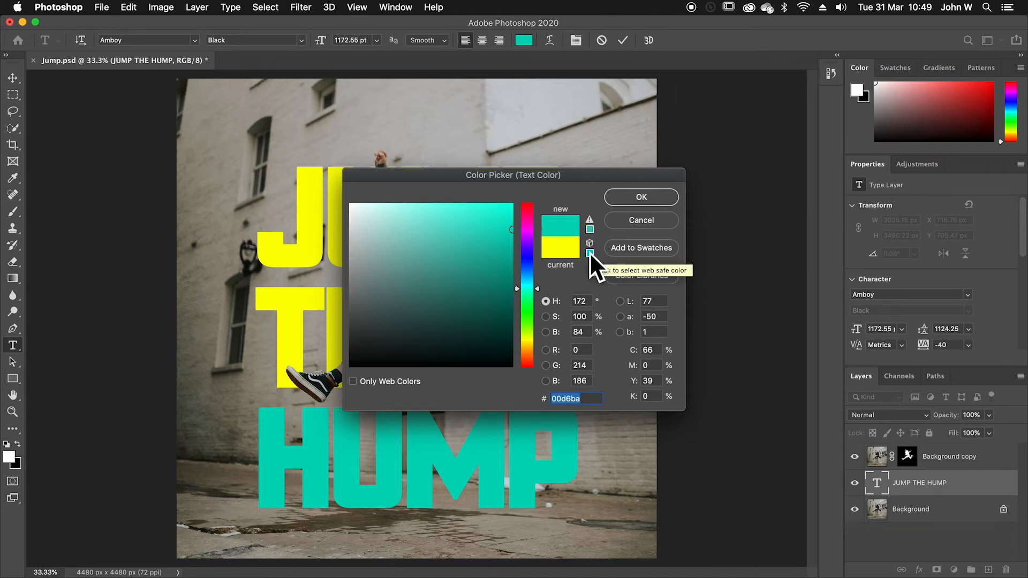
mouse_move(589, 256)
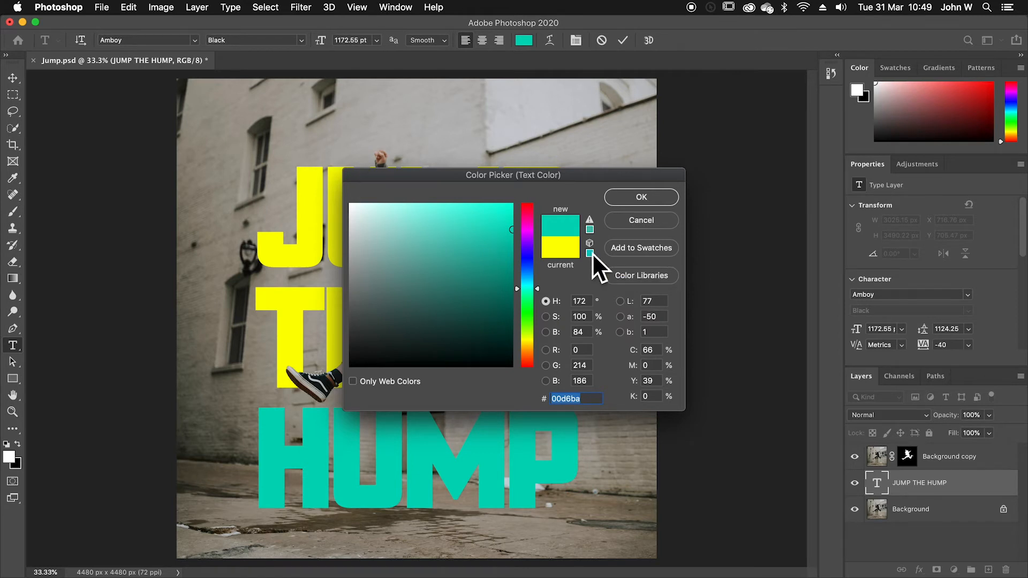
mouse_move(589, 255)
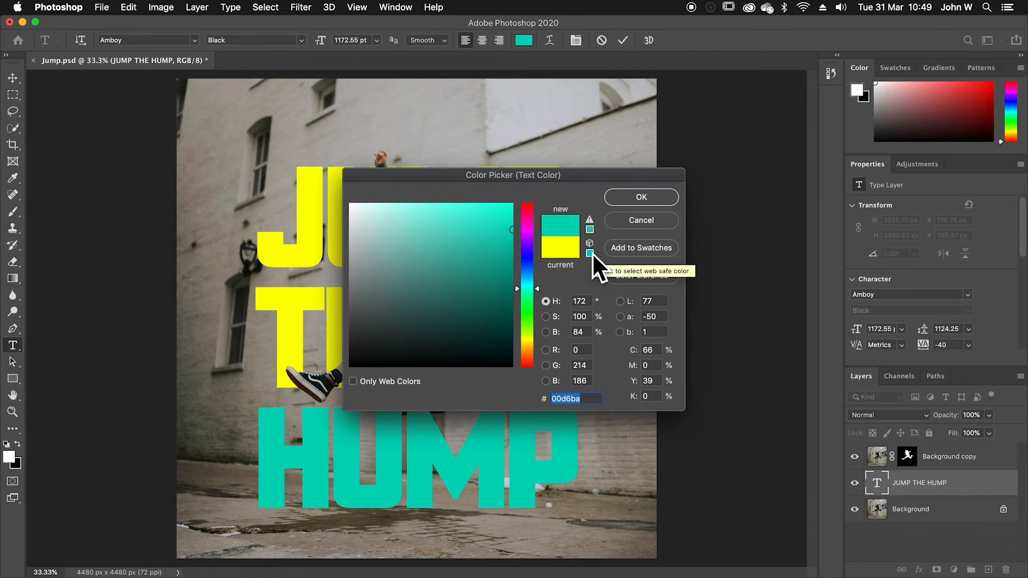
mouse_move(595, 275)
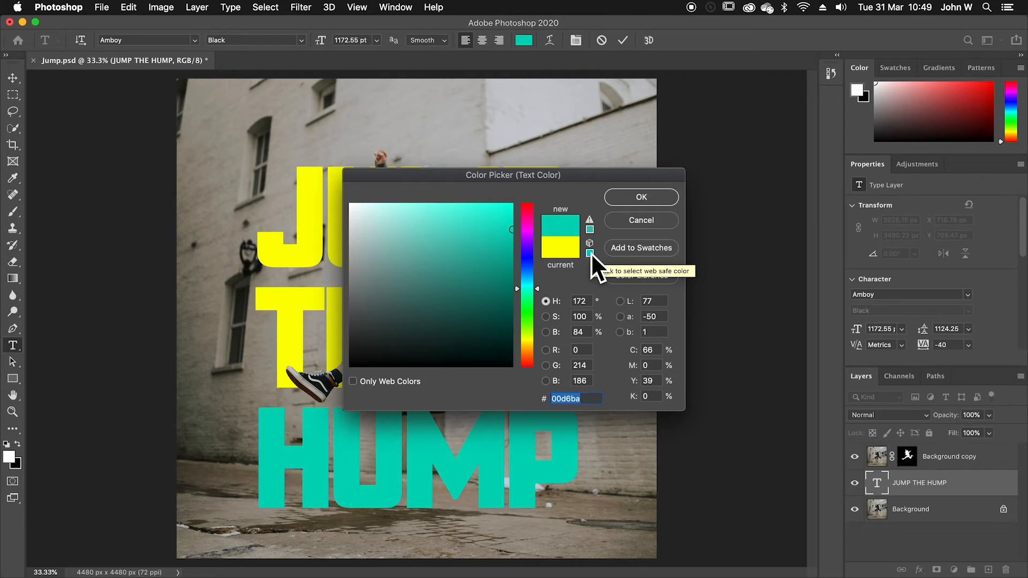
click(493, 198)
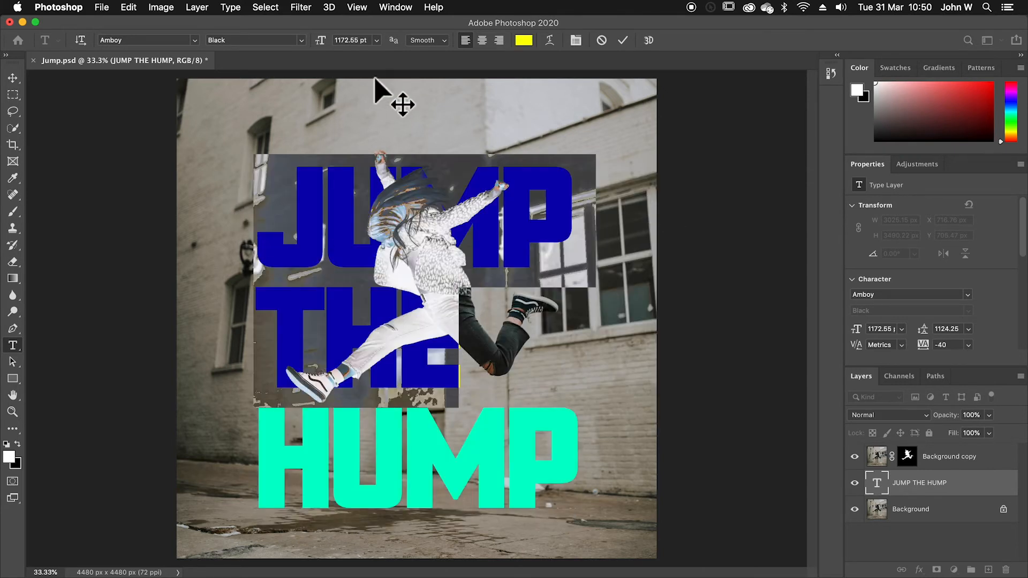
Set the JUMP THE text colour to web-safe pure yellow ffff00 and confirm
click(523, 41)
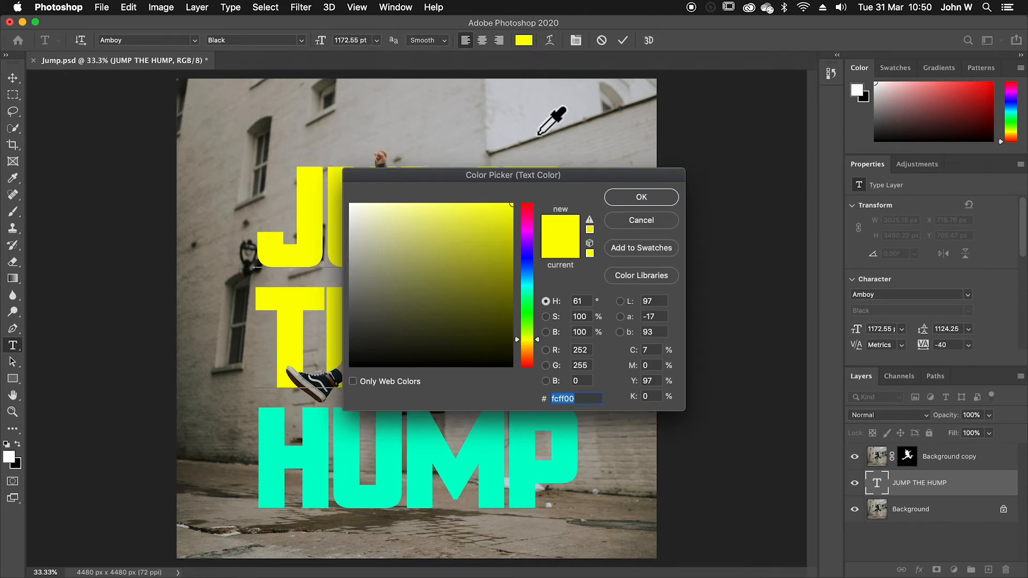
mouse_move(552, 197)
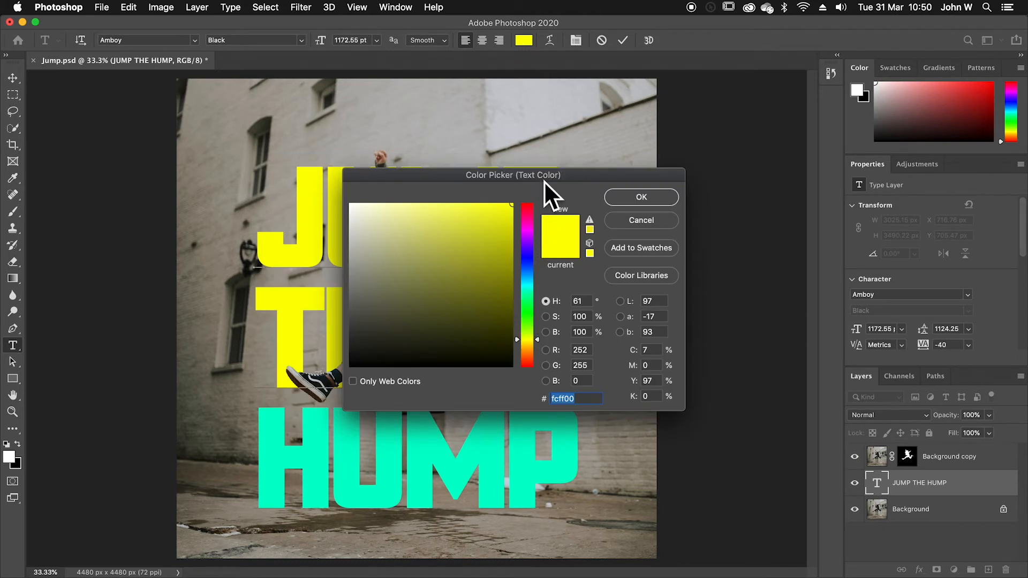
mouse_move(586, 230)
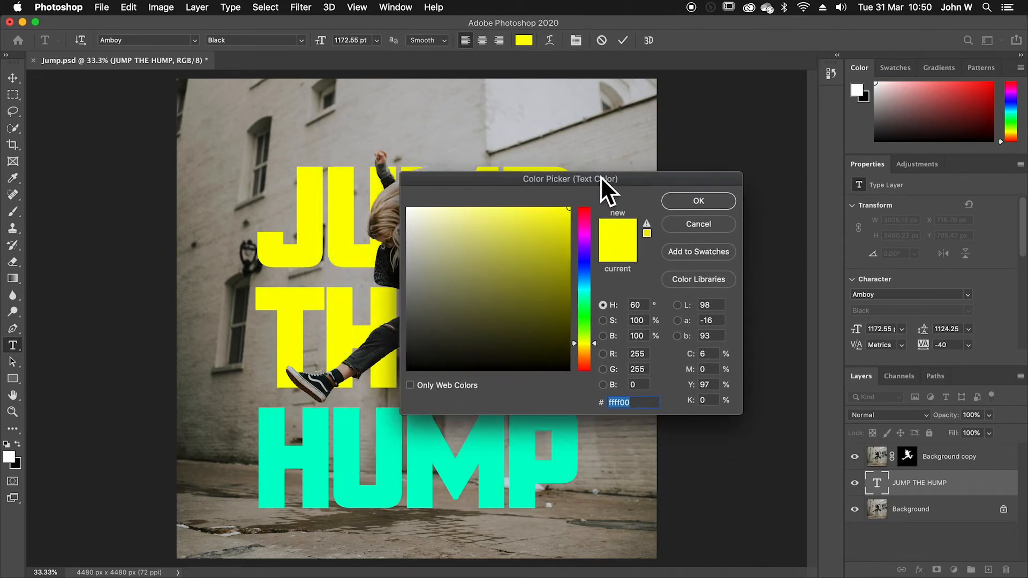
mouse_move(585, 256)
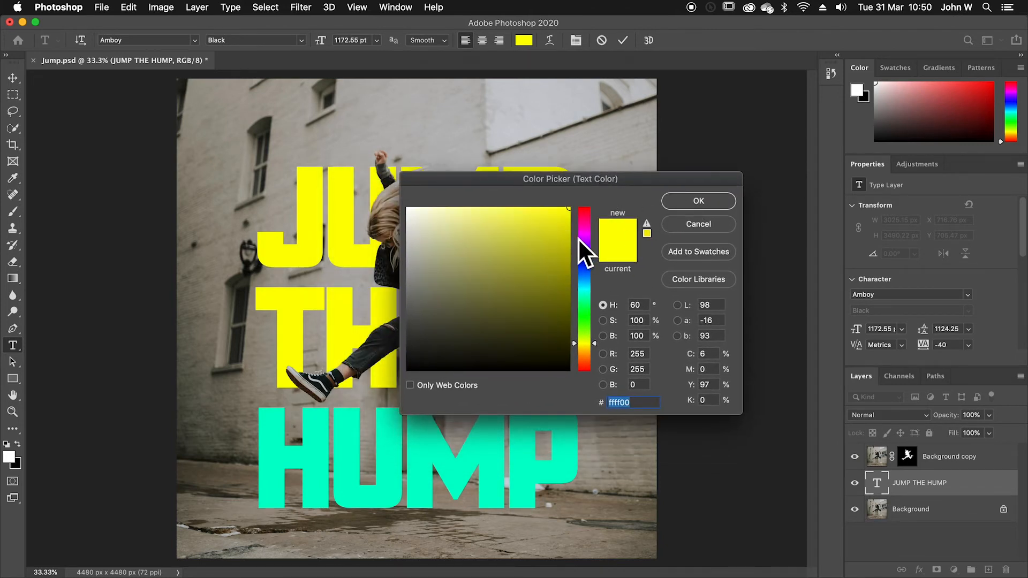
click(549, 225)
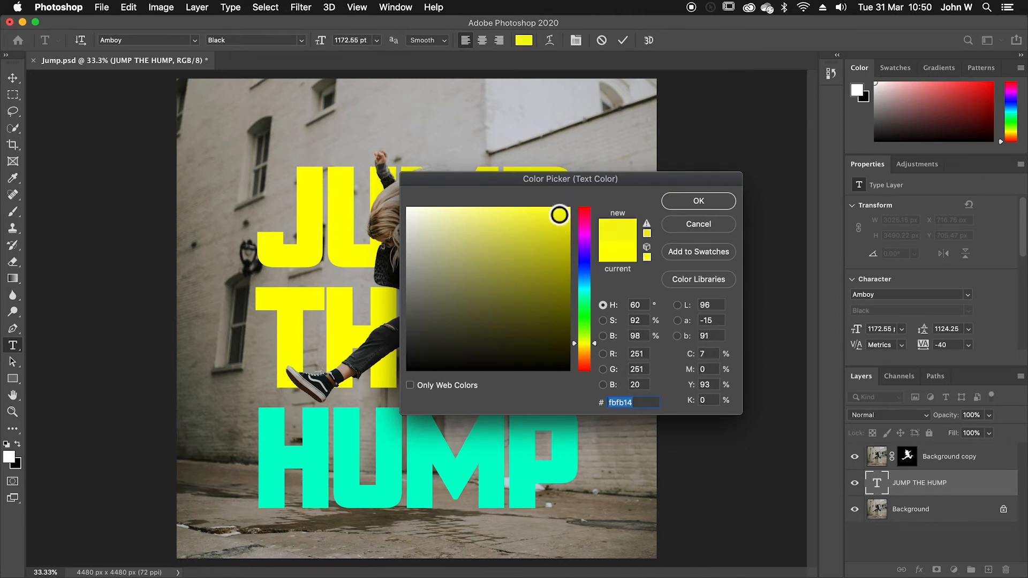
click(568, 218)
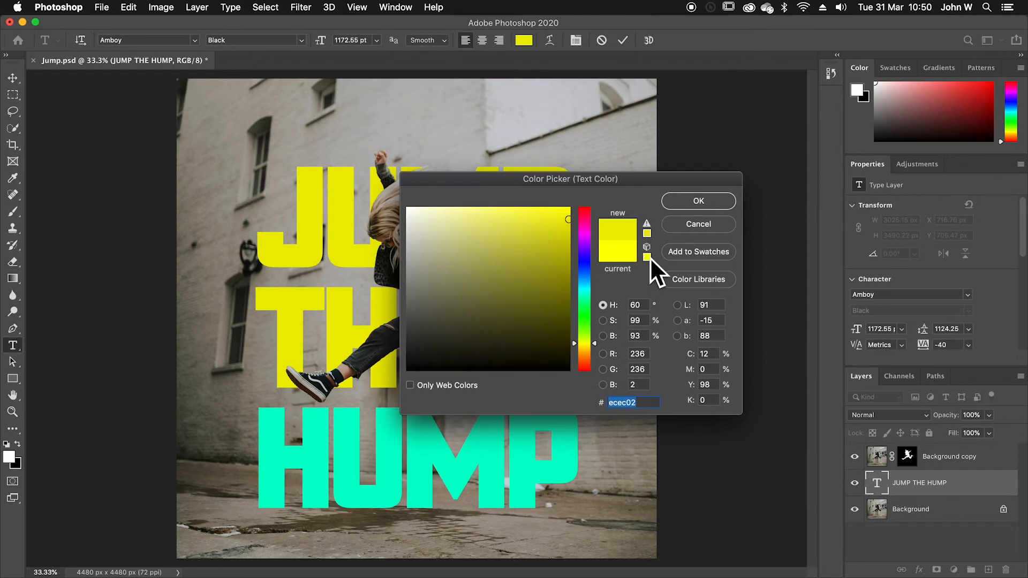
click(568, 209)
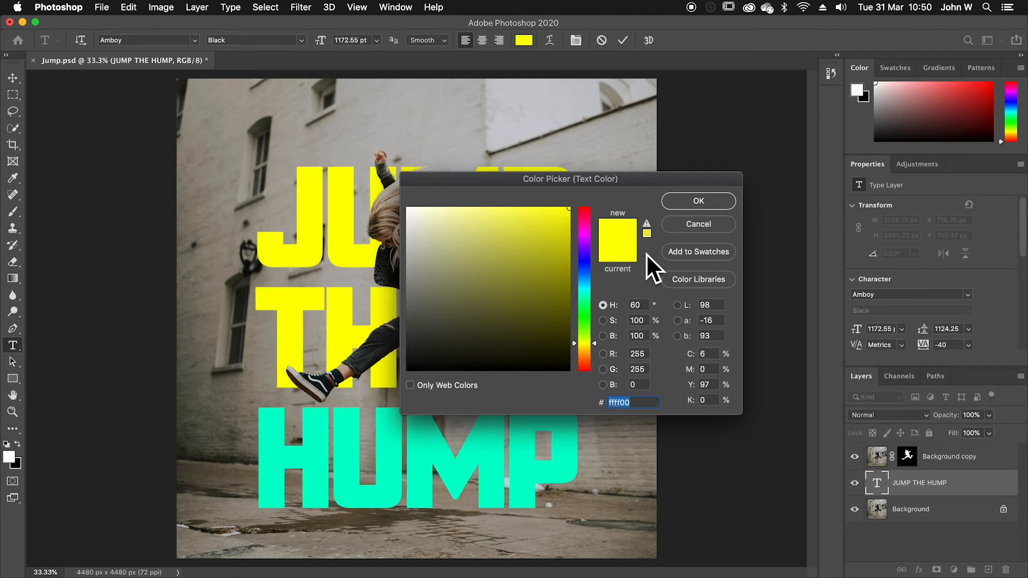
mouse_move(681, 226)
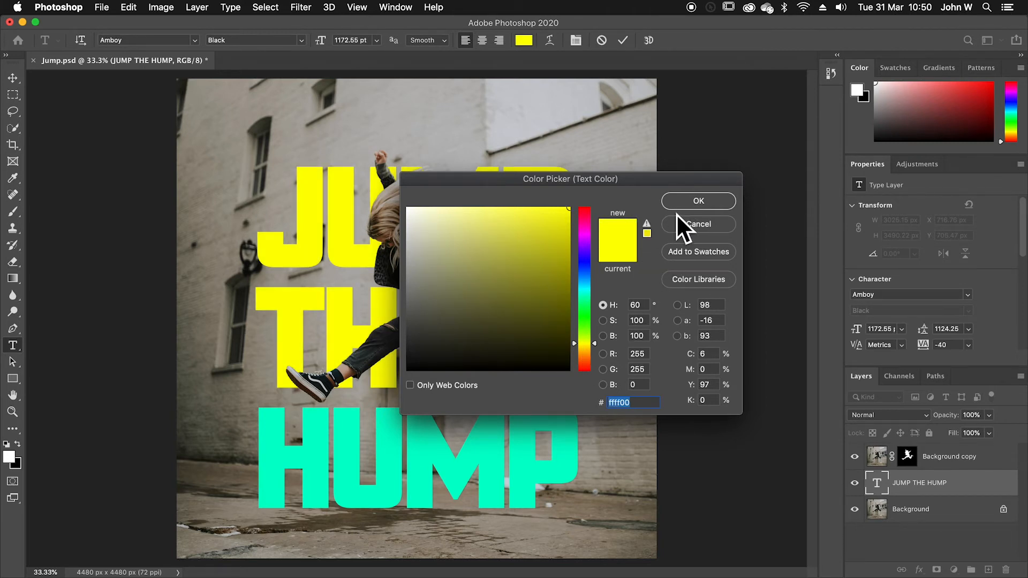
click(697, 200)
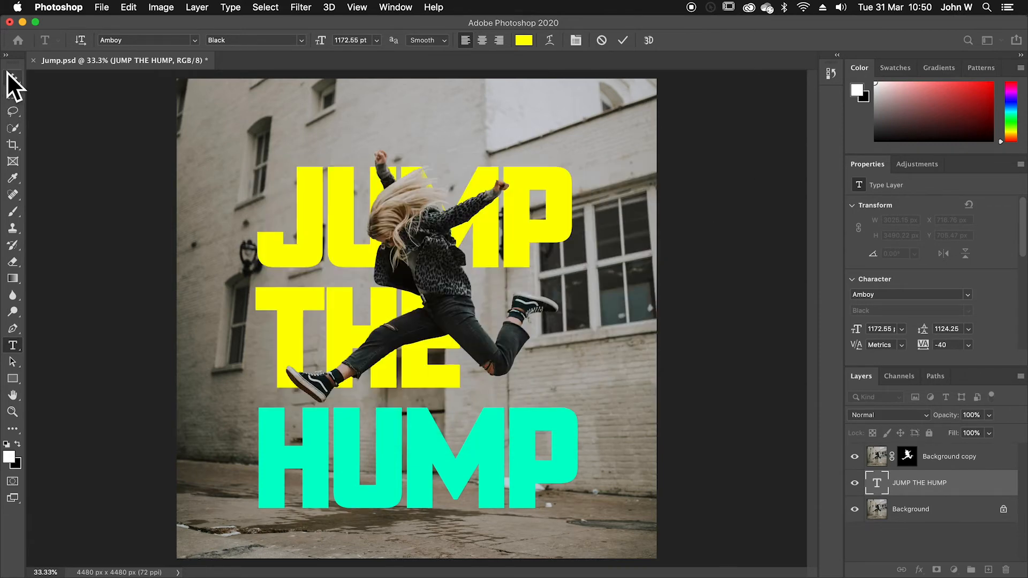
Leave text editing with the Move tool and name the new layer 'border'
click(11, 77)
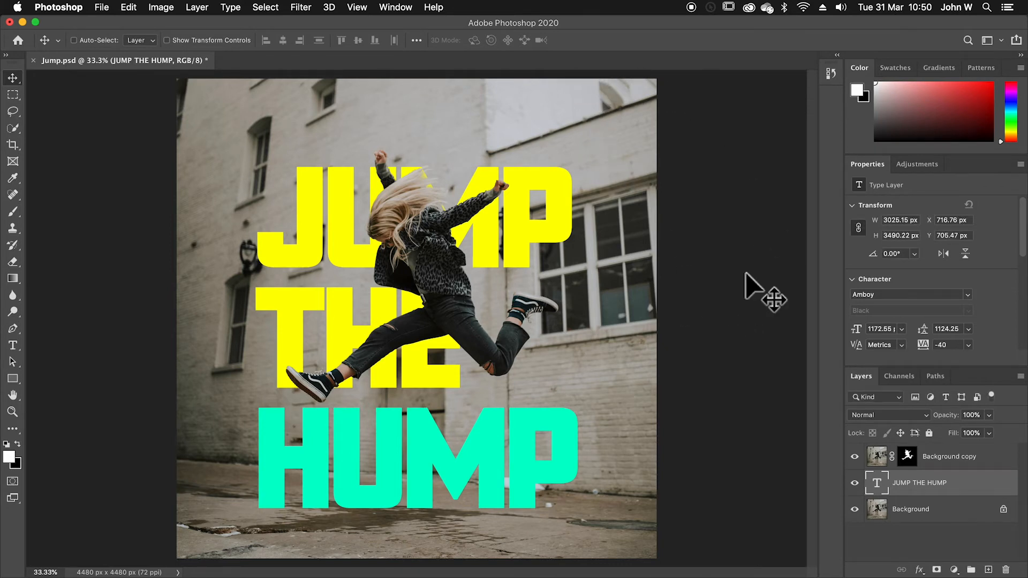
mouse_move(993, 567)
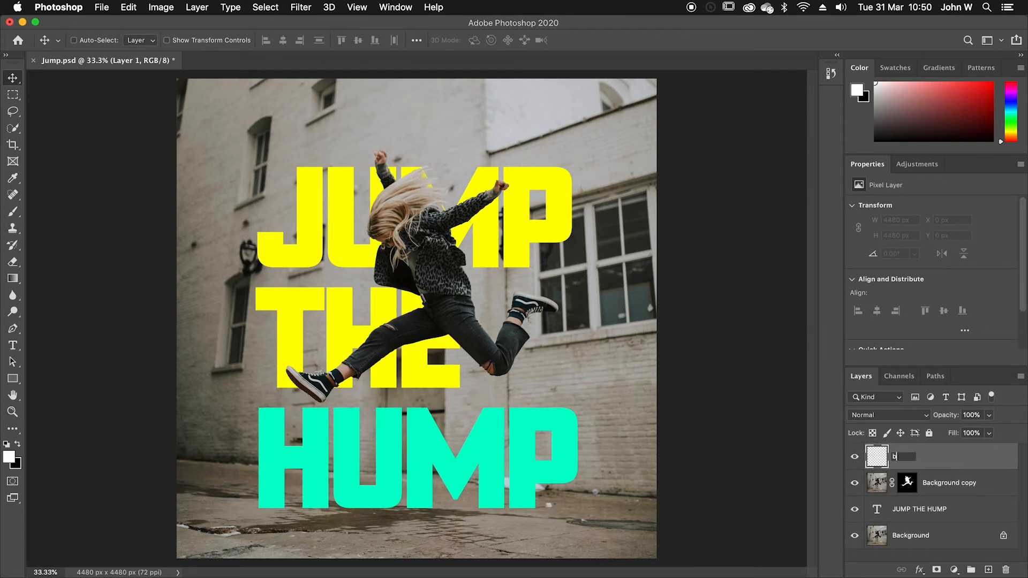
text(order)
click(950, 483)
text(oman)
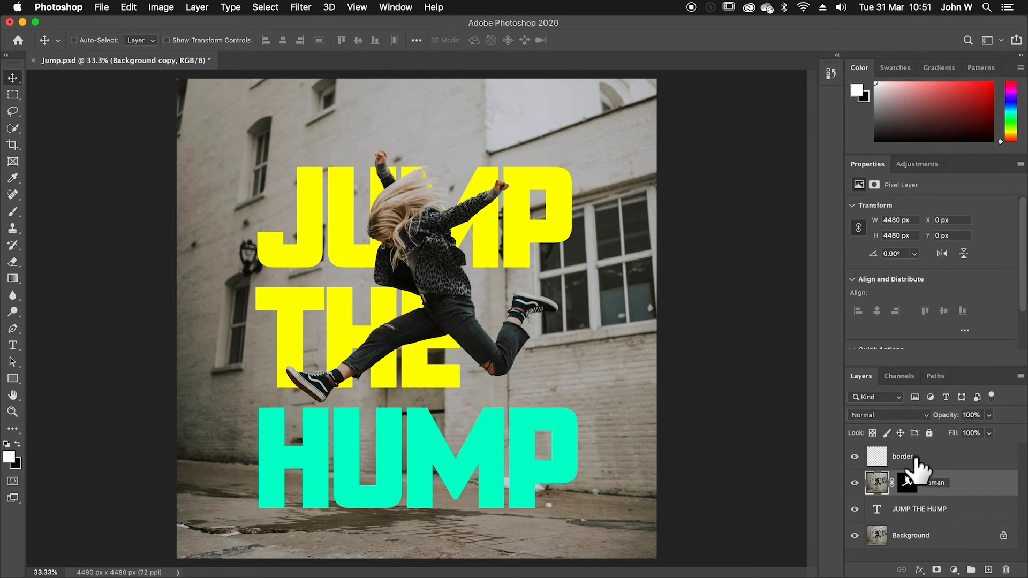
With the border layer active, select the whole canvas
click(917, 456)
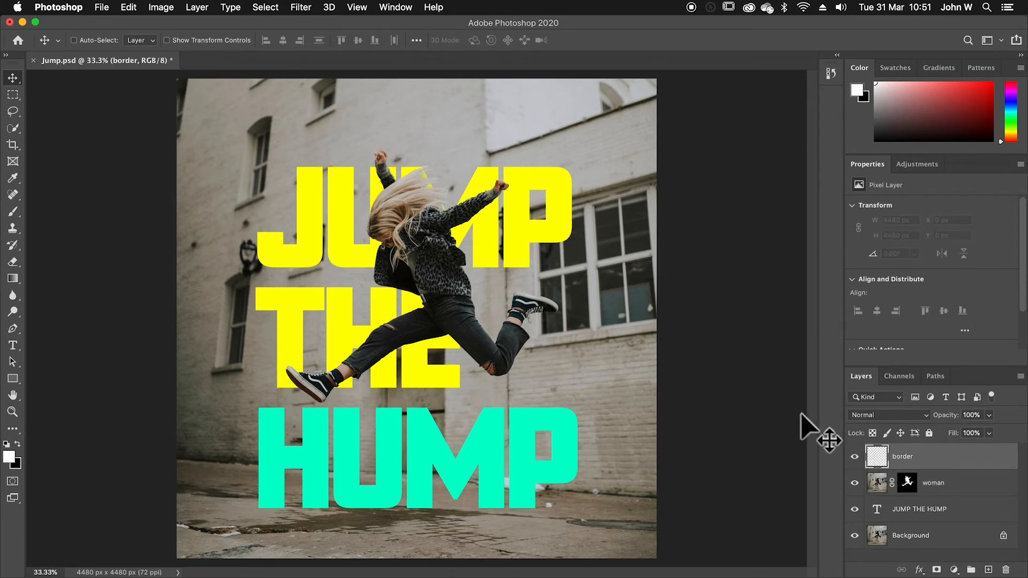
mouse_move(642, 341)
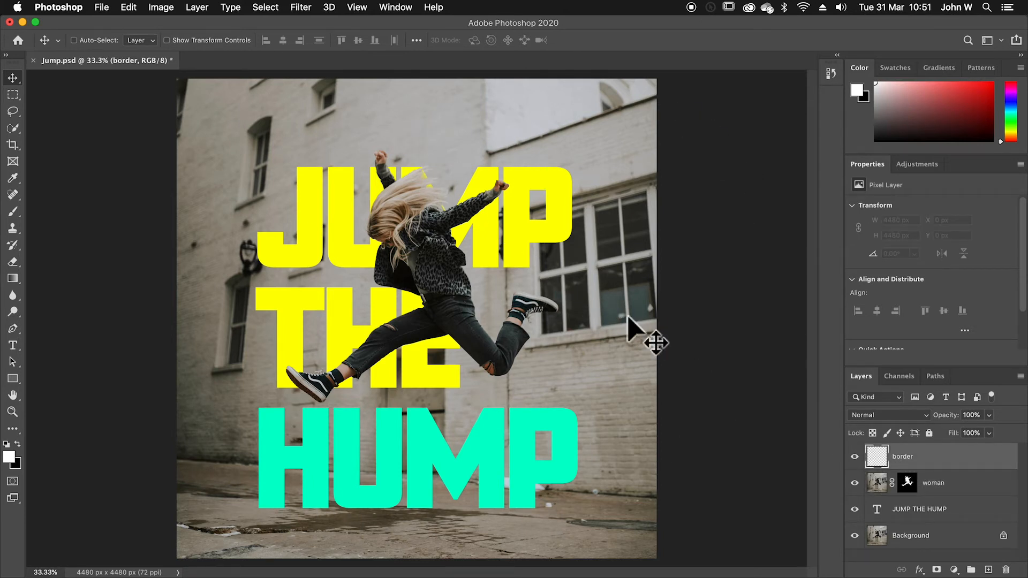
mouse_move(265, 7)
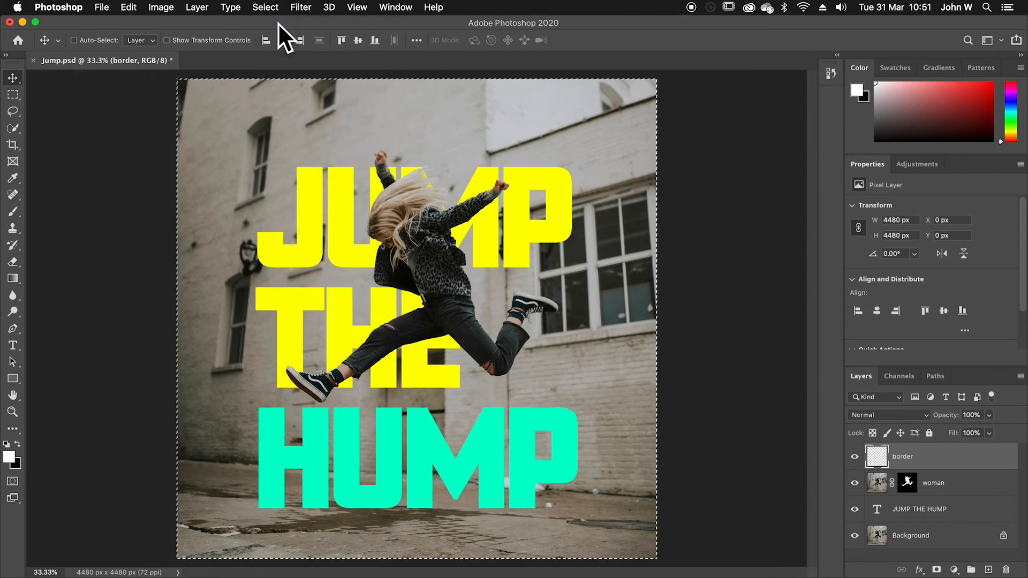
mouse_move(446, 222)
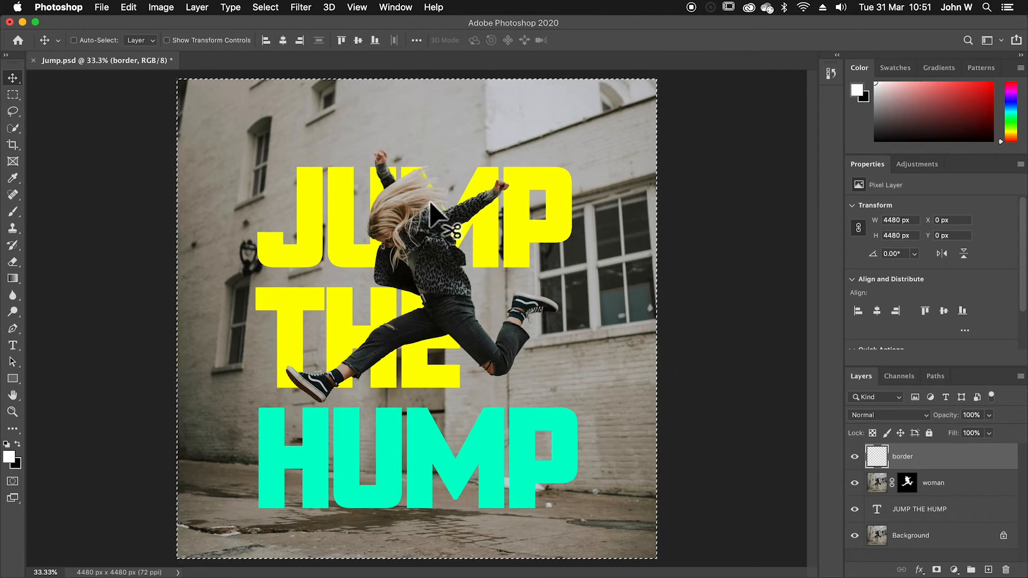
mouse_move(265, 10)
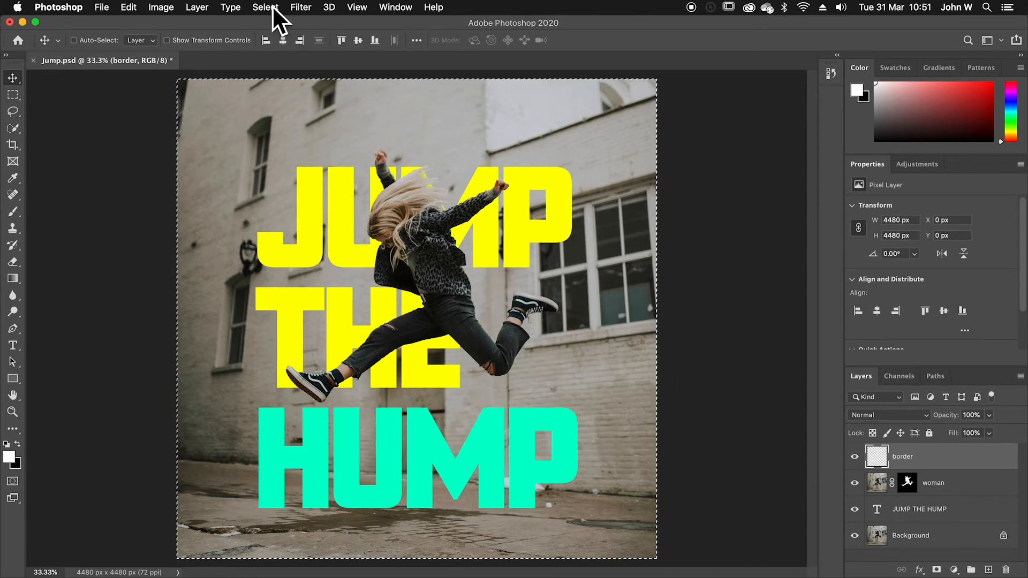
Transform the selection to 94.78% (4246 px) around the centre and commit
click(265, 7)
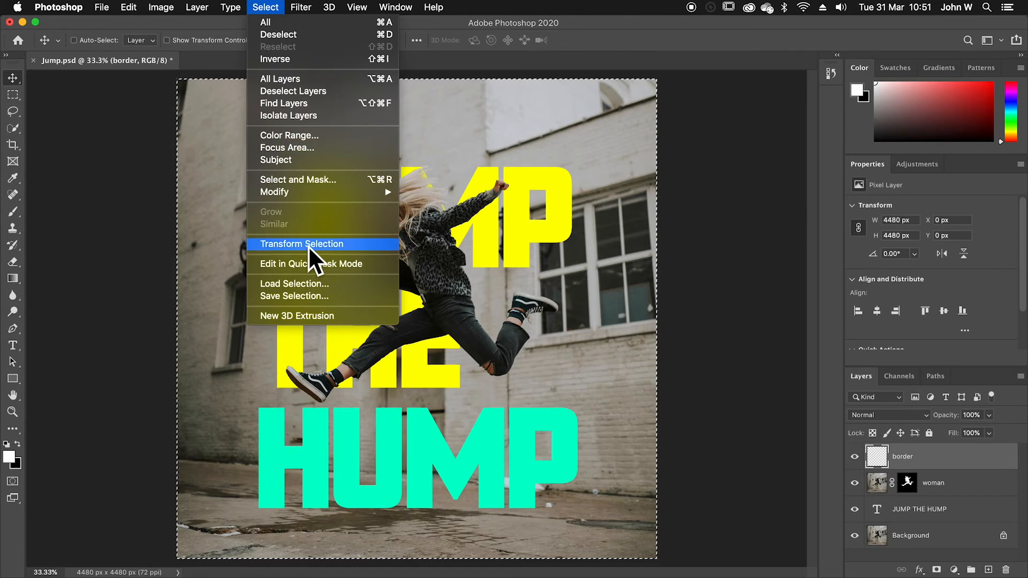
mouse_move(346, 265)
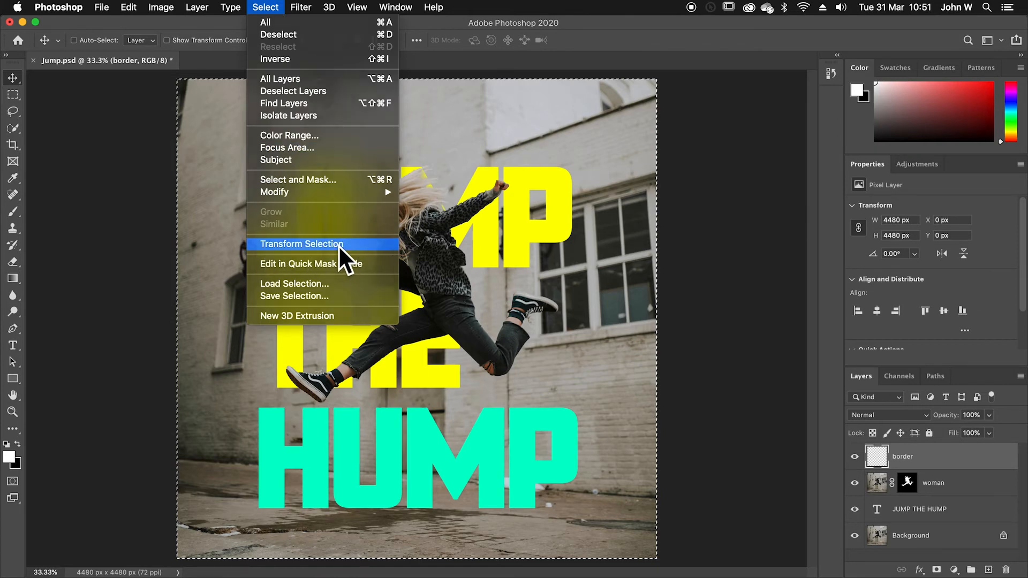
click(301, 245)
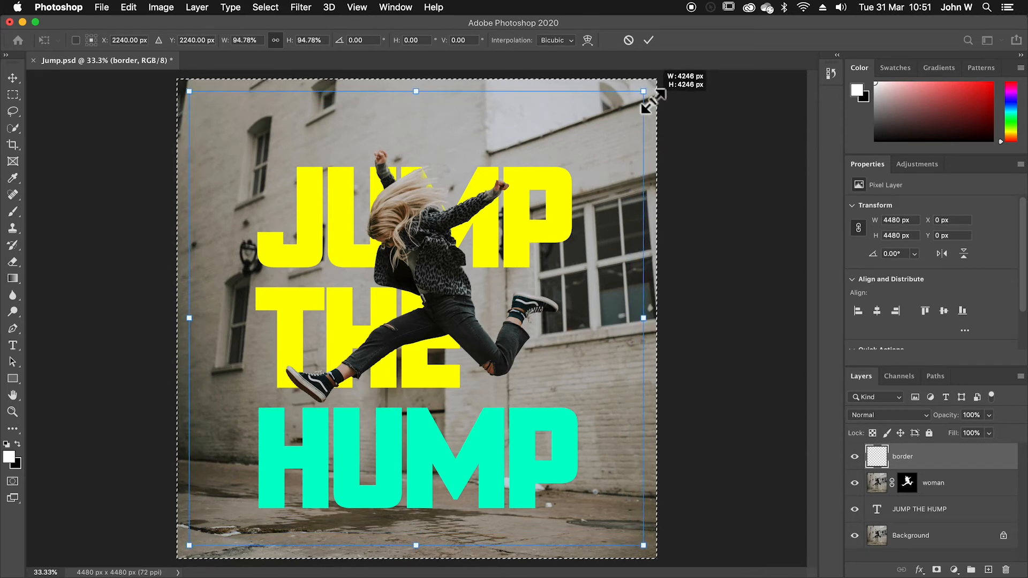
mouse_move(654, 99)
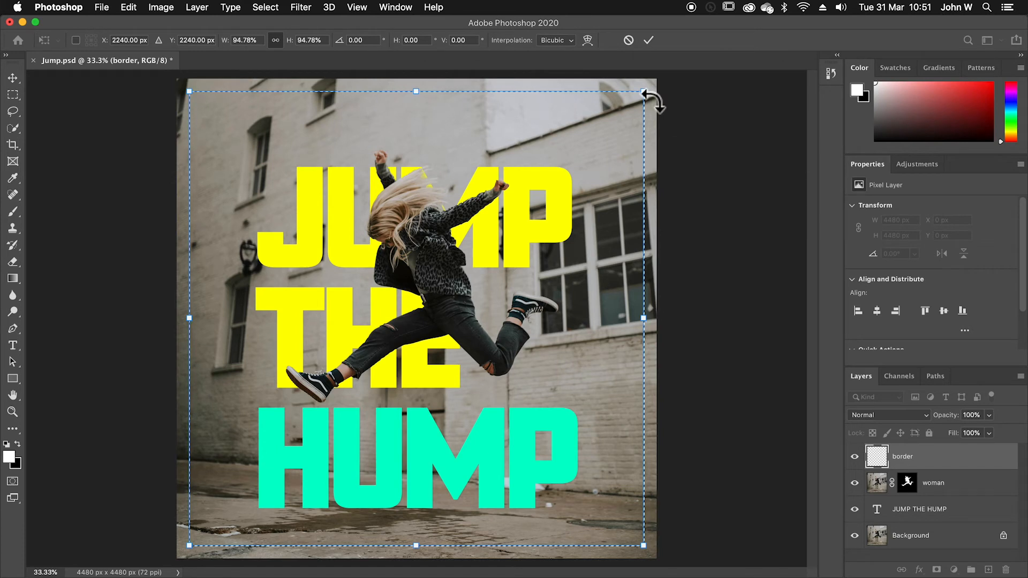
mouse_move(204, 190)
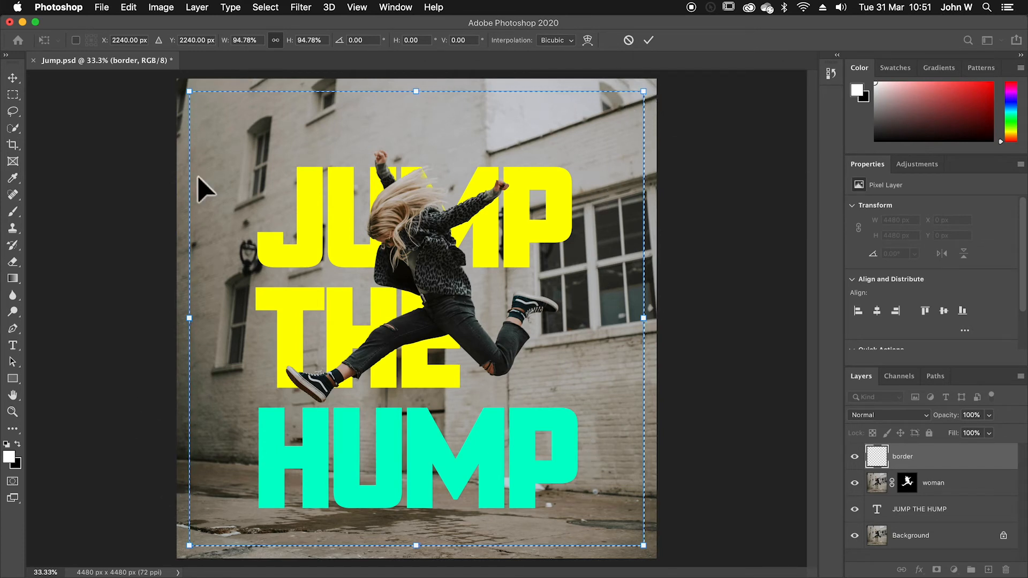
mouse_move(491, 256)
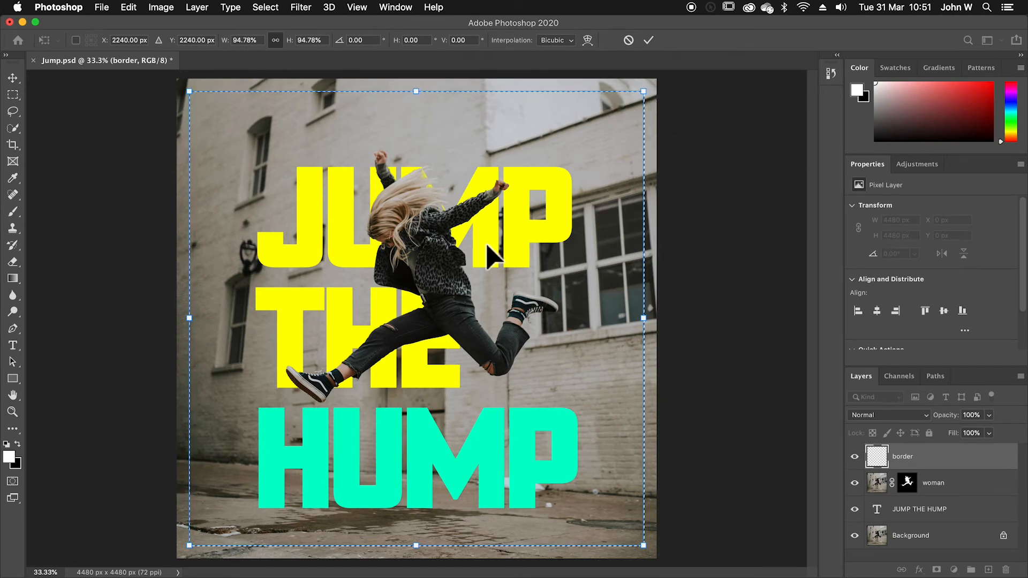
click(648, 40)
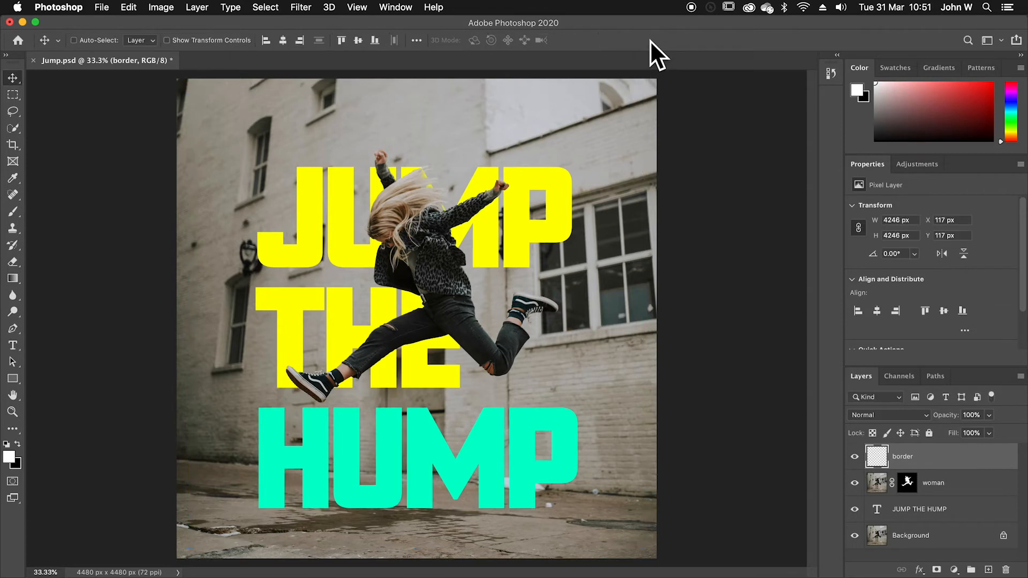
Apply Select > Inverse so only the outer margin band is selected
click(265, 7)
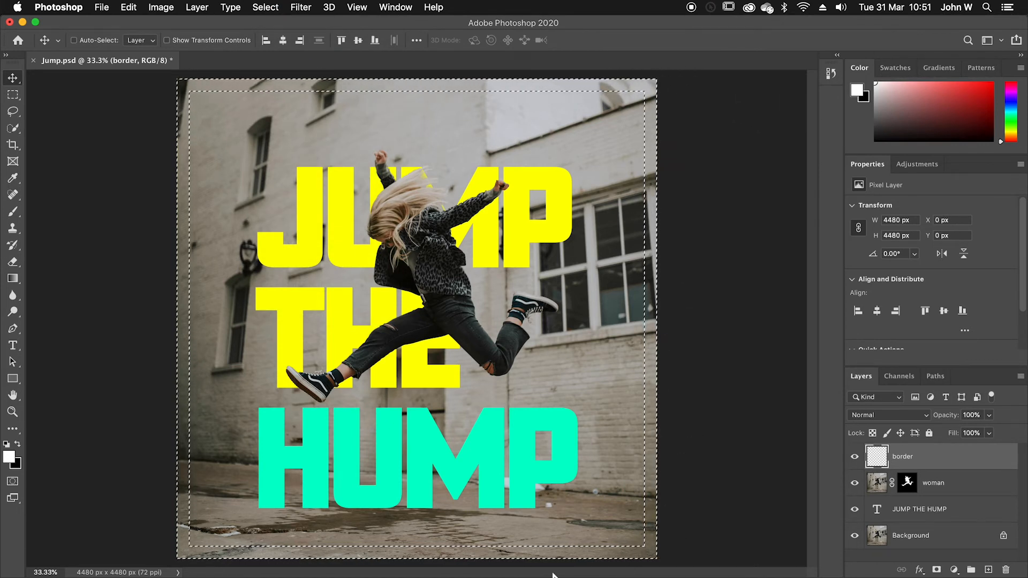
mouse_move(668, 206)
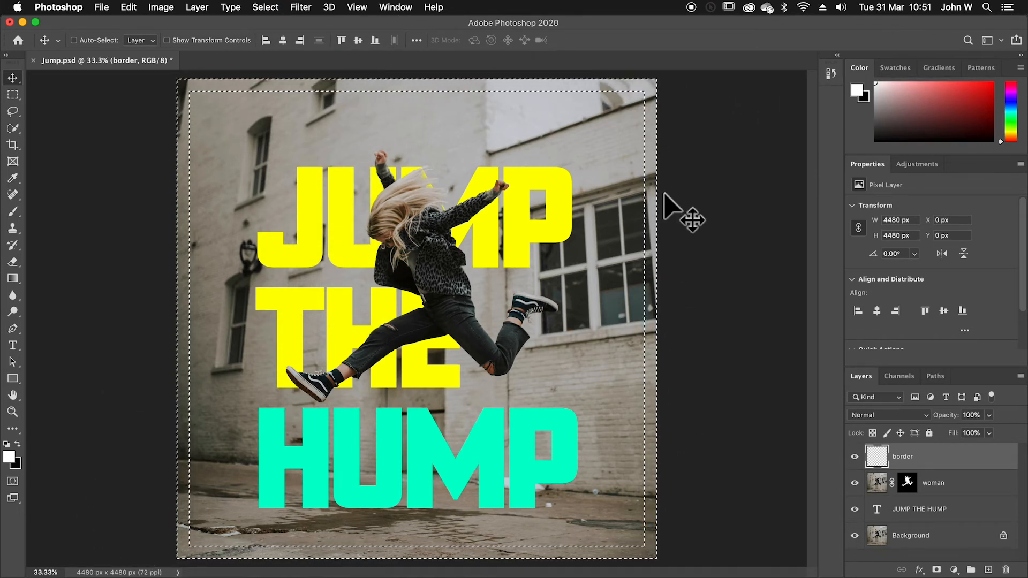
mouse_move(685, 458)
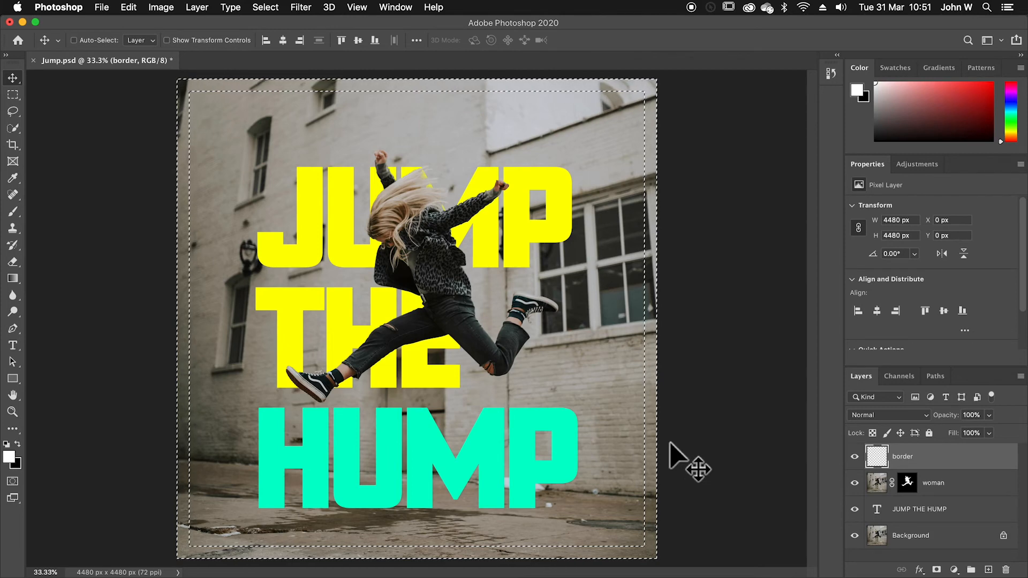
Fill the selected outer band on the border layer with White
click(128, 7)
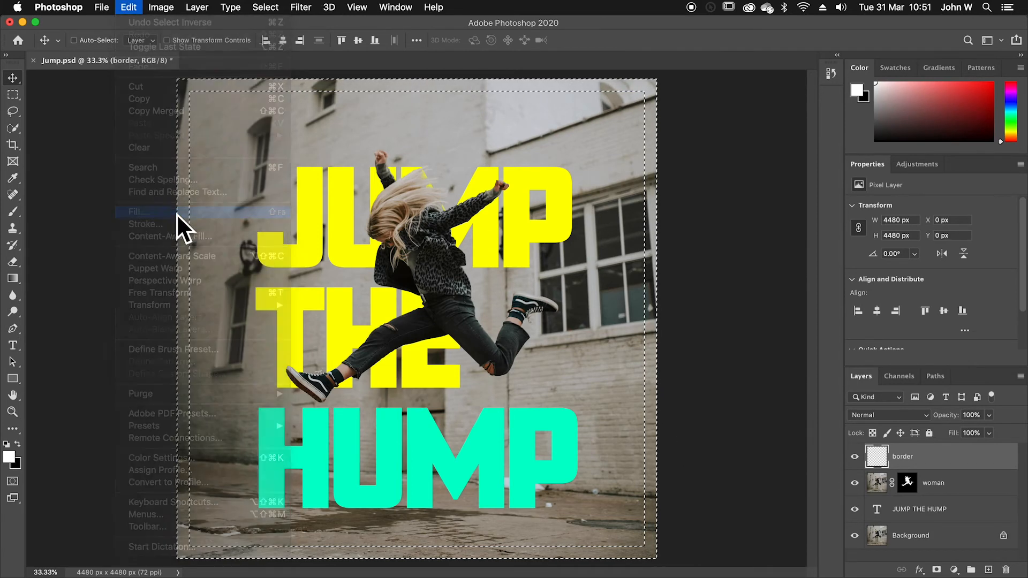
click(137, 211)
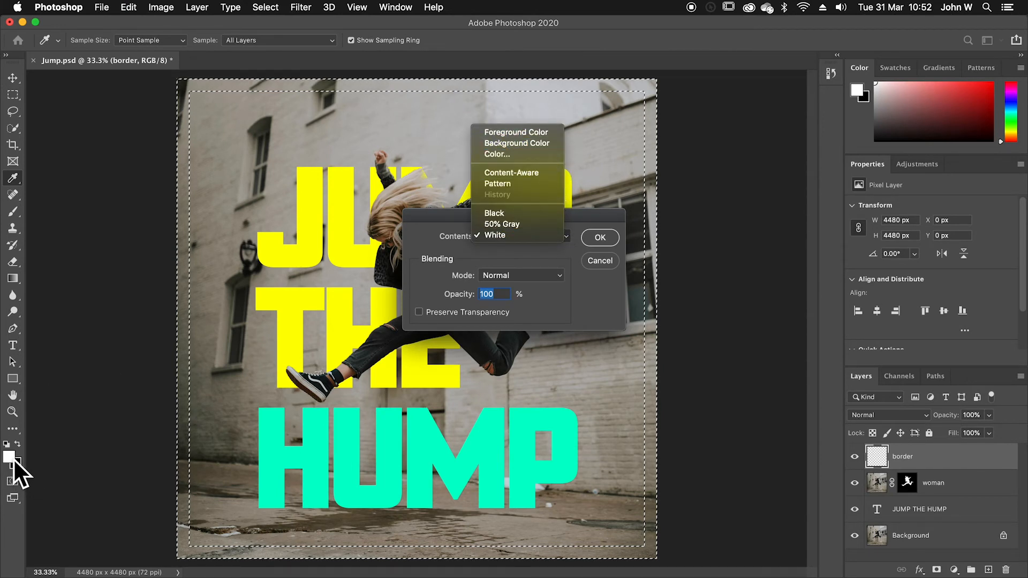
mouse_move(517, 172)
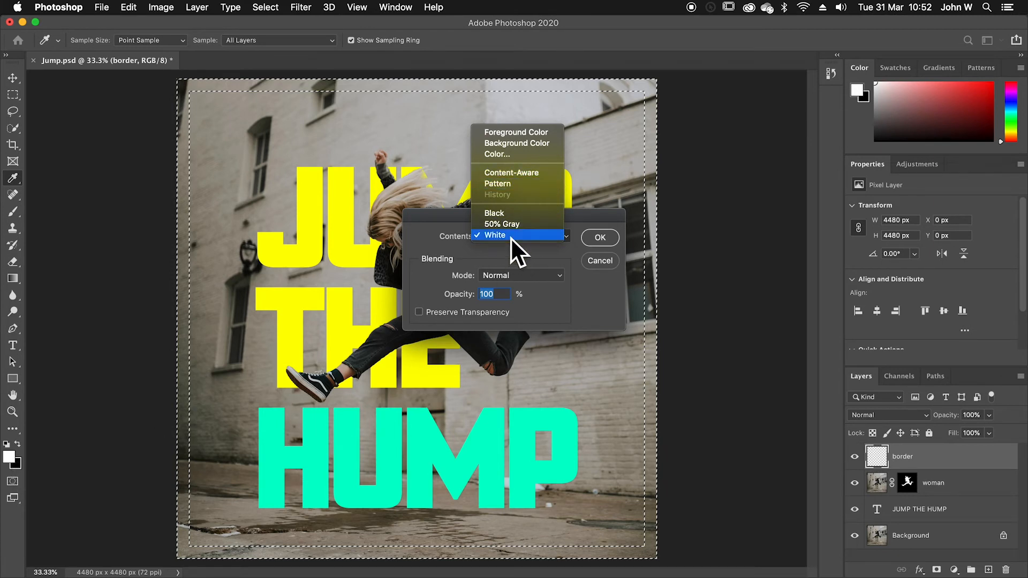
click(495, 235)
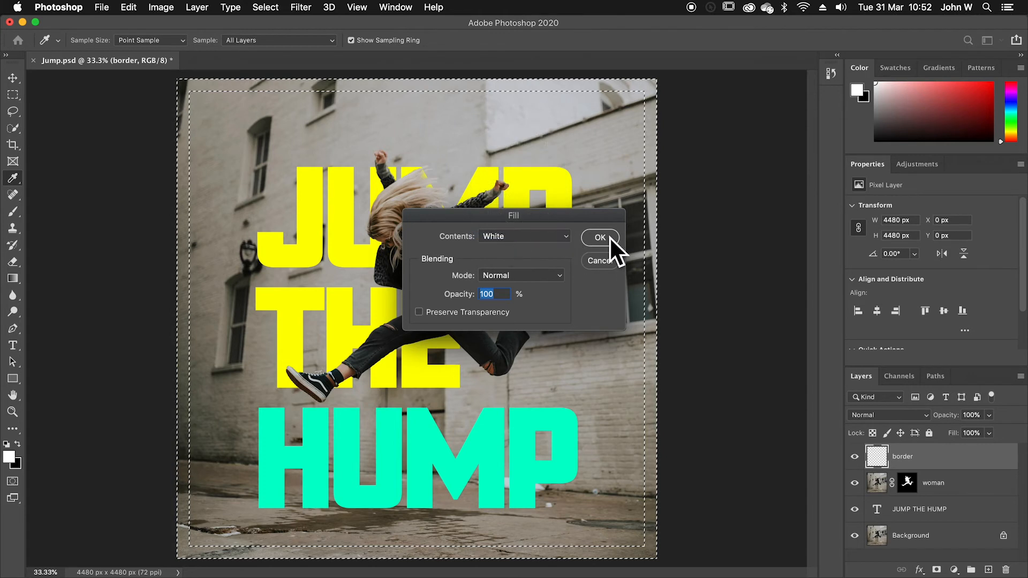
click(599, 238)
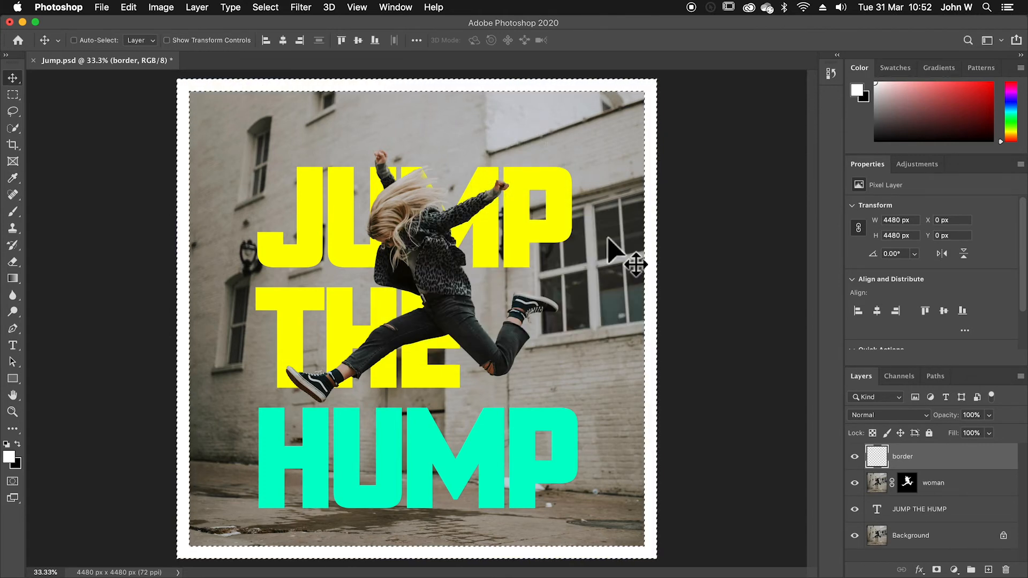
mouse_move(518, 269)
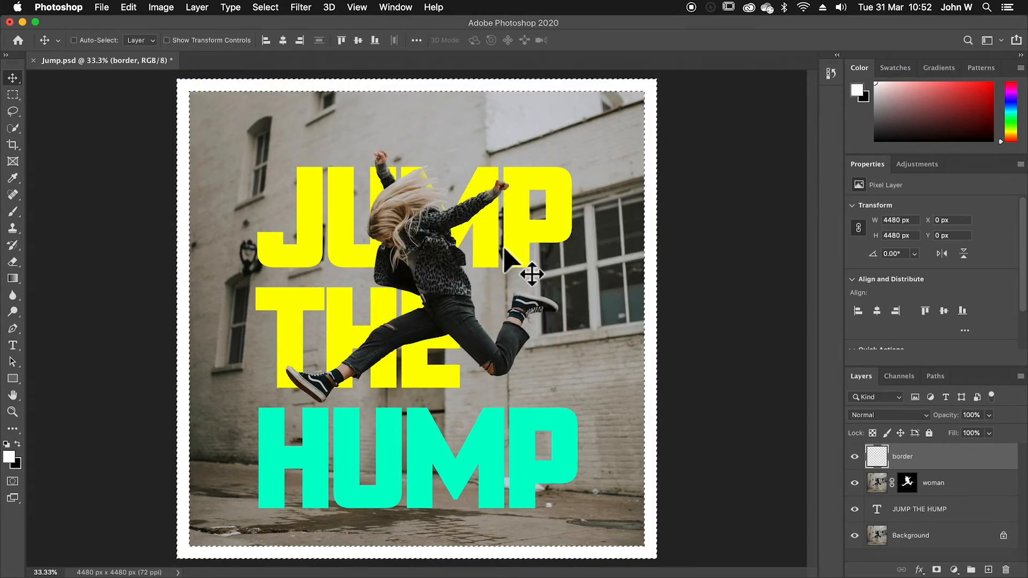
mouse_move(373, 82)
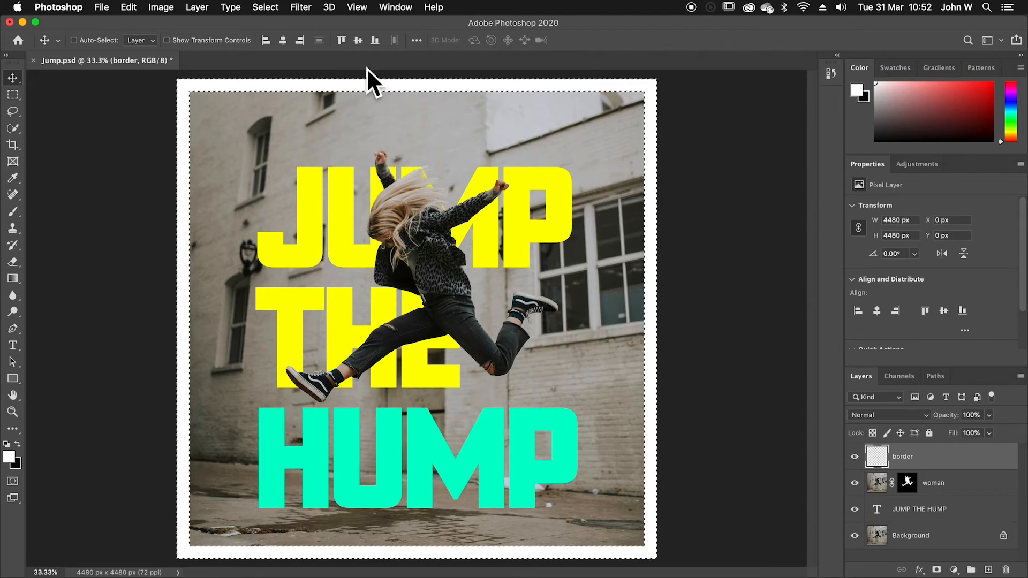
click(265, 7)
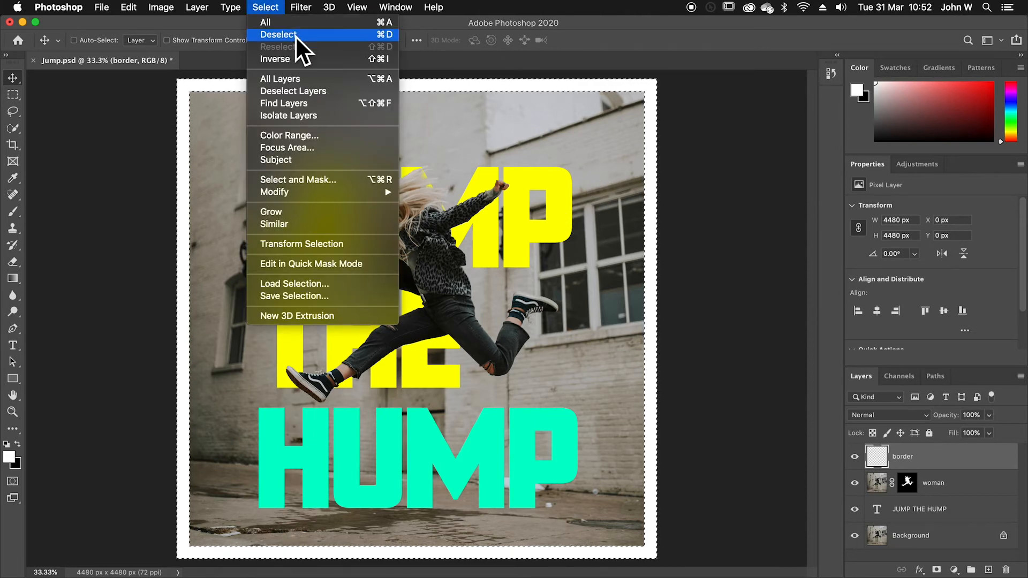
click(279, 34)
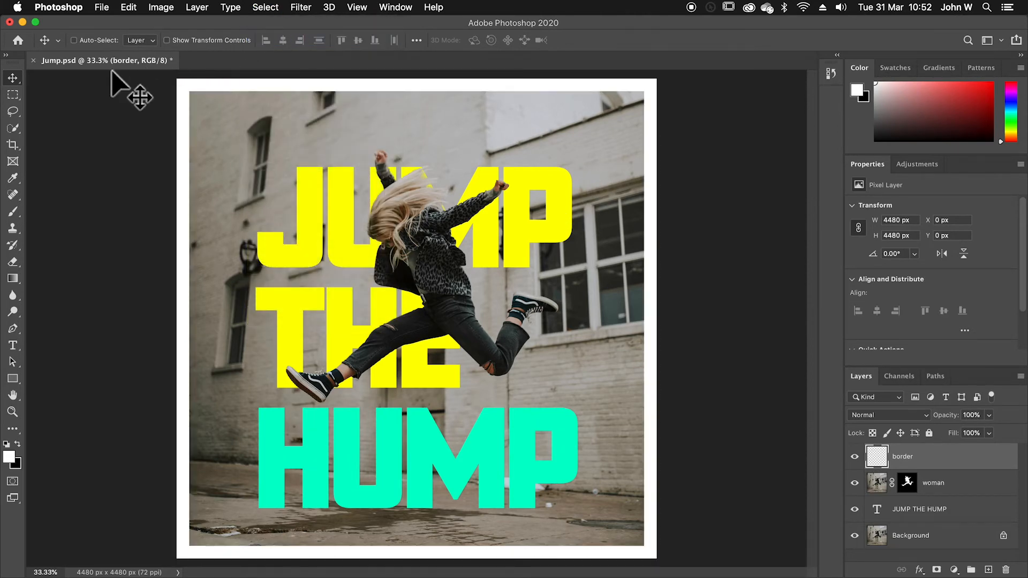
mouse_move(760, 505)
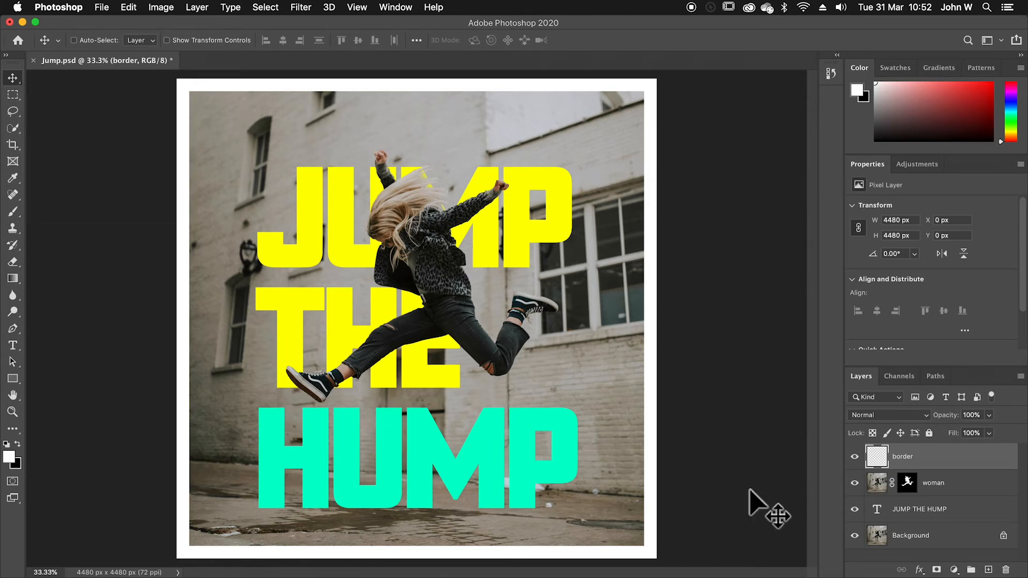
mouse_move(921, 518)
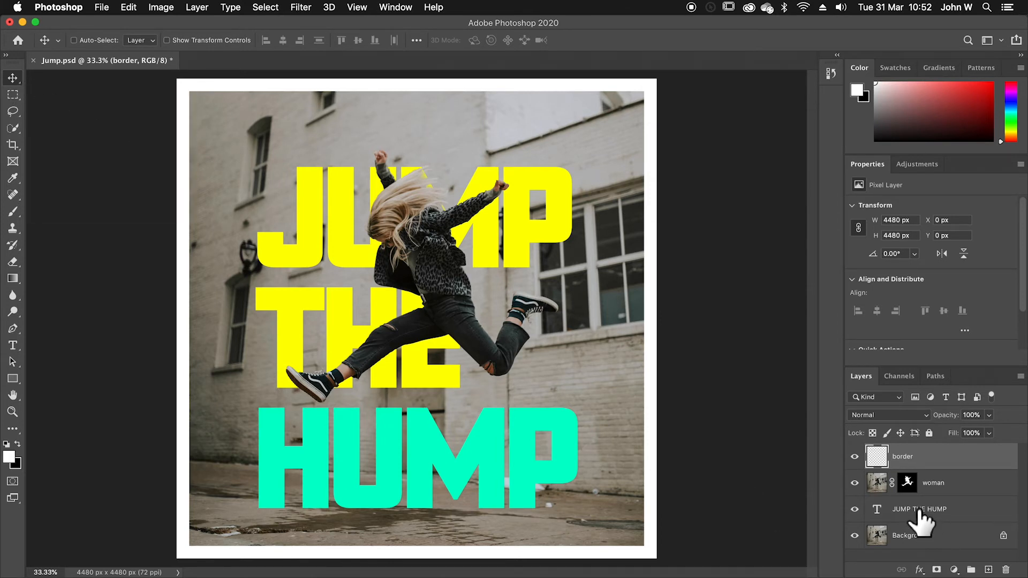
click(919, 508)
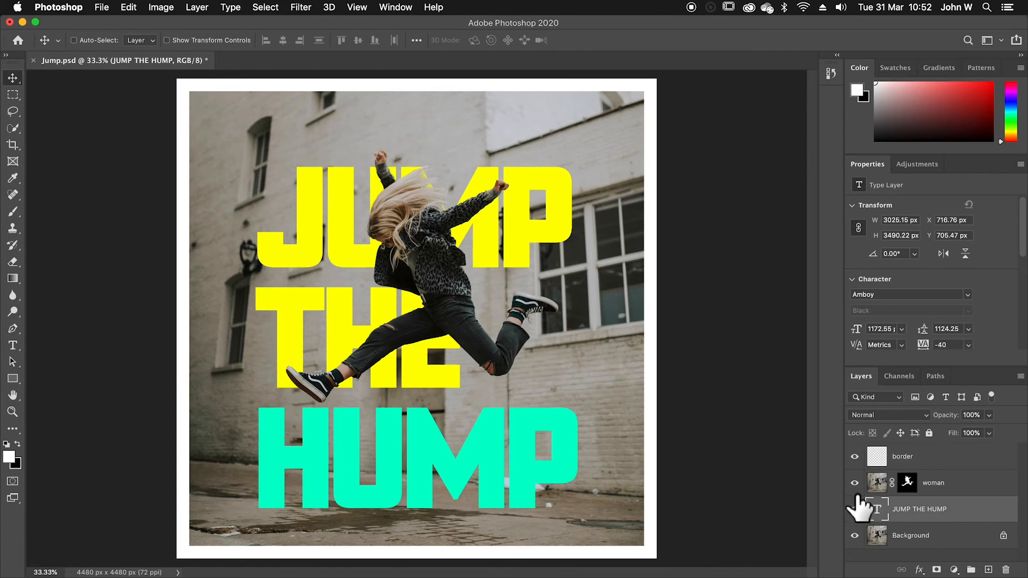
click(919, 508)
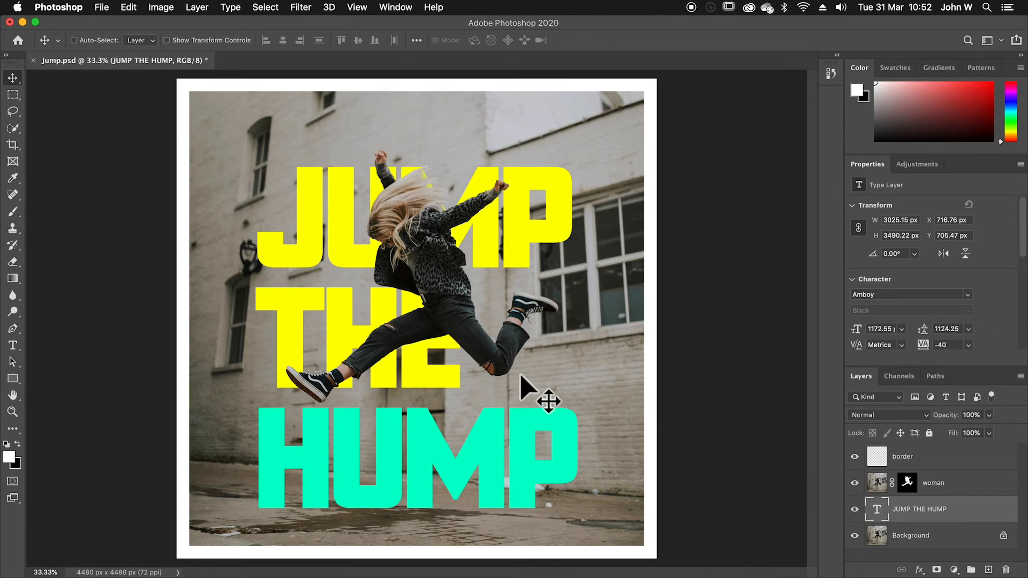
mouse_move(503, 458)
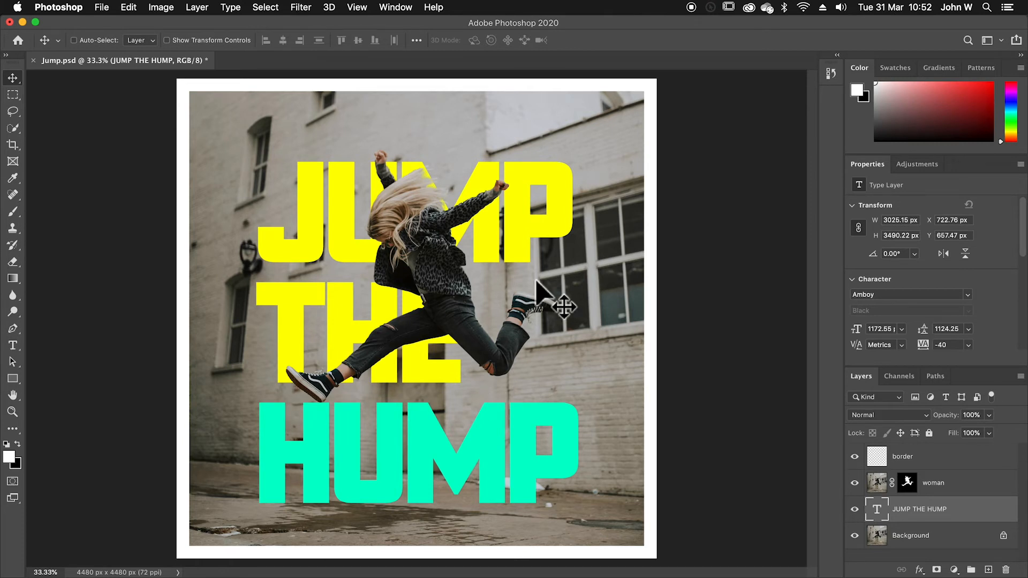
mouse_move(473, 216)
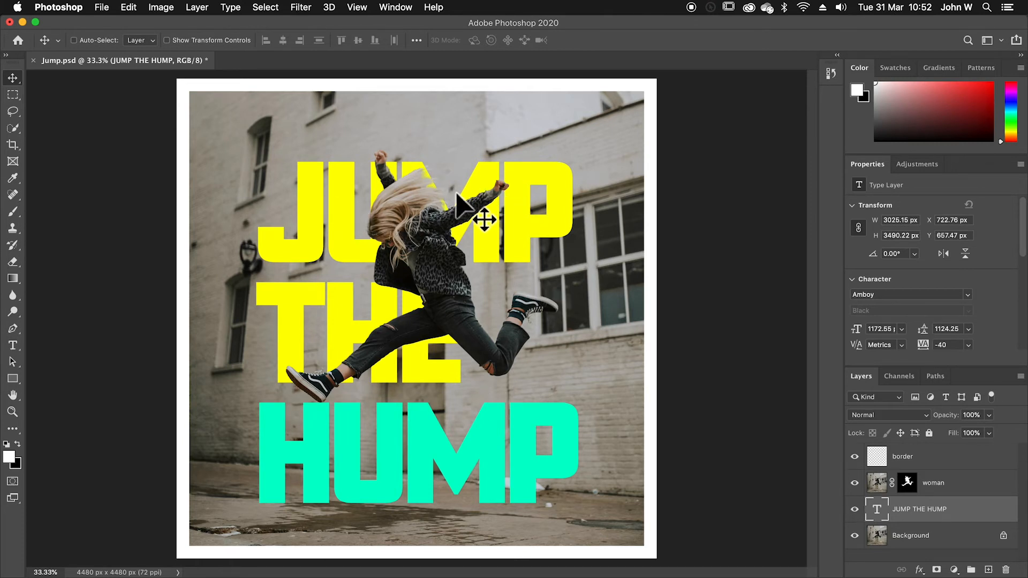
Choose File > Save for the poster to get the cloud-or-computer prompt
click(101, 7)
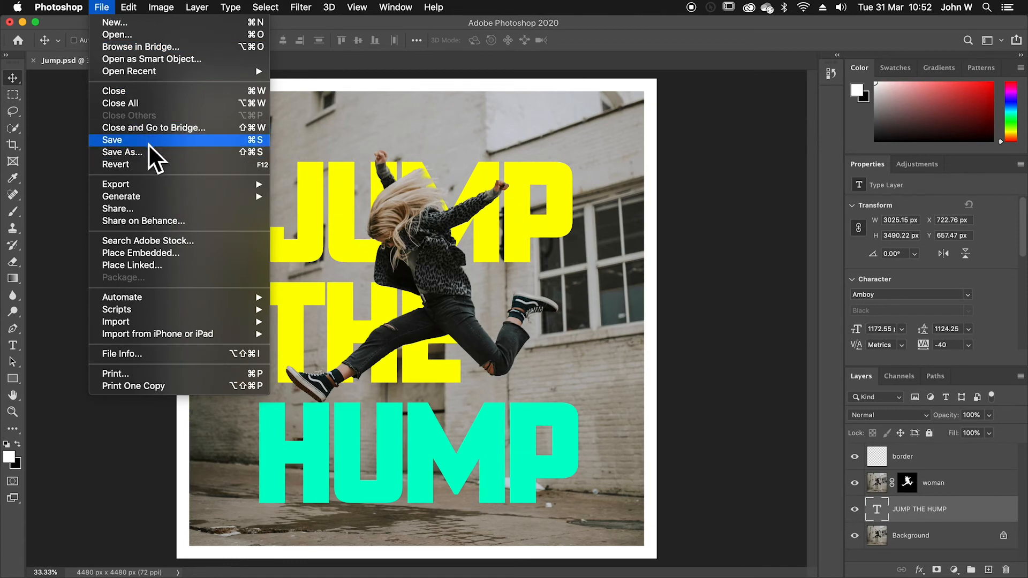
click(112, 140)
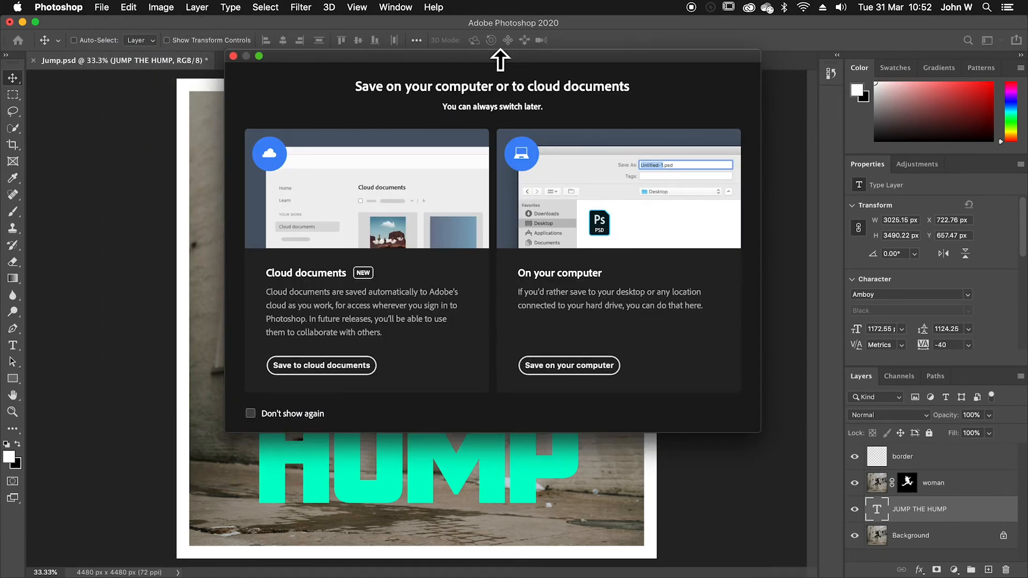
mouse_move(482, 302)
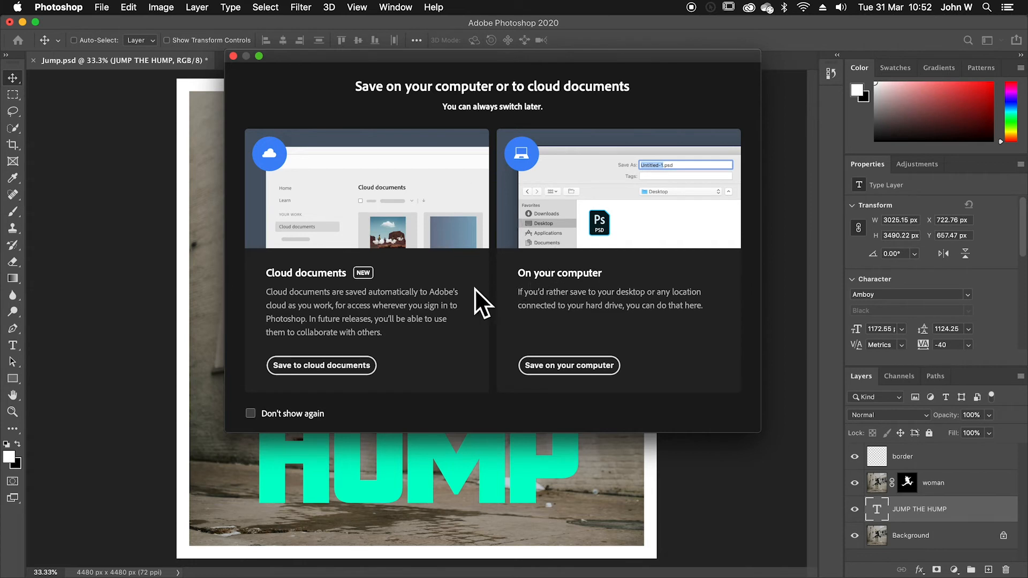
mouse_move(569, 365)
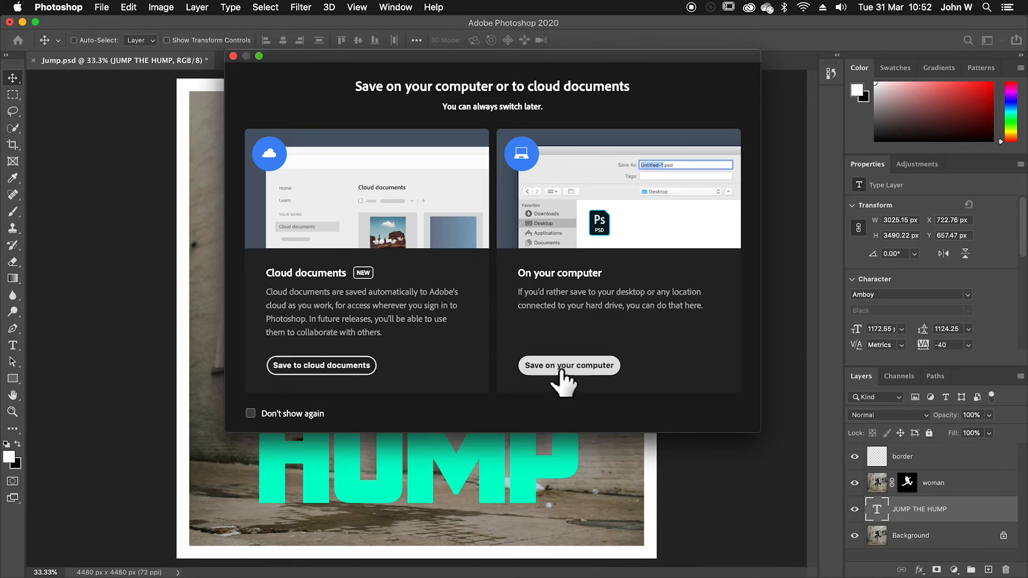
mouse_move(439, 367)
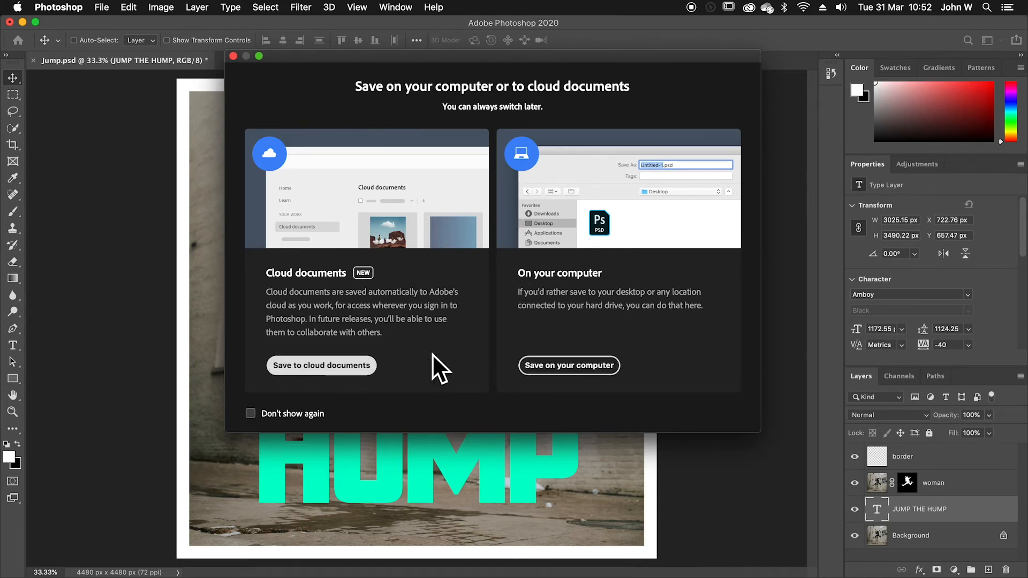
Save Jump.psd to PS Work on the computer with Maximize Compatibility kept on
click(568, 365)
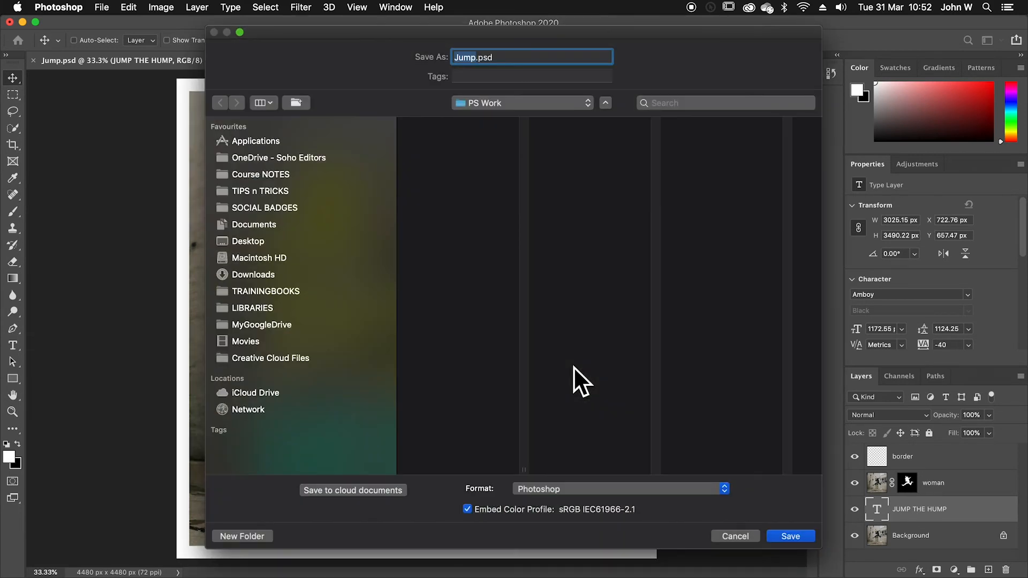
mouse_move(498, 118)
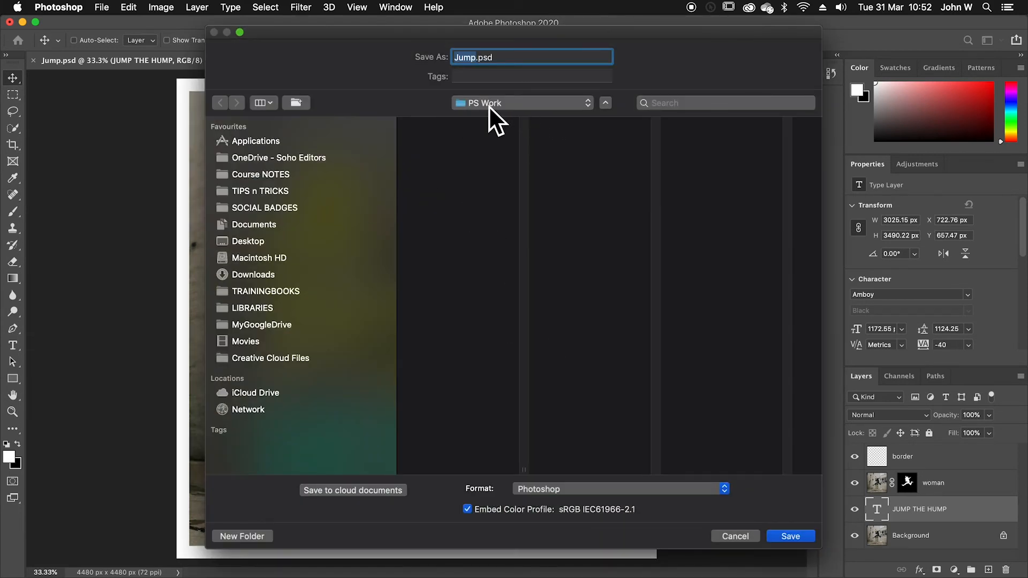
mouse_move(790, 535)
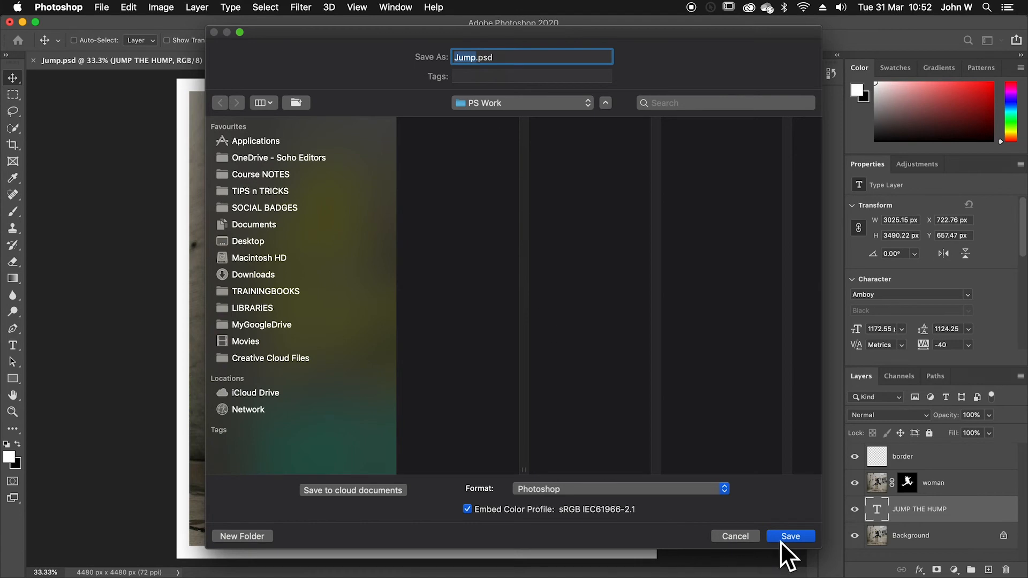
click(790, 536)
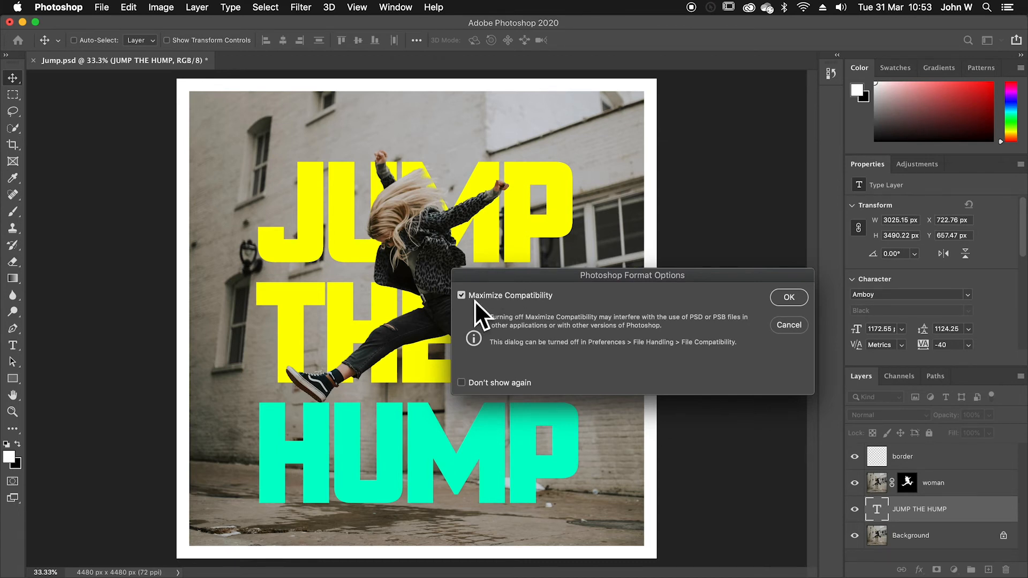
mouse_move(565, 289)
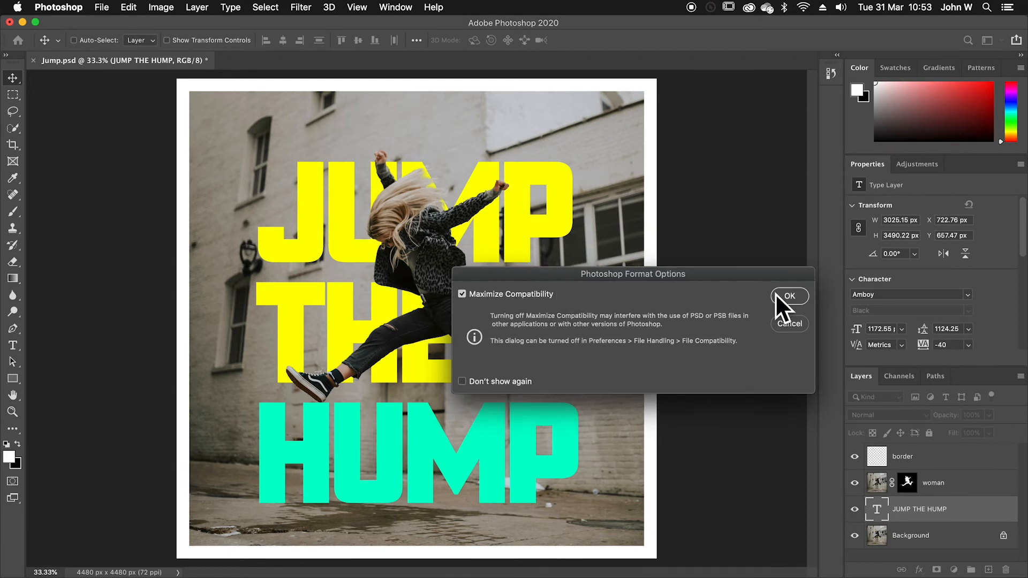
click(789, 296)
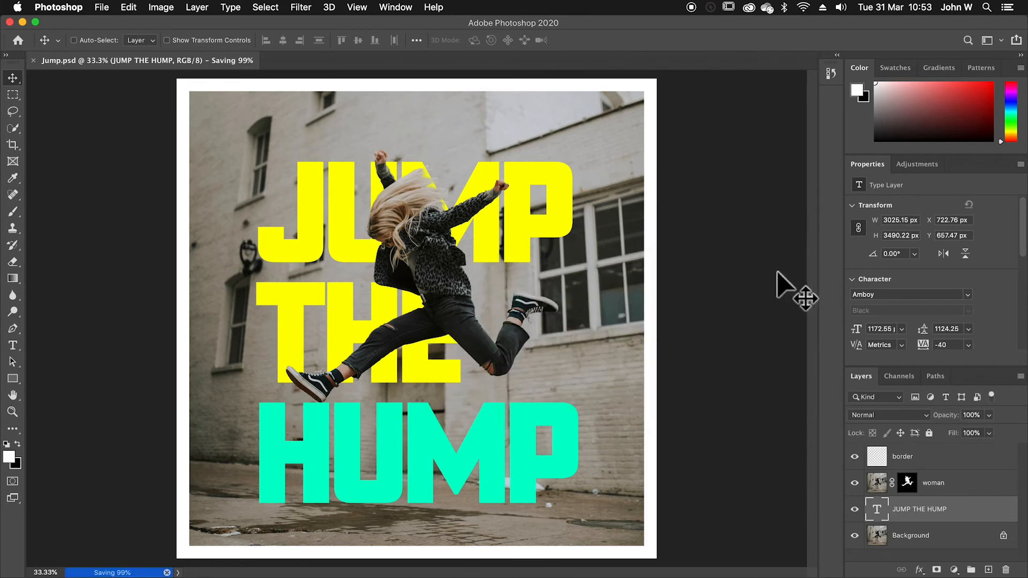
mouse_move(662, 282)
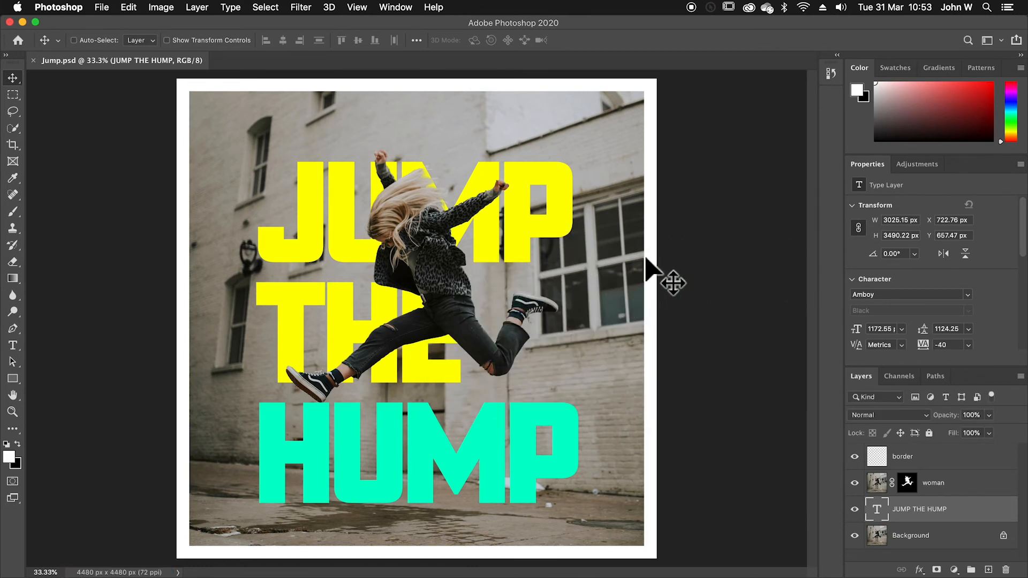
mouse_move(599, 309)
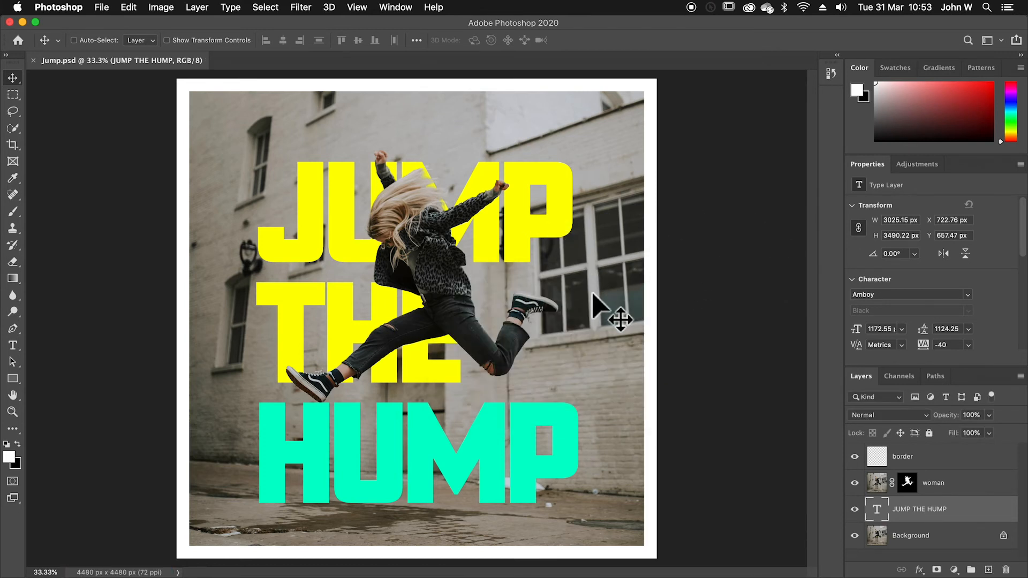
mouse_move(118, 69)
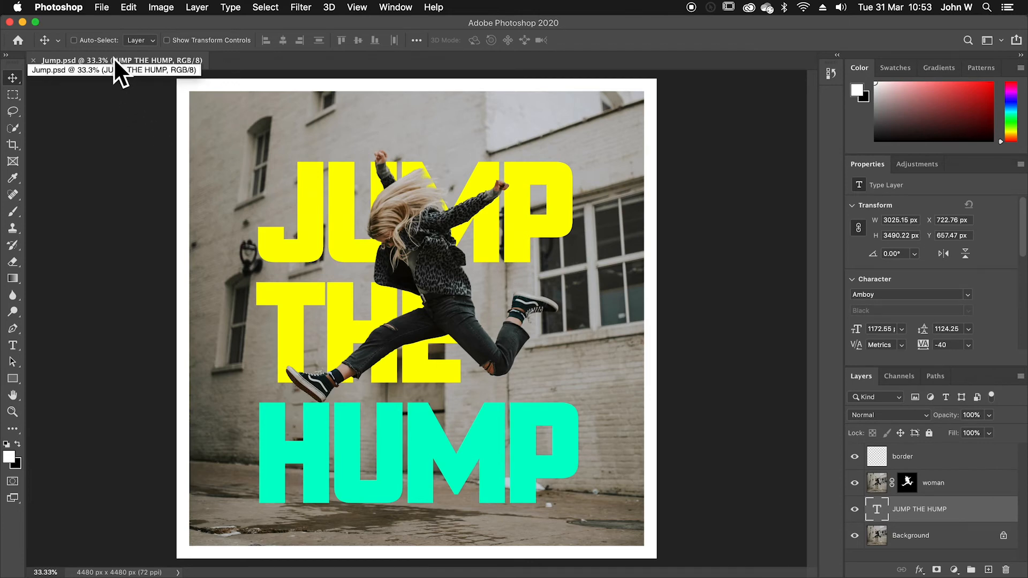
click(11, 412)
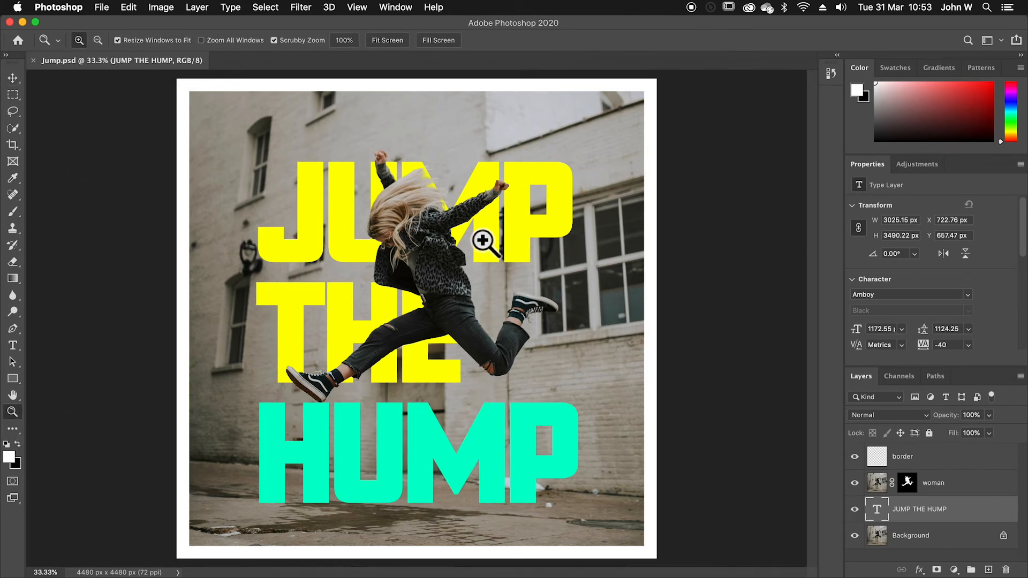
click(344, 41)
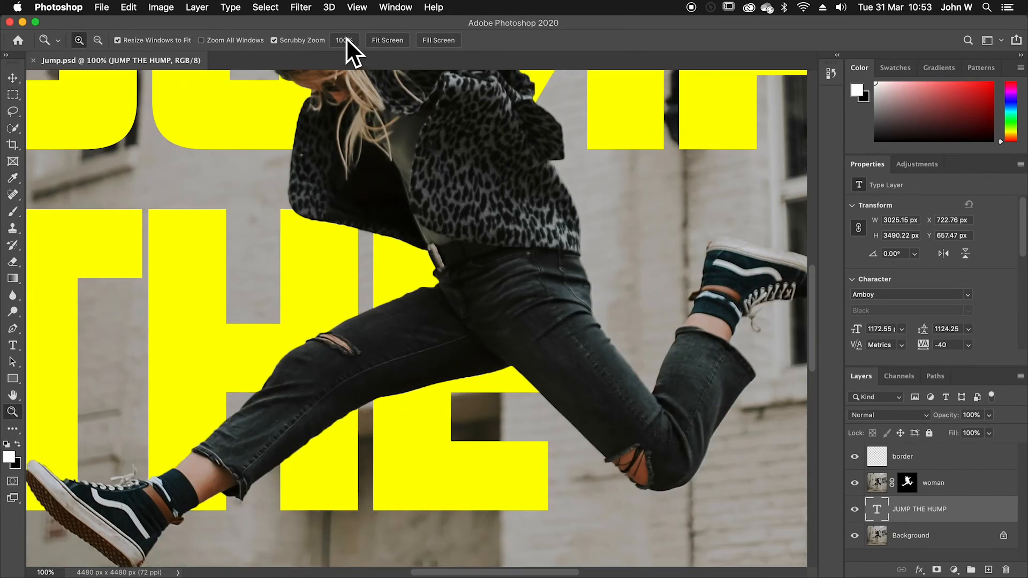
mouse_move(511, 287)
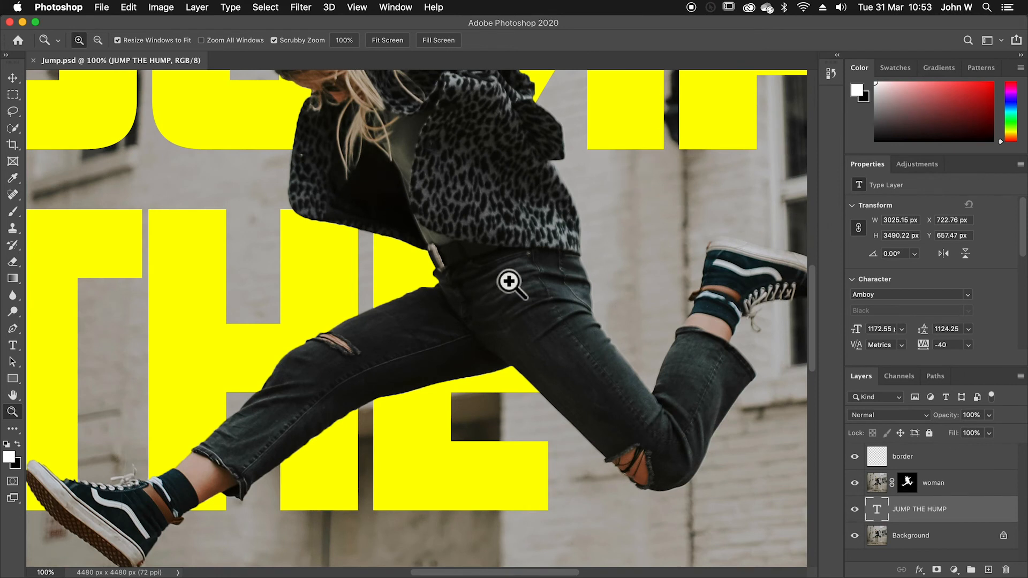
mouse_move(487, 197)
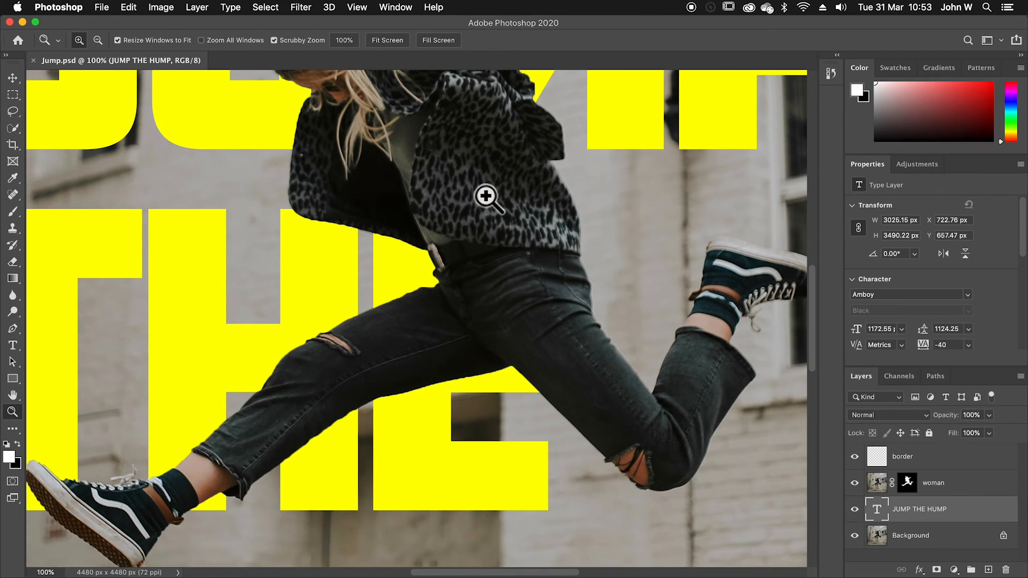
mouse_move(342, 85)
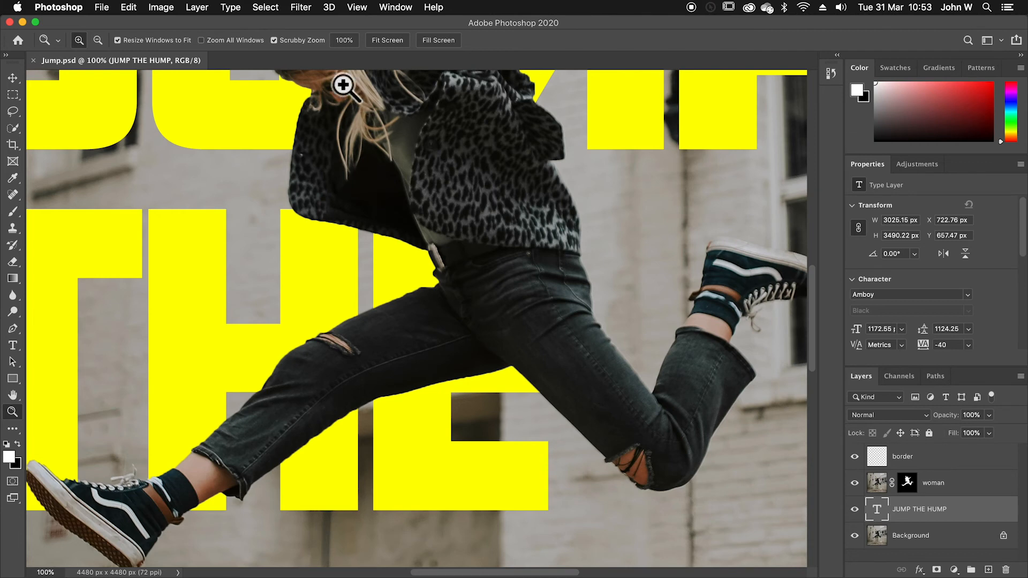
click(386, 40)
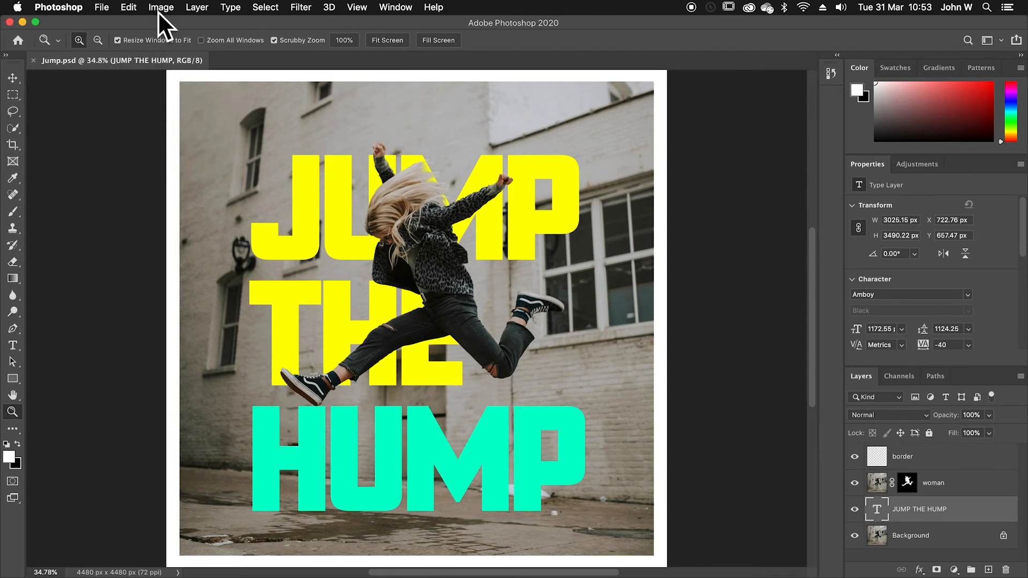
Resize the image from 4480 to 2240 by 2240 px in Image Size
click(160, 7)
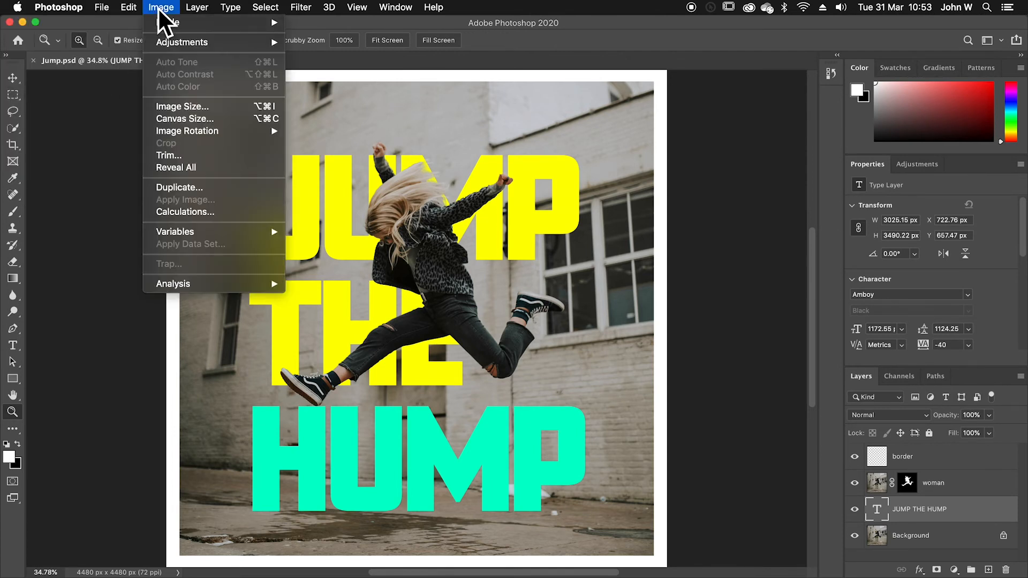
click(182, 106)
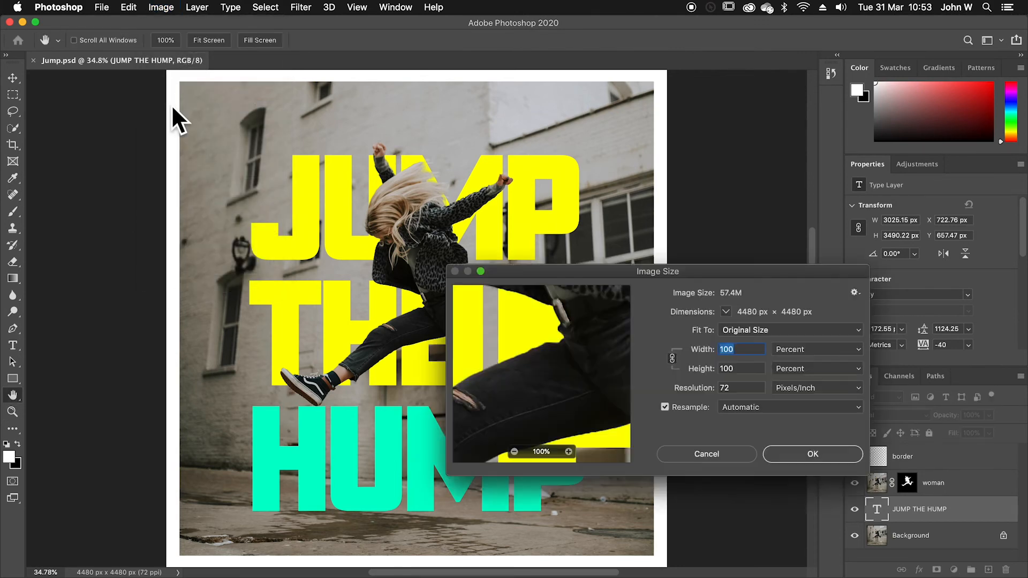
mouse_move(800, 377)
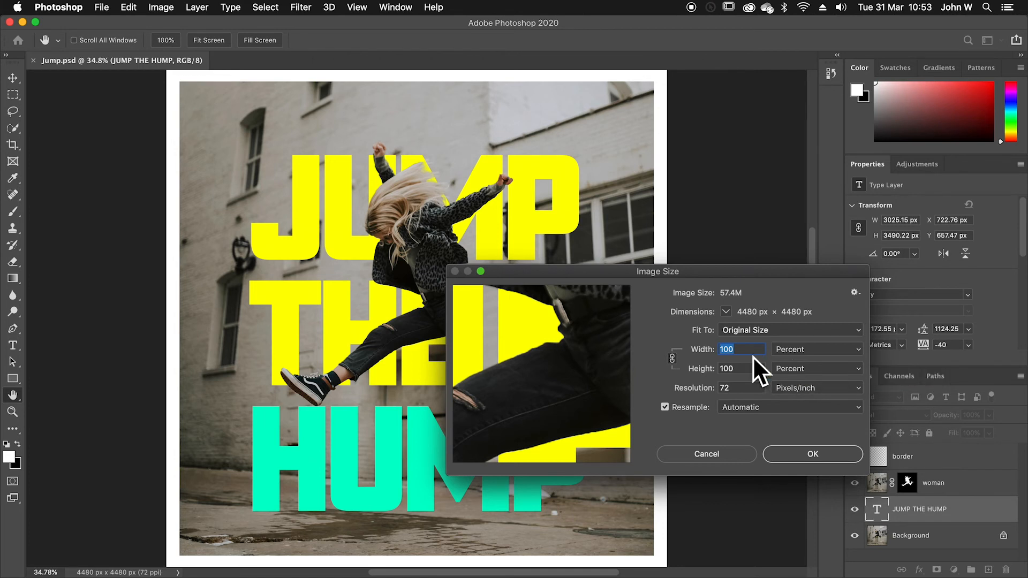
mouse_move(741, 368)
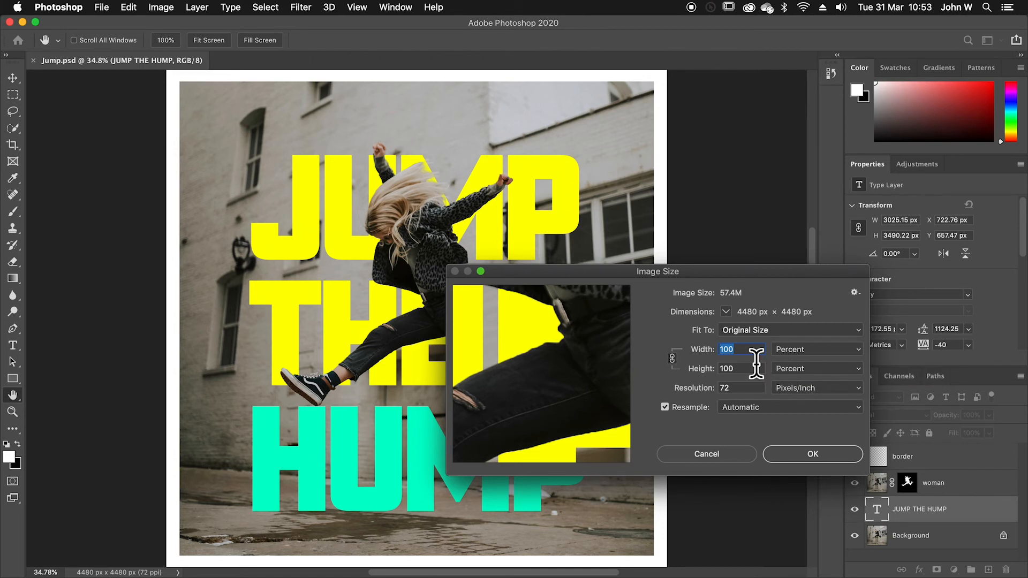
mouse_move(741, 369)
text(50)
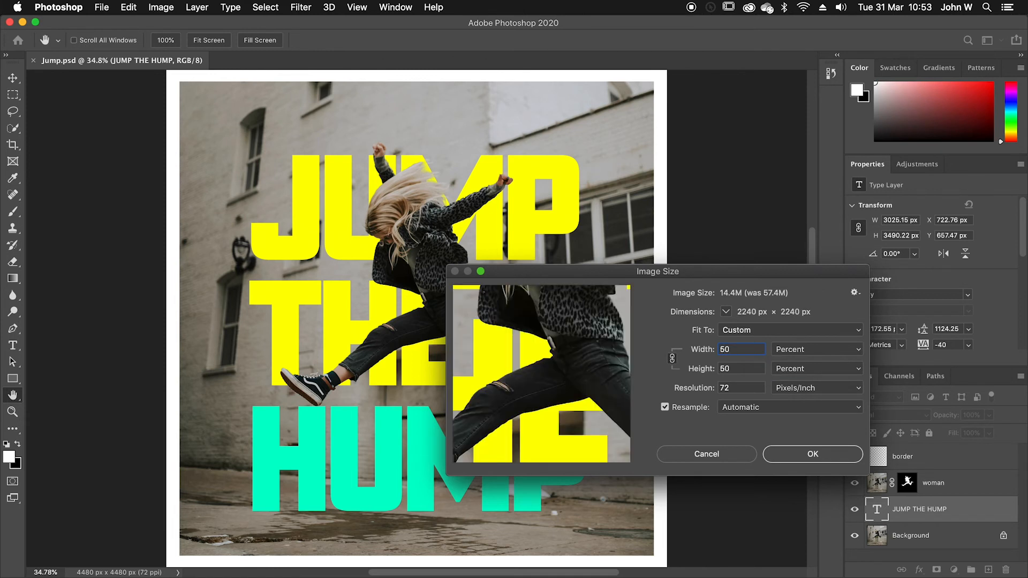
click(812, 453)
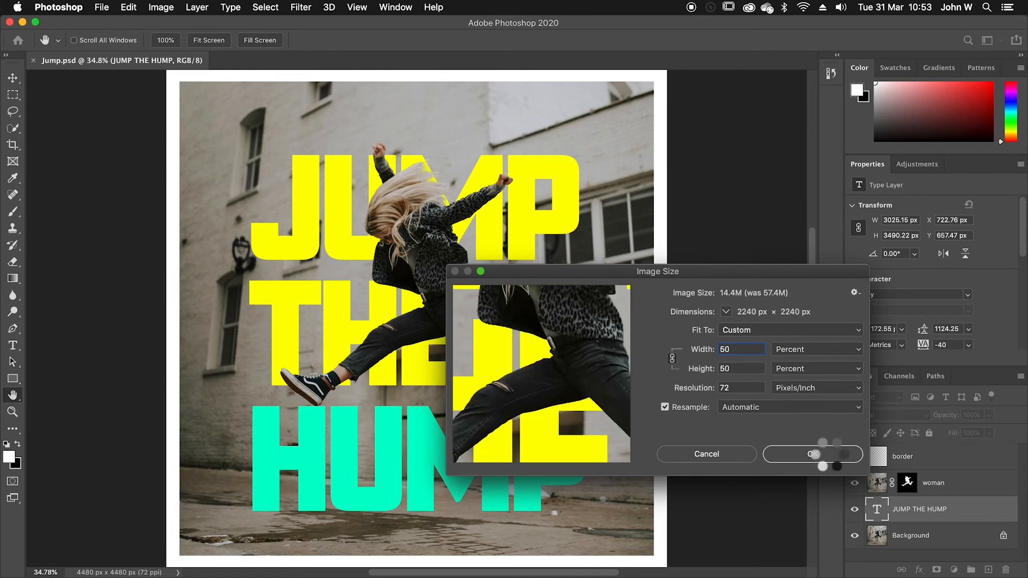
click(813, 453)
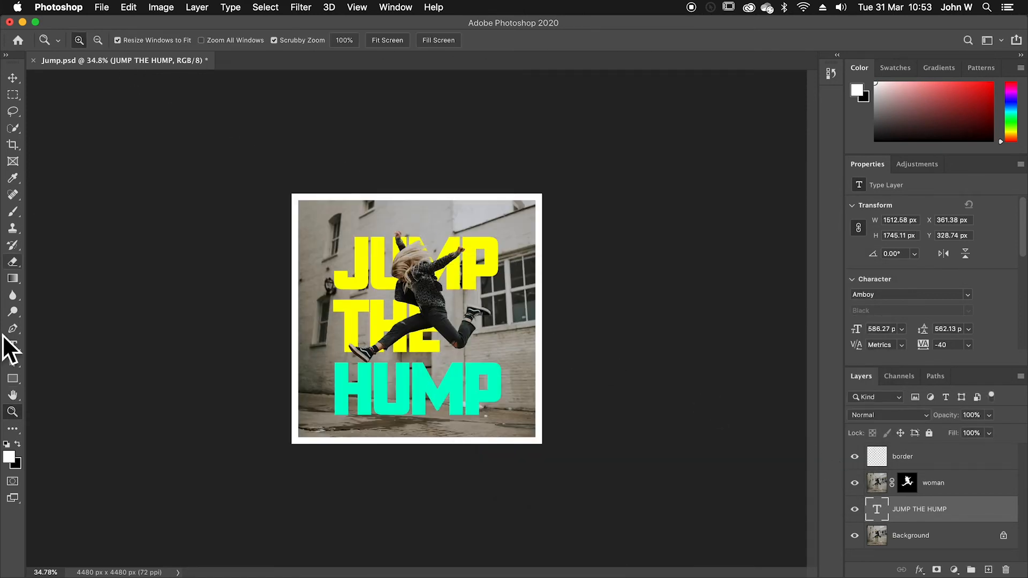
click(353, 291)
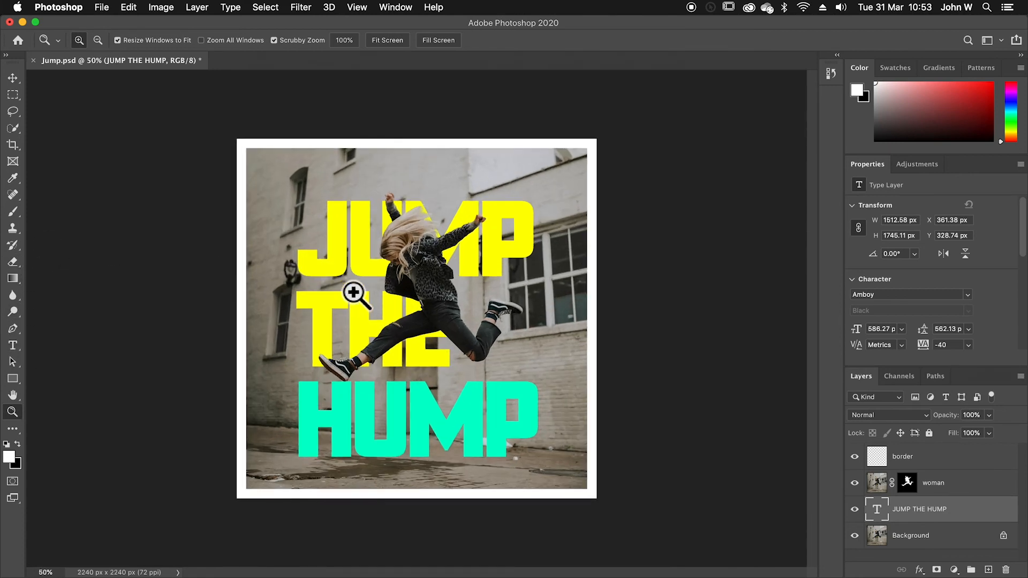
click(353, 294)
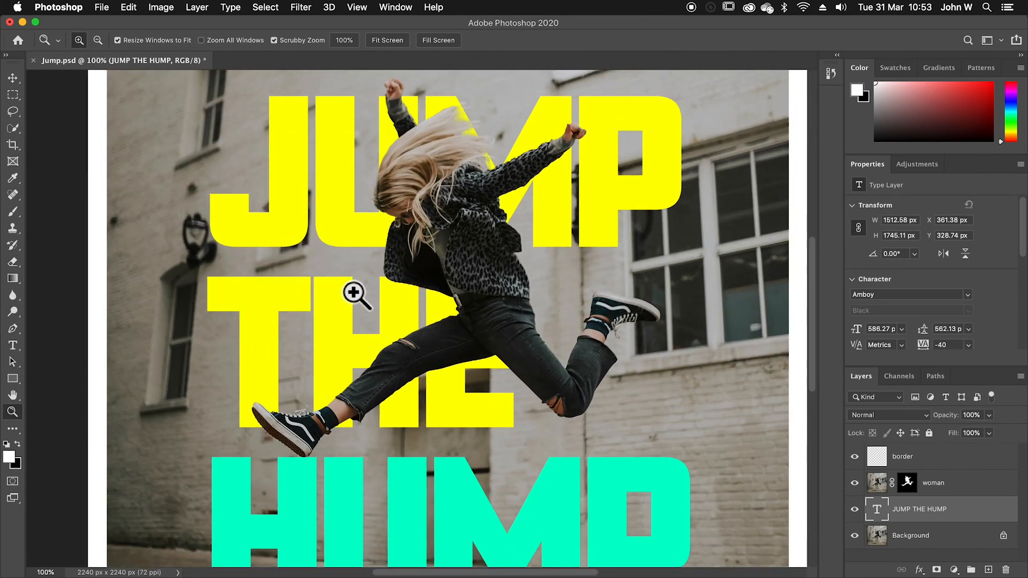
mouse_move(560, 307)
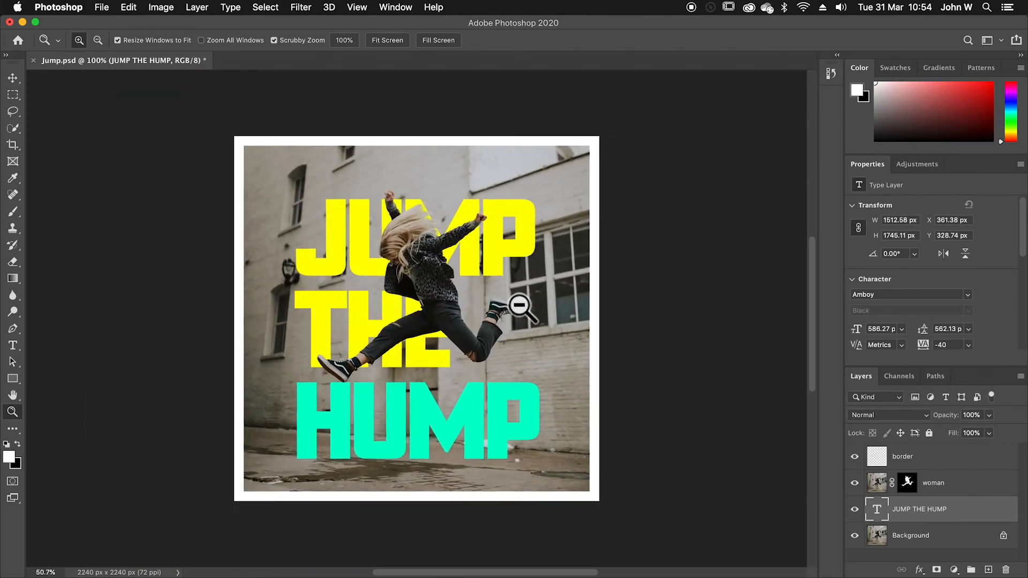
Choose File > Save As for the resized Jump poster
click(102, 7)
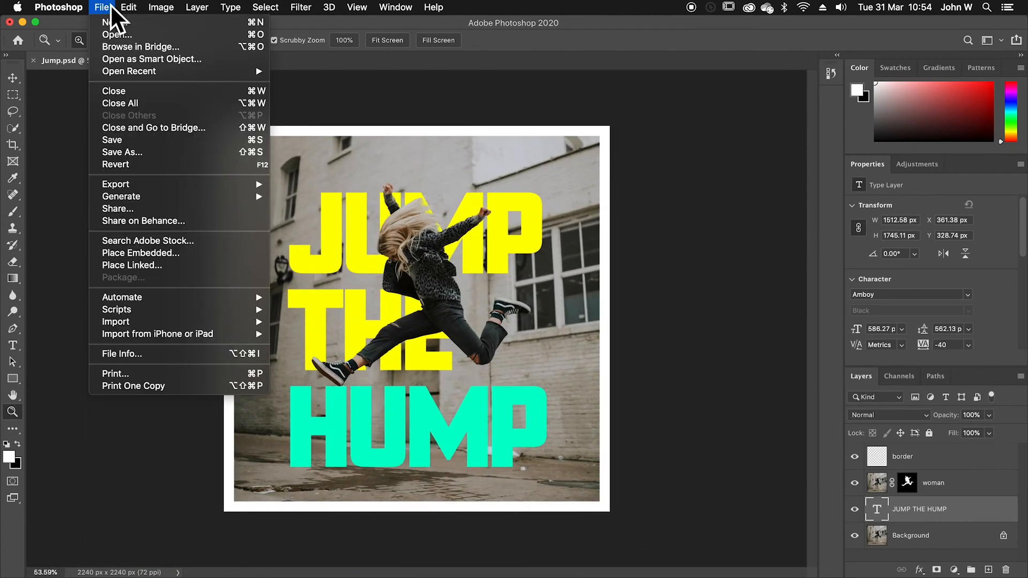
mouse_move(138, 140)
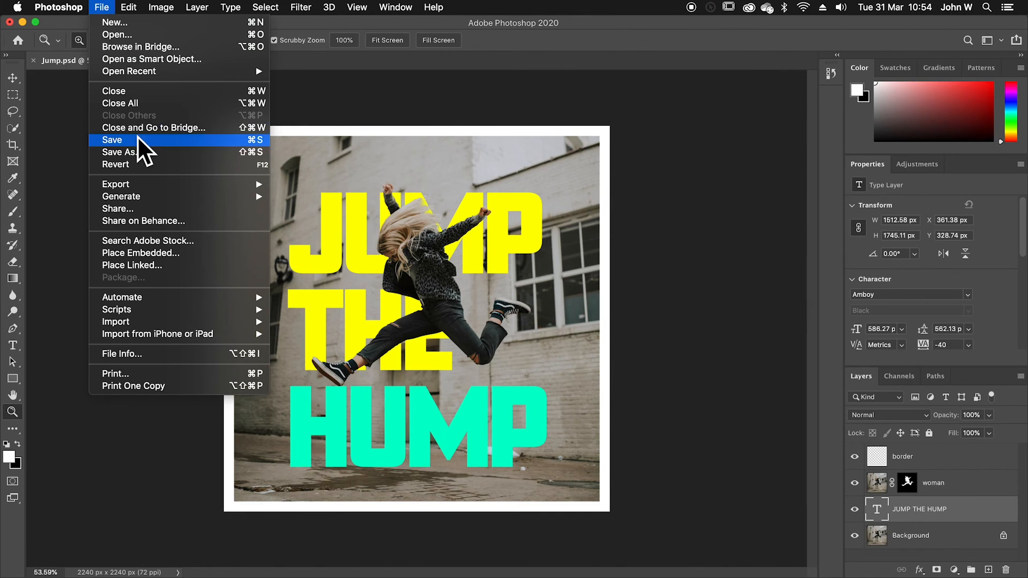
mouse_move(151, 152)
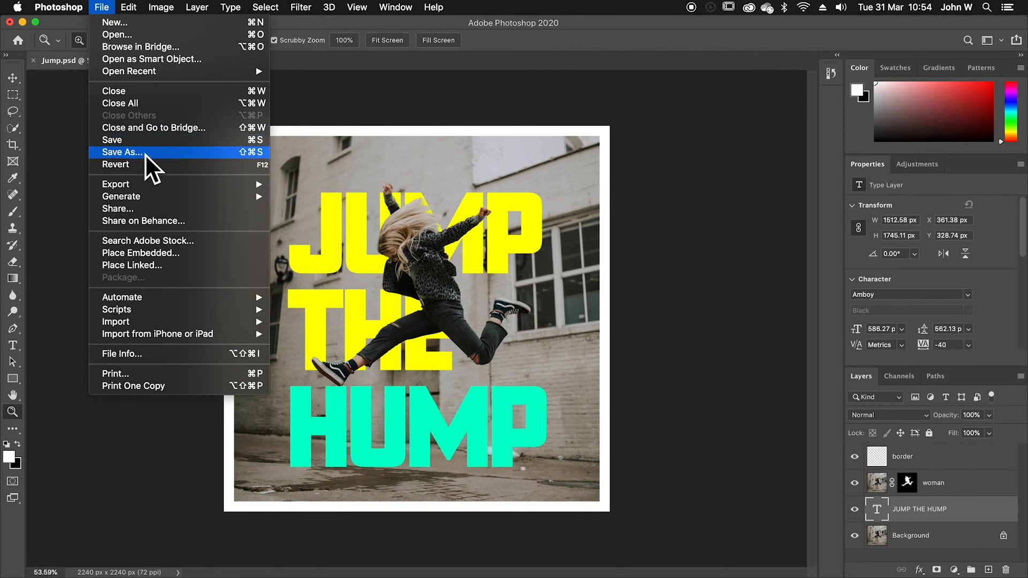
click(123, 152)
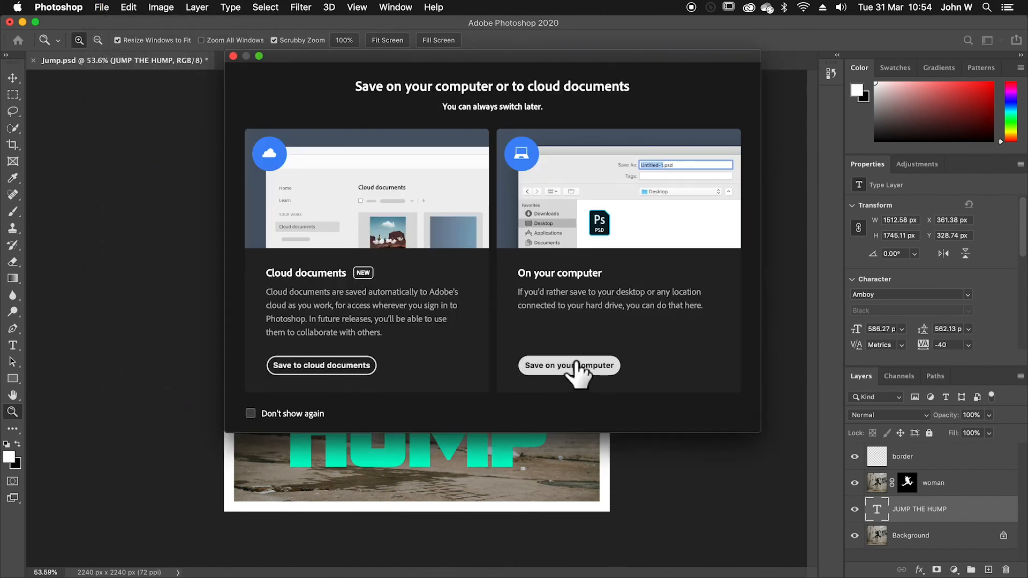
mouse_move(516, 326)
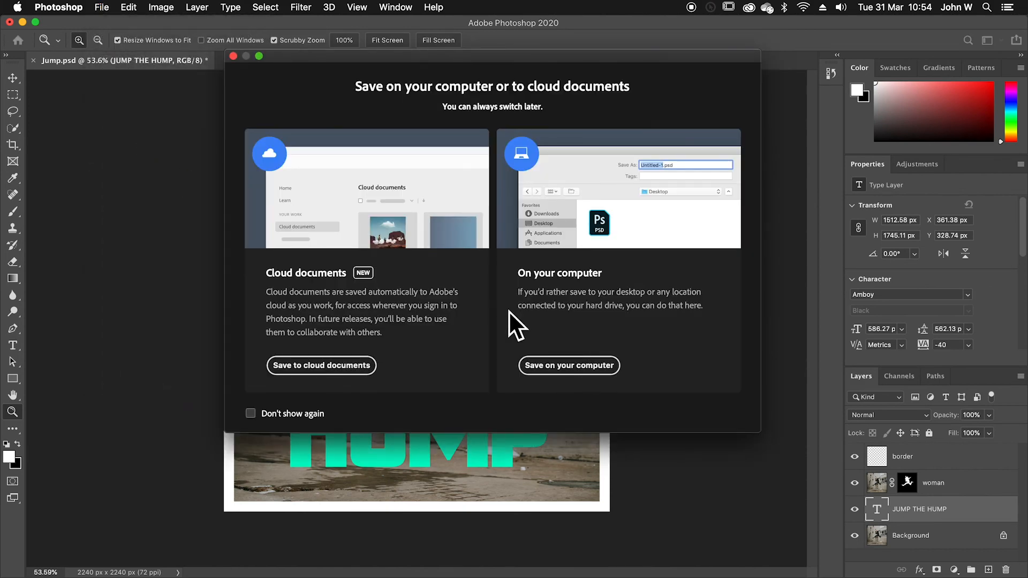
mouse_move(264, 426)
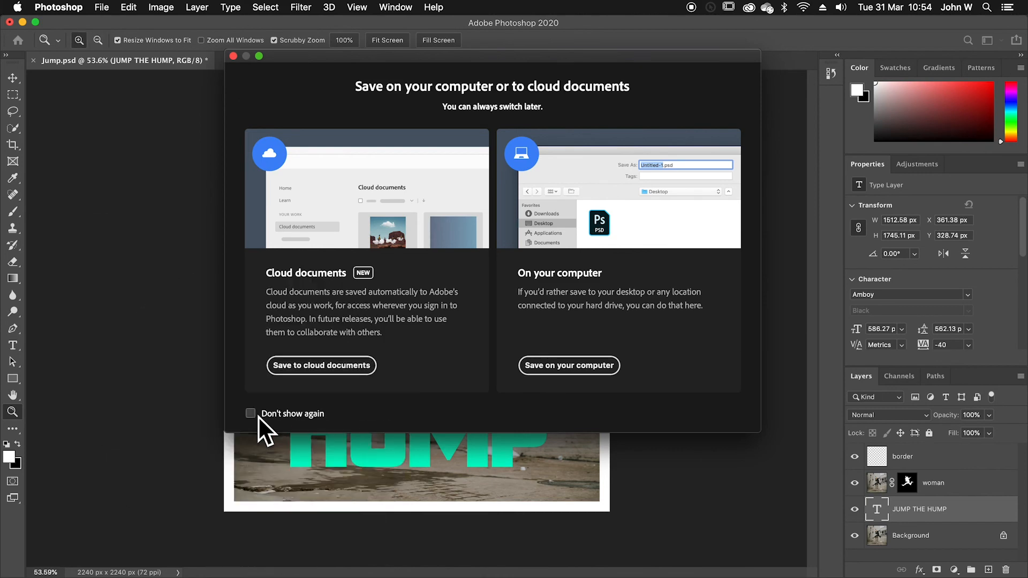
Save the poster to this computer as Jump.jpg in JPEG format
click(568, 365)
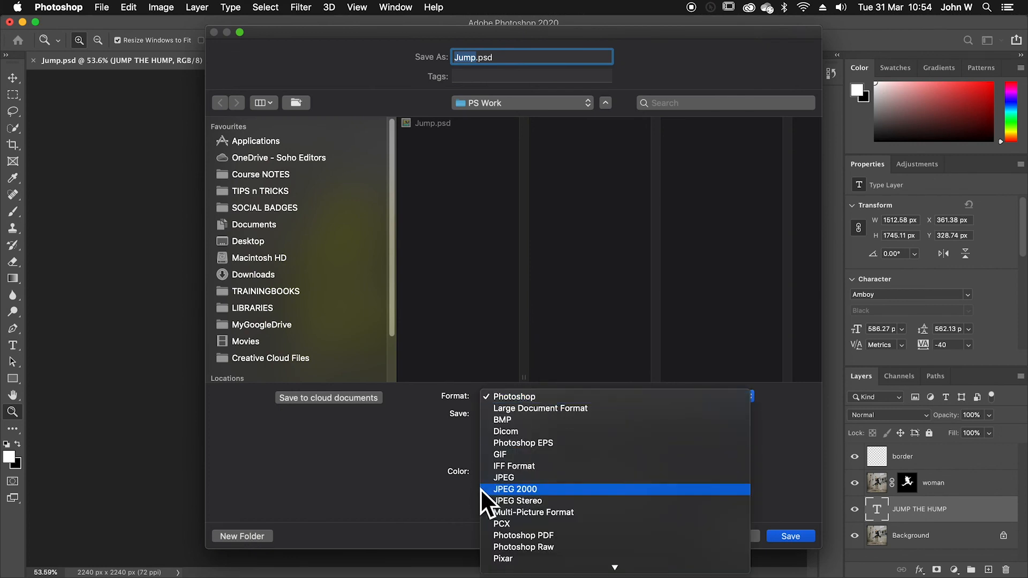
click(503, 476)
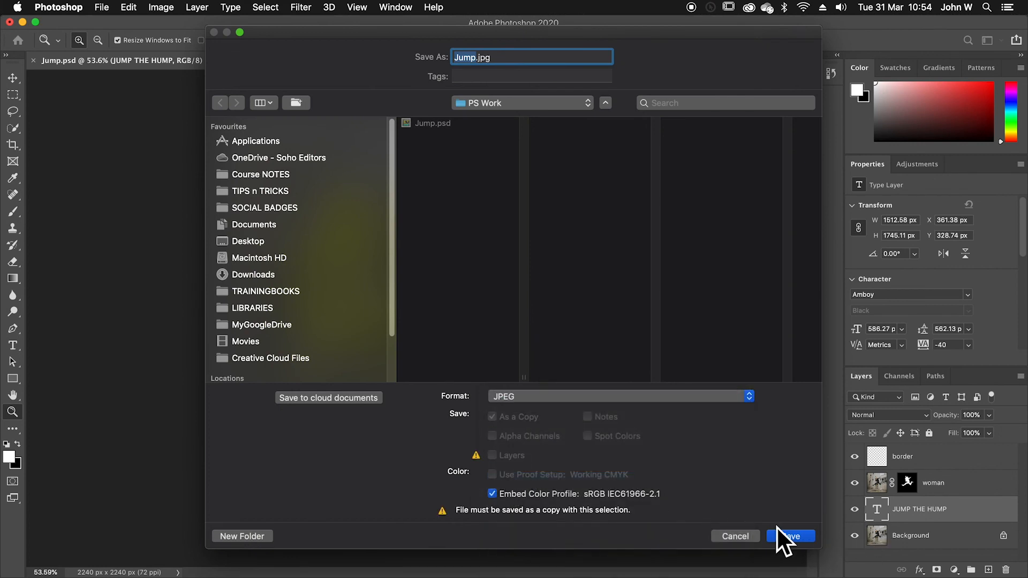
click(791, 536)
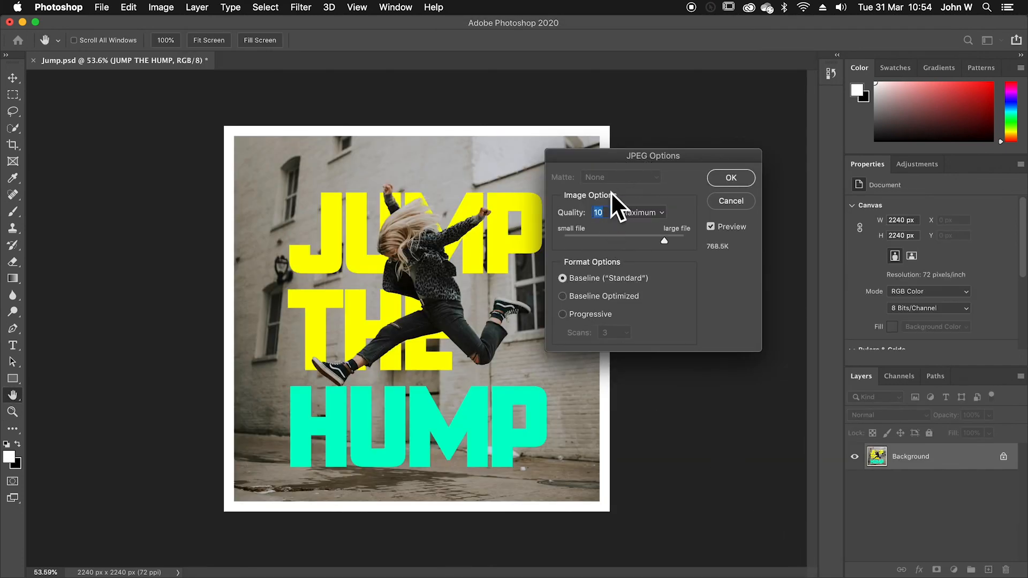
mouse_move(729, 265)
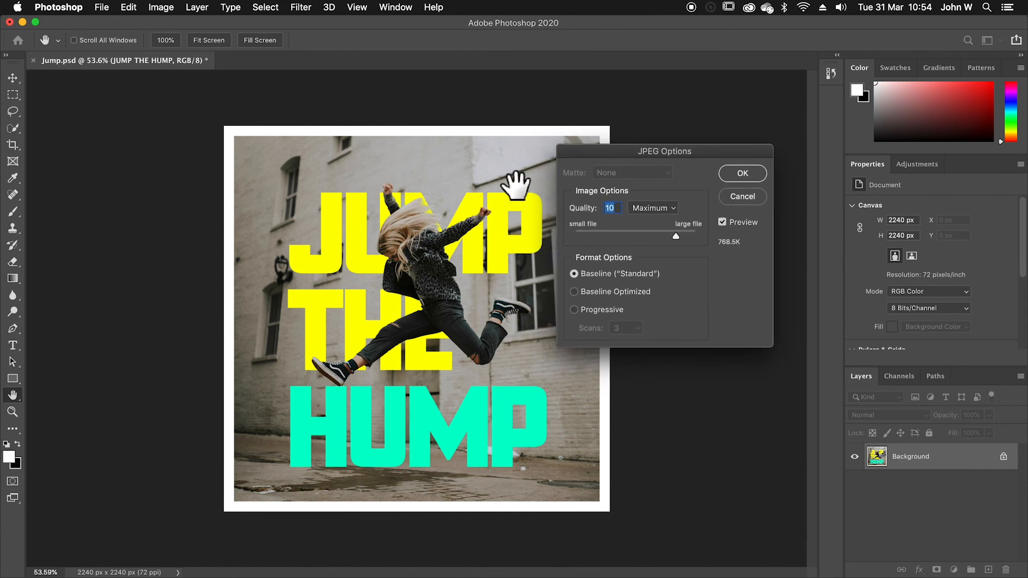
mouse_move(674, 248)
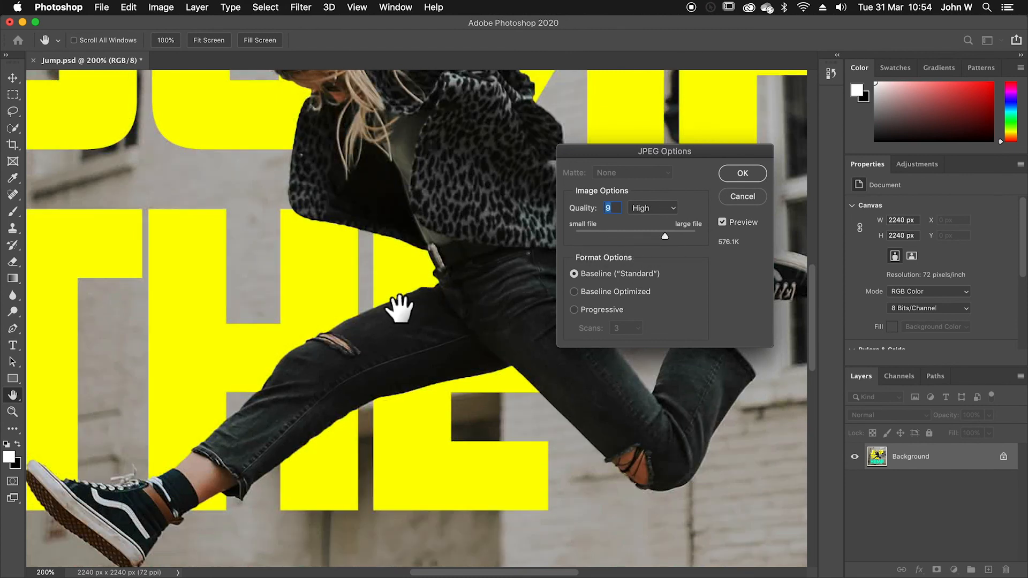
mouse_move(423, 299)
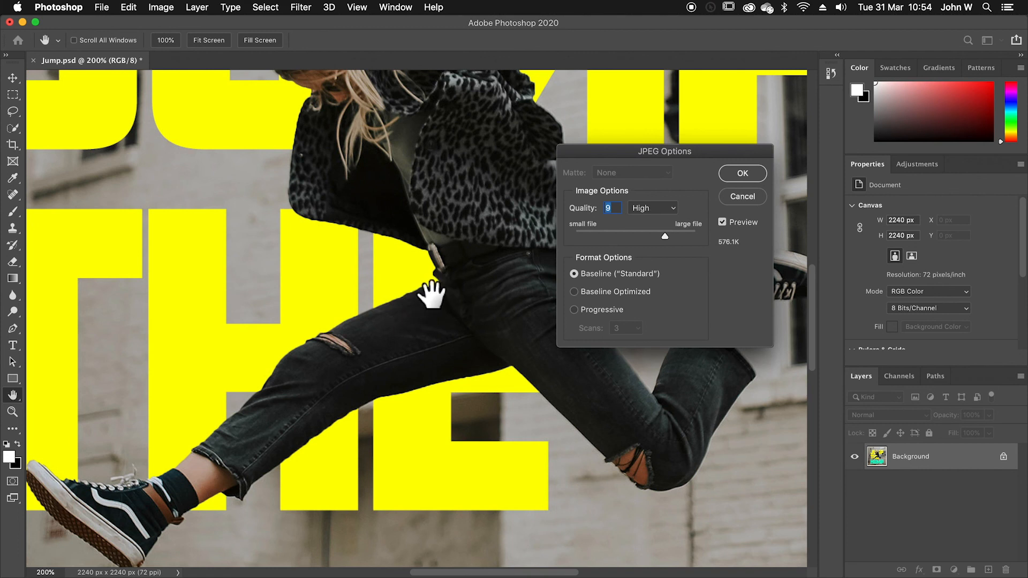
mouse_move(400, 292)
text(0)
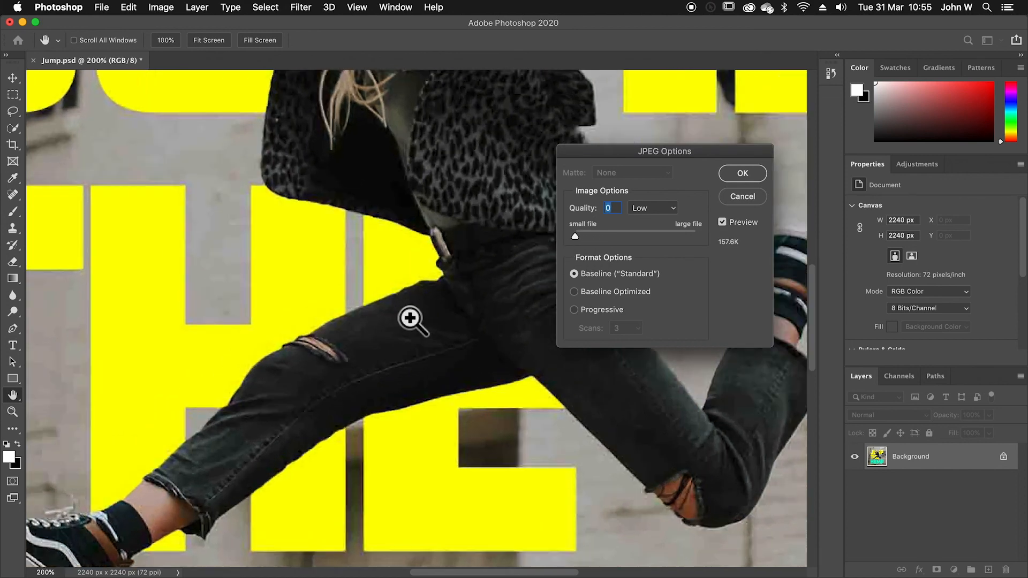
Zoom the JPEG preview in further to inspect compression artefacts
click(412, 320)
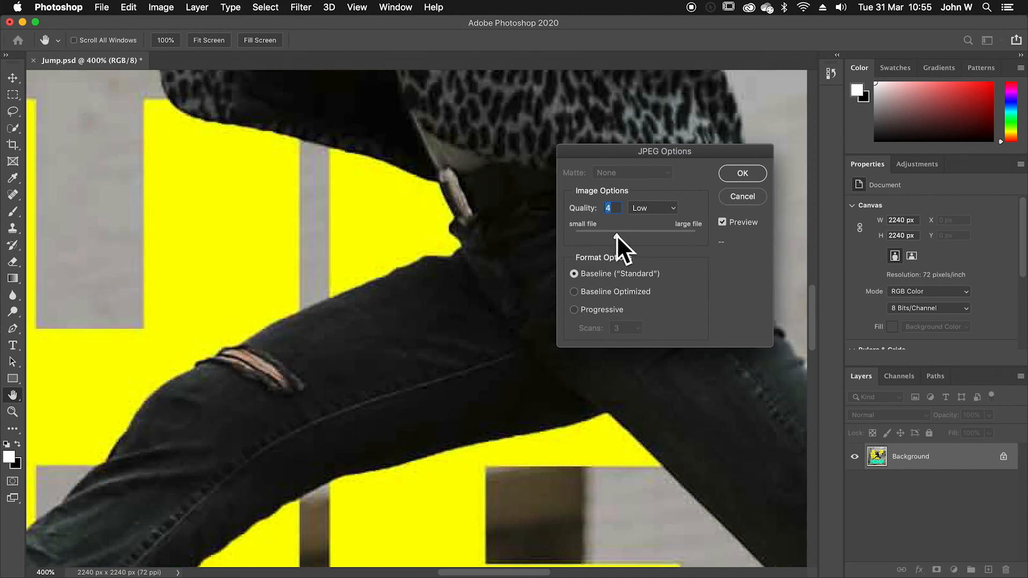
mouse_move(619, 245)
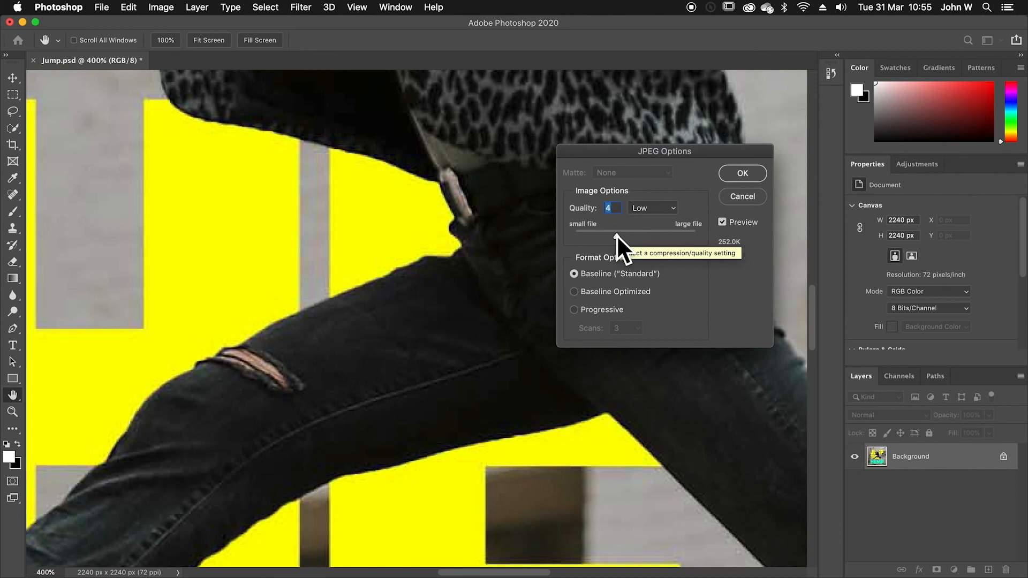
mouse_move(615, 248)
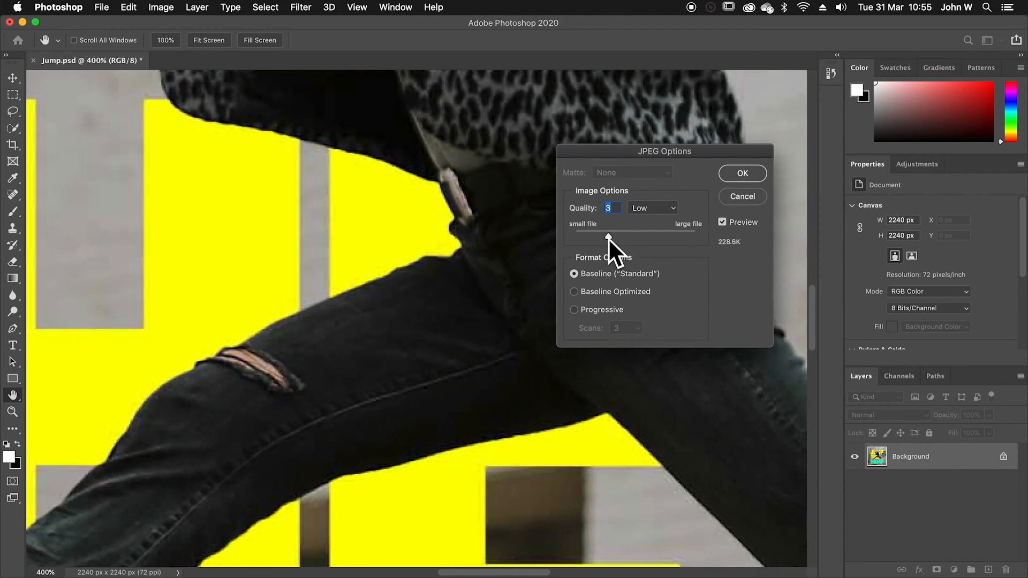
mouse_move(608, 239)
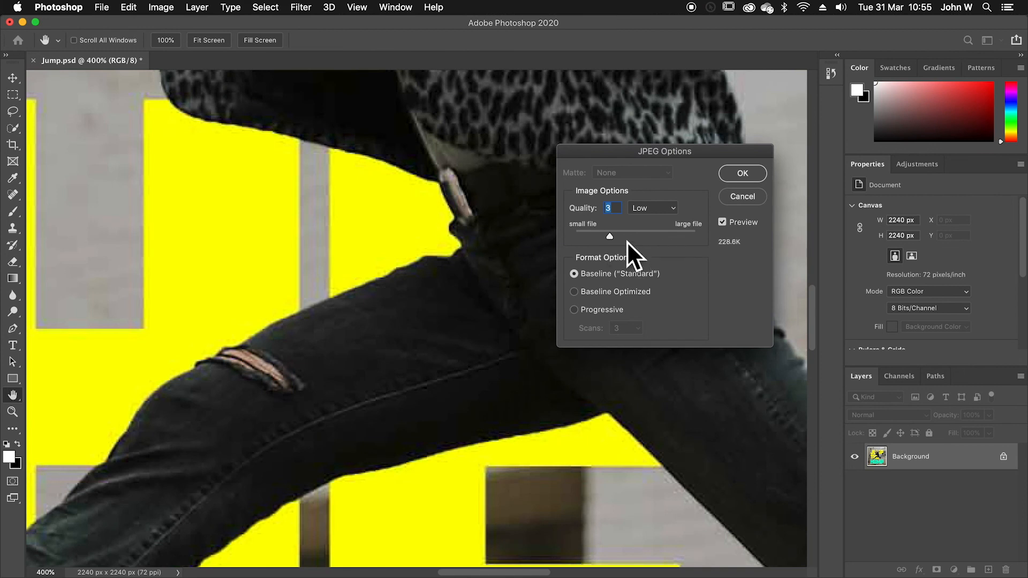
mouse_move(616, 249)
text(2)
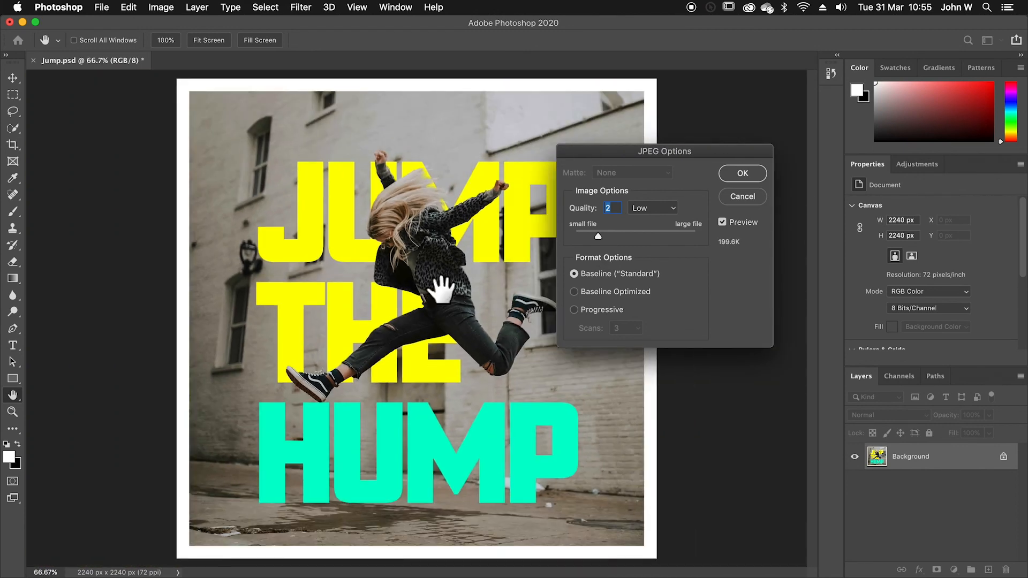
mouse_move(721, 263)
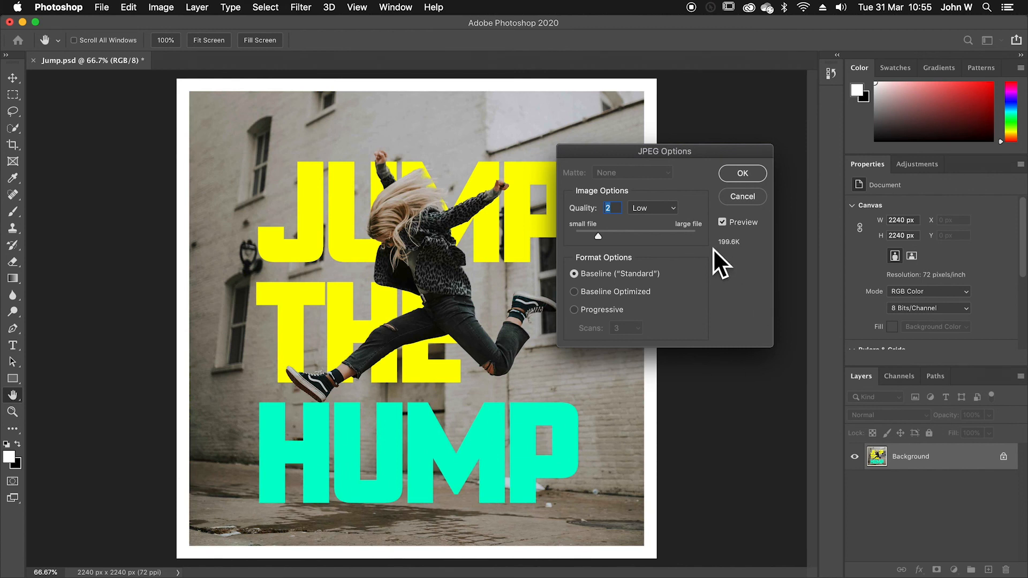
Confirm the JPEG options at quality 2, then select the Move tool
click(742, 196)
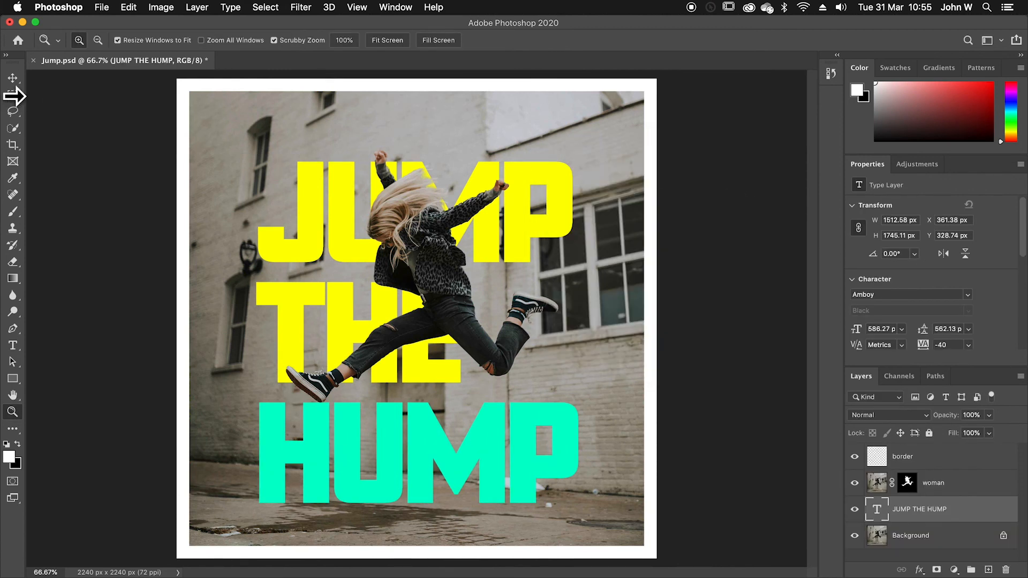
click(11, 77)
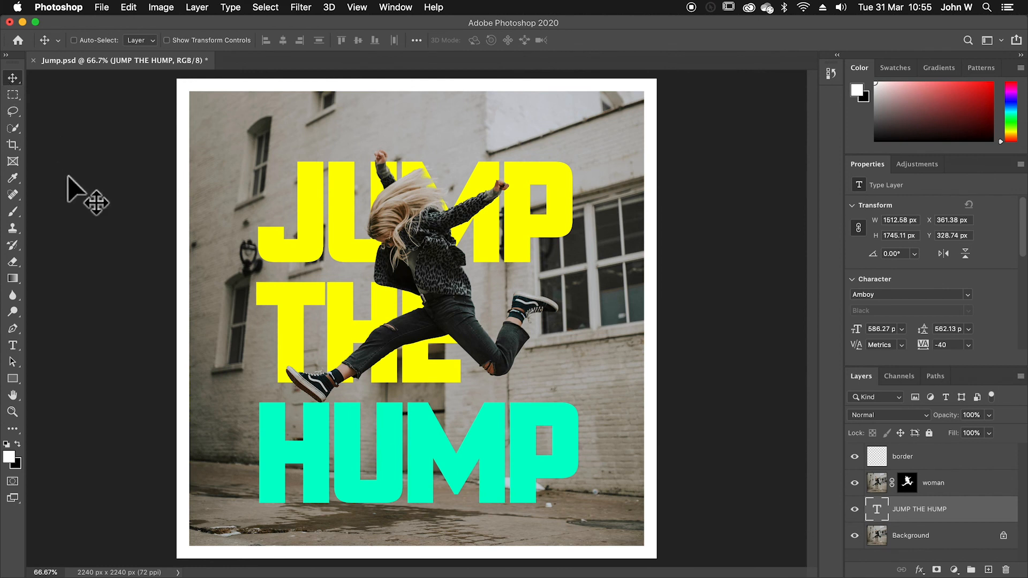